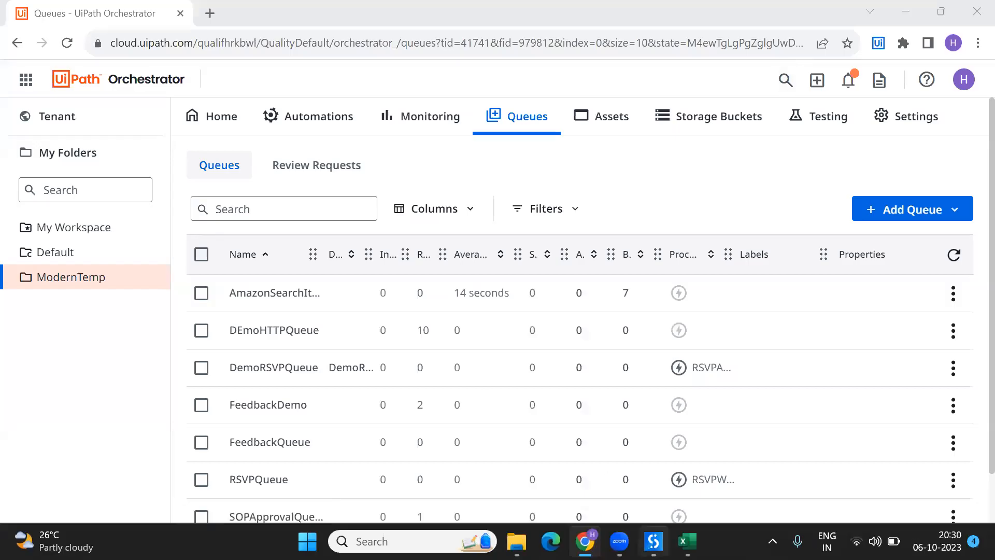
Filter the Location column so only Banjara Hills rows stay visible (6 of 31 records)
click(686, 541)
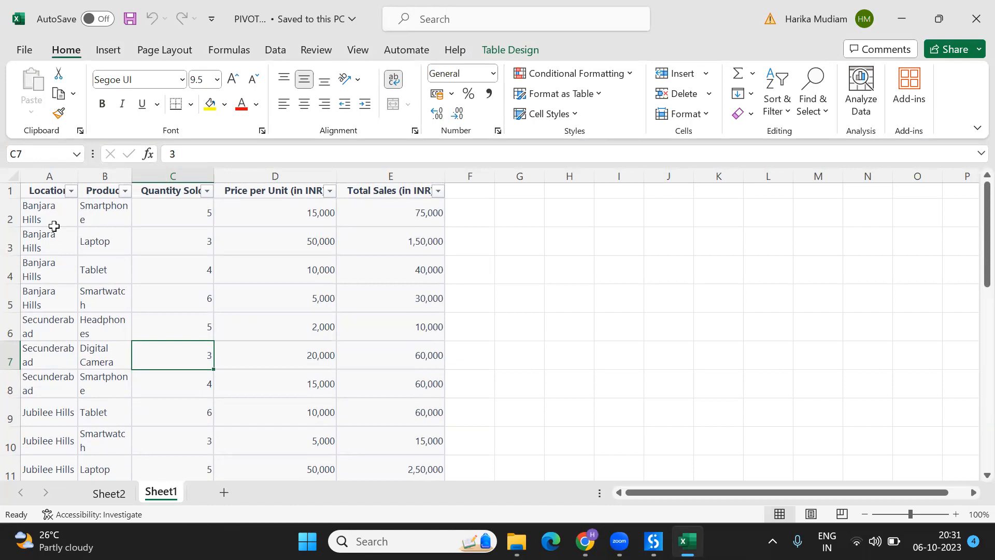
mouse_move(70, 199)
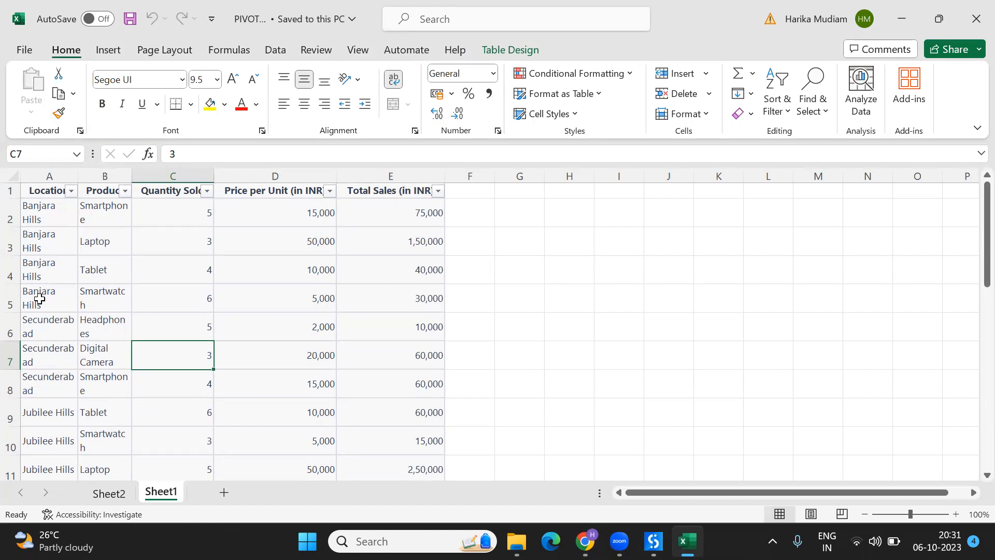
mouse_move(51, 395)
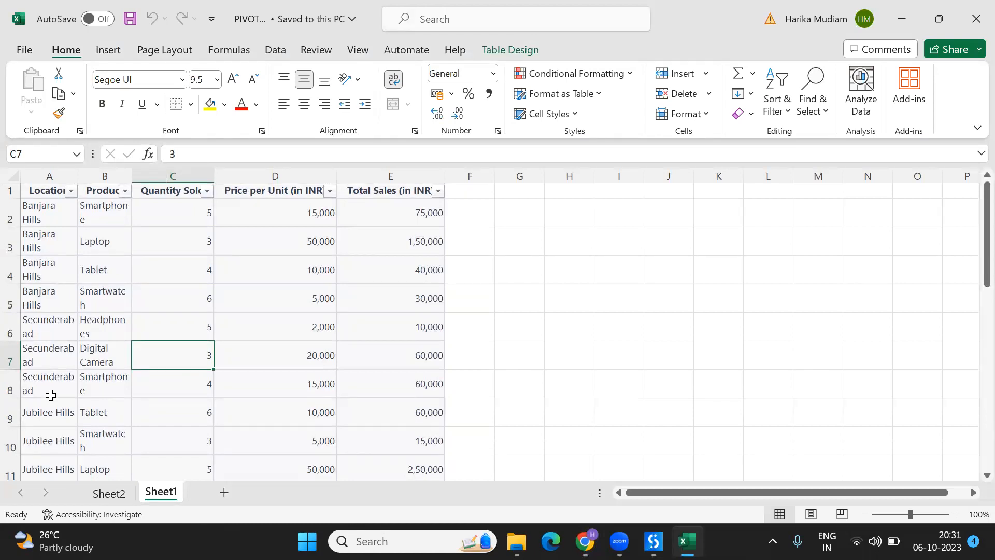
mouse_move(44, 212)
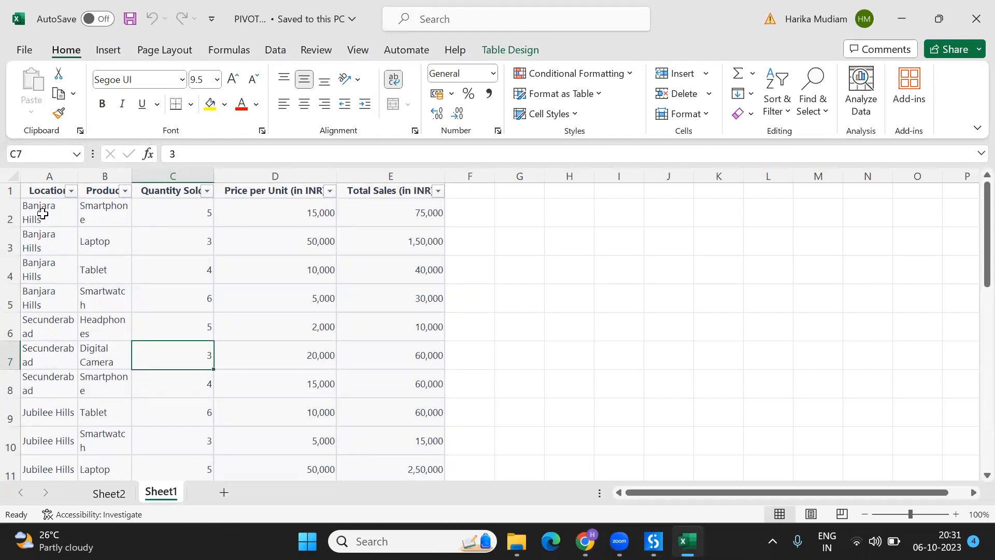
click(49, 212)
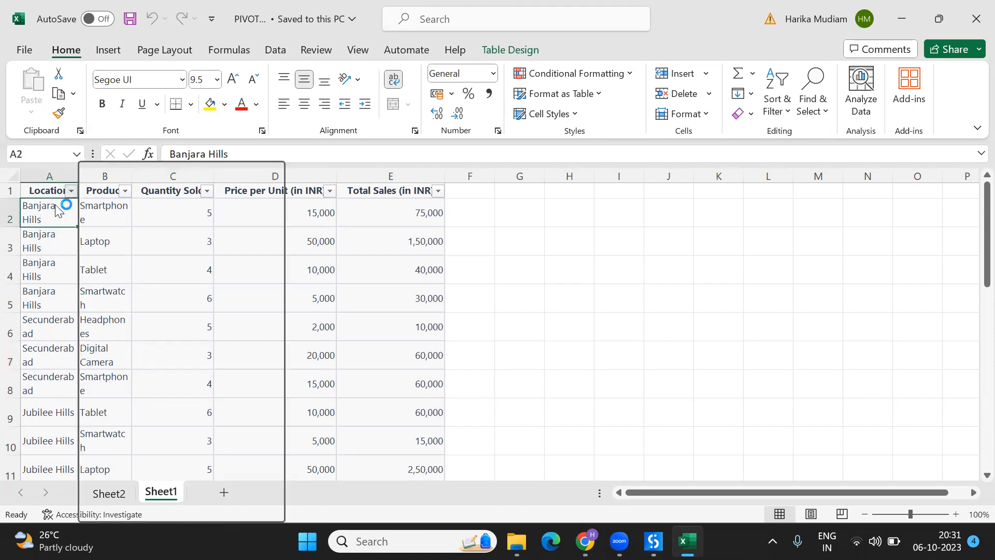
click(70, 189)
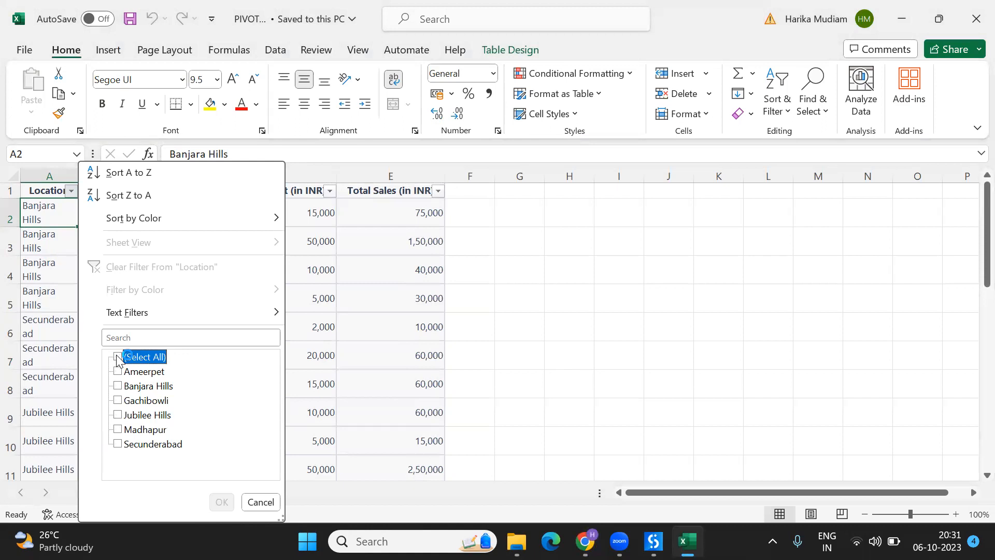
click(117, 386)
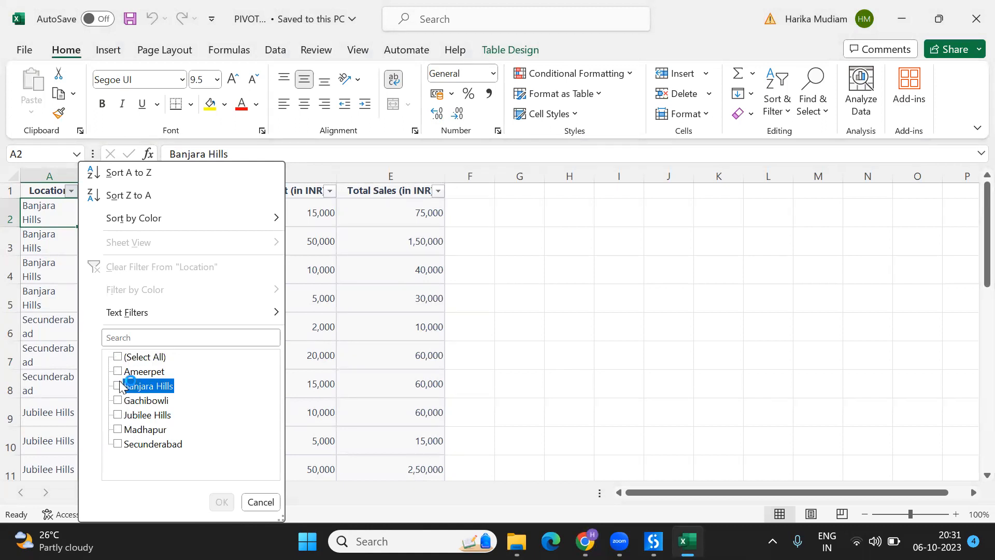
click(221, 502)
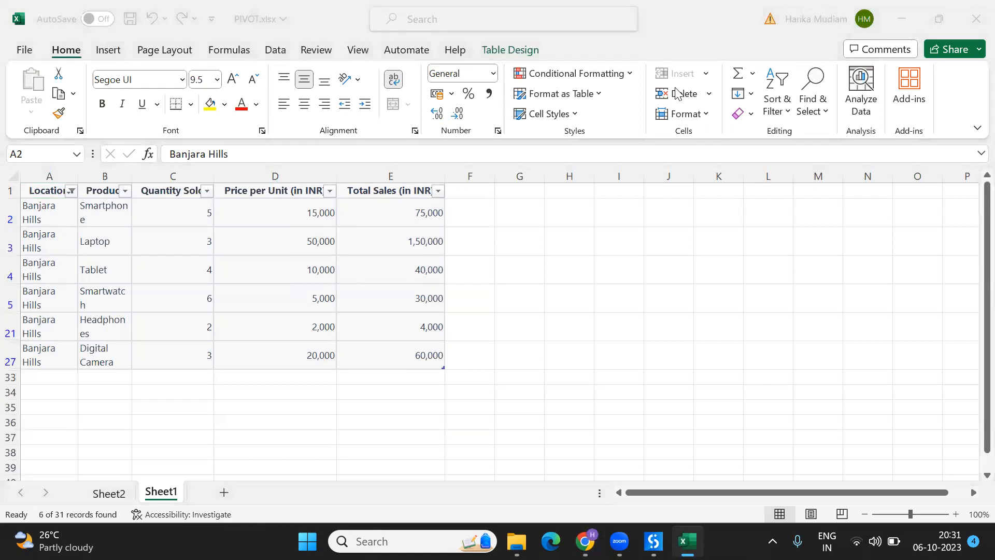
mouse_move(431, 278)
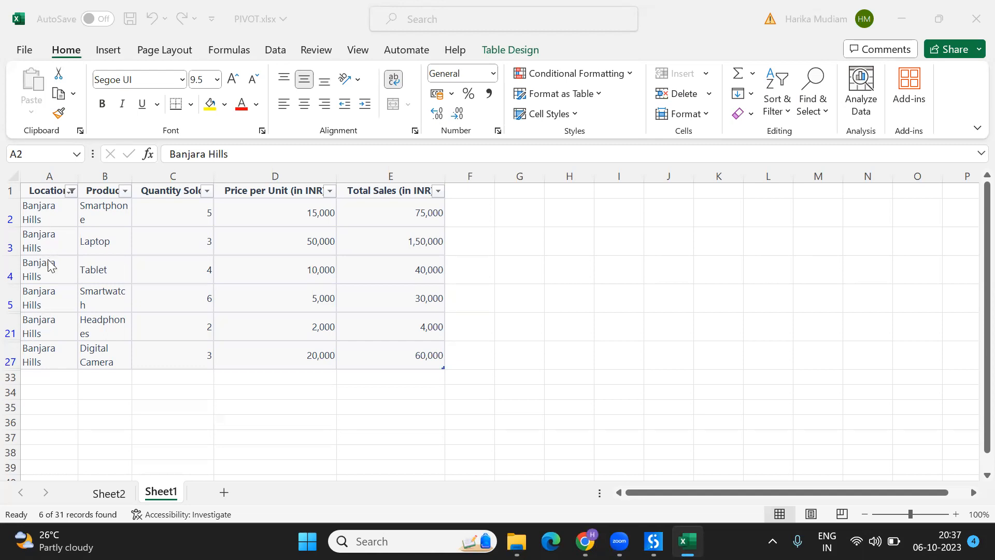
mouse_move(118, 266)
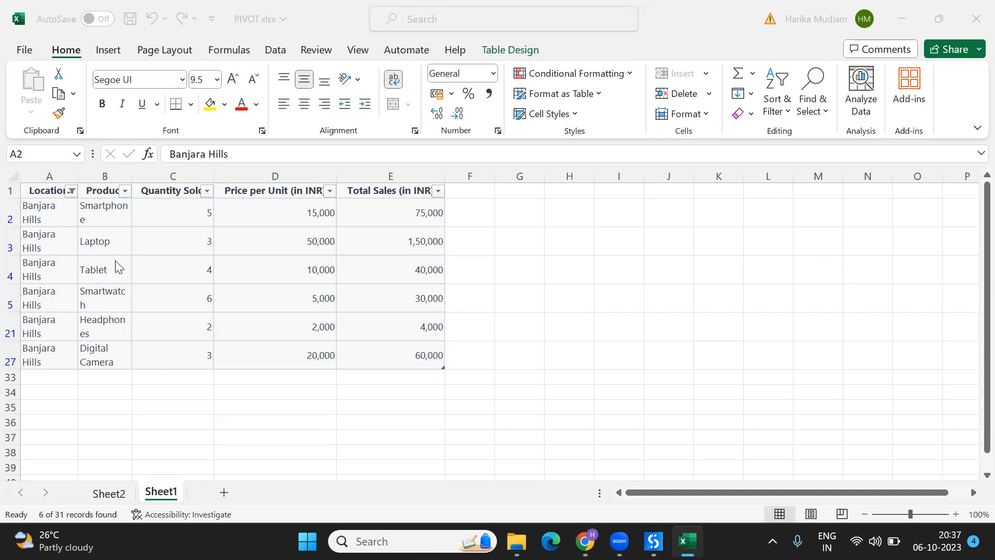
mouse_move(174, 340)
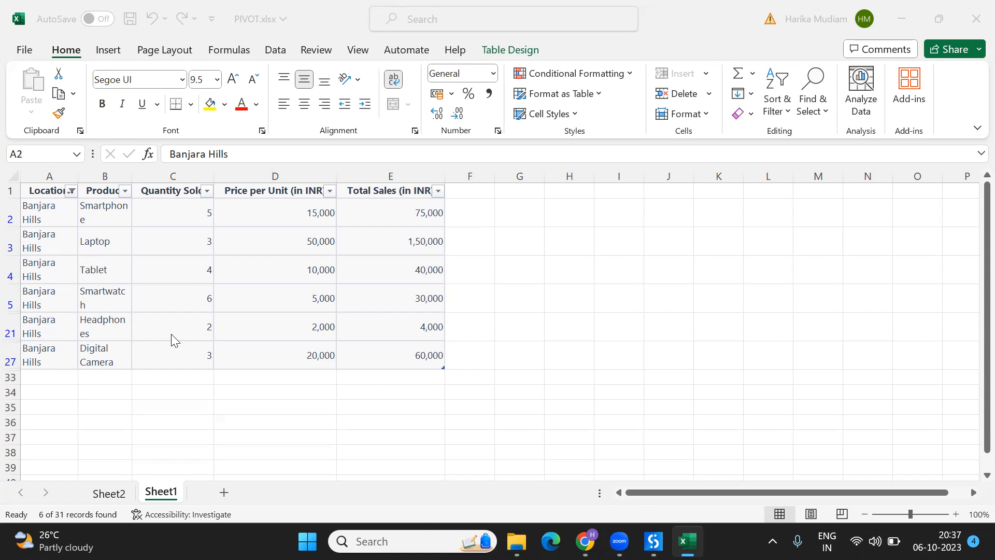
mouse_move(105, 376)
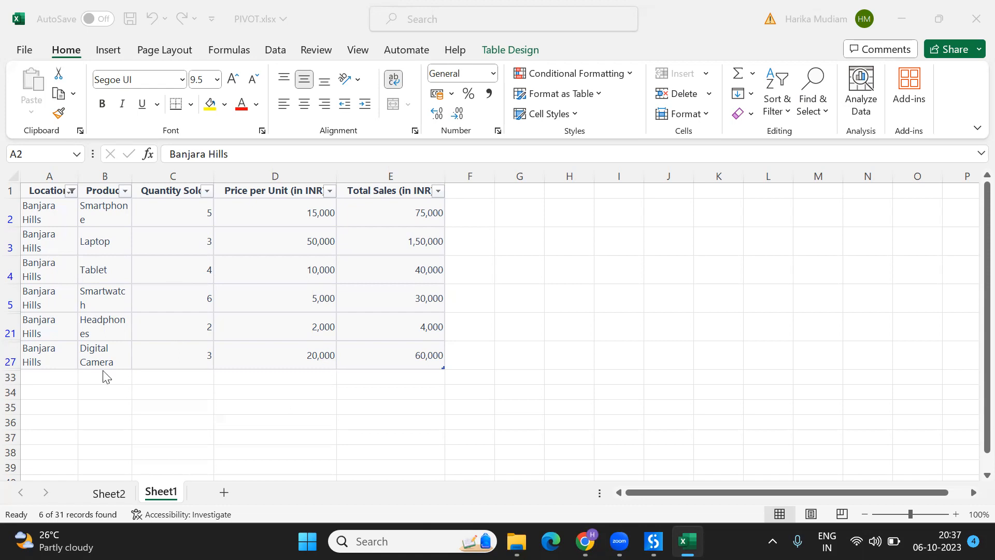
mouse_move(241, 208)
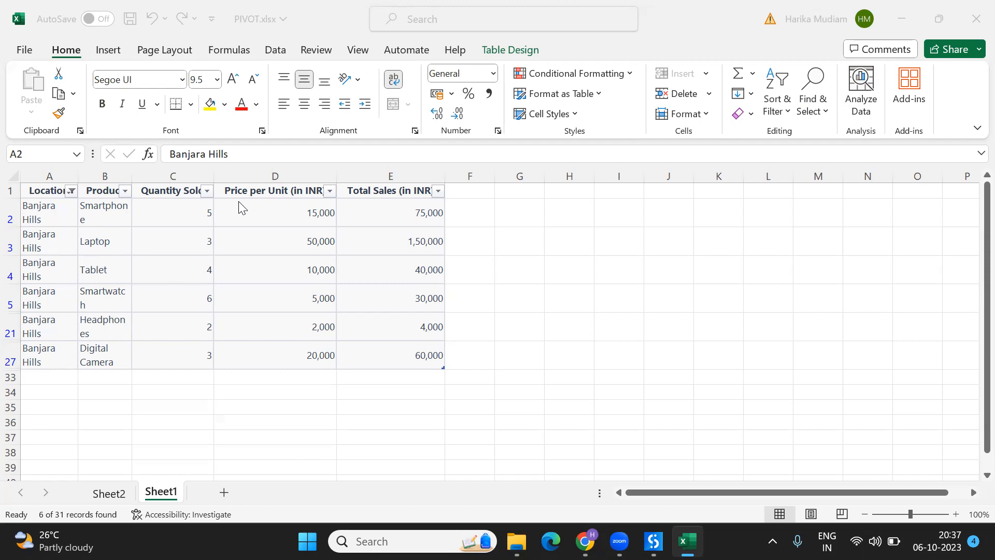
mouse_move(596, 497)
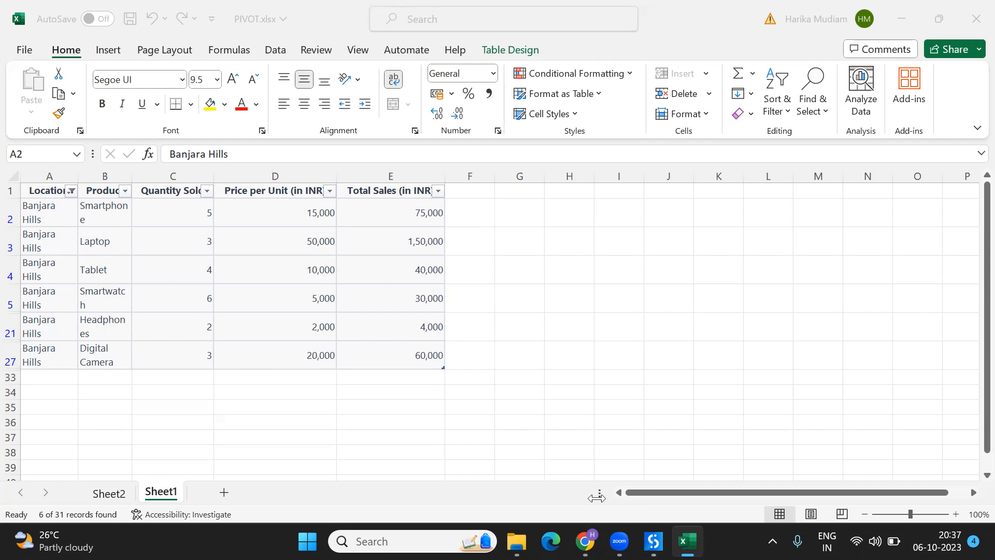
mouse_move(585, 541)
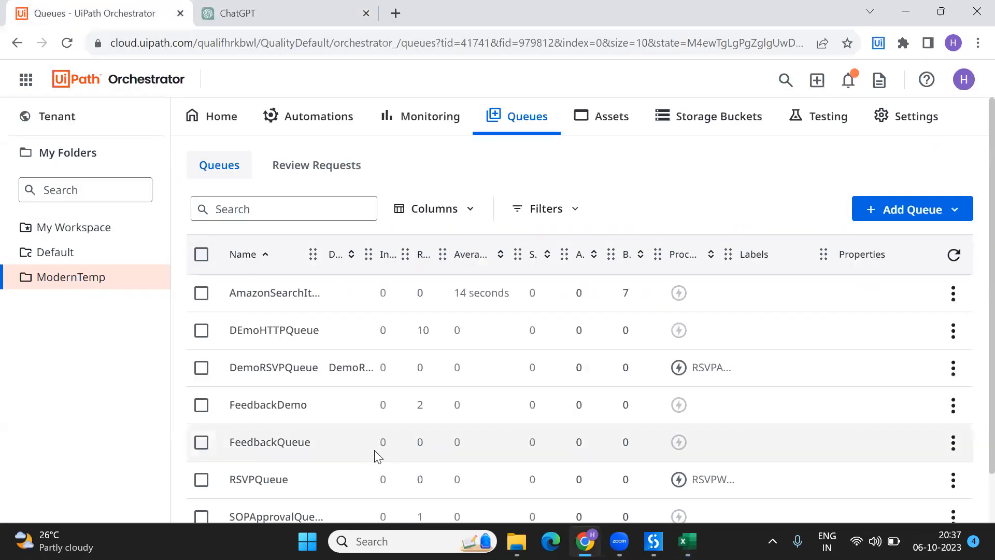
Copy the header and first Banjara Hills row from the PIVOT workbook
click(686, 542)
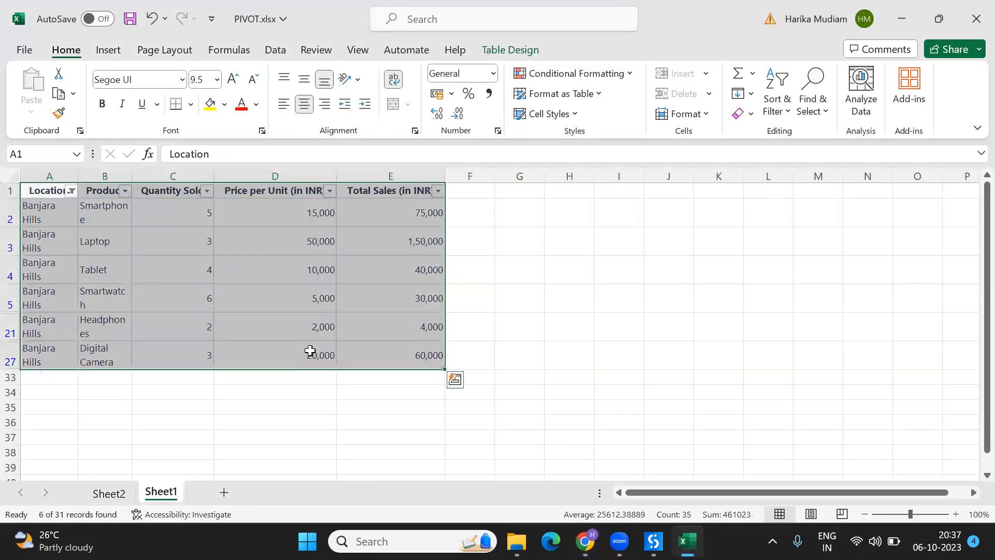
click(173, 297)
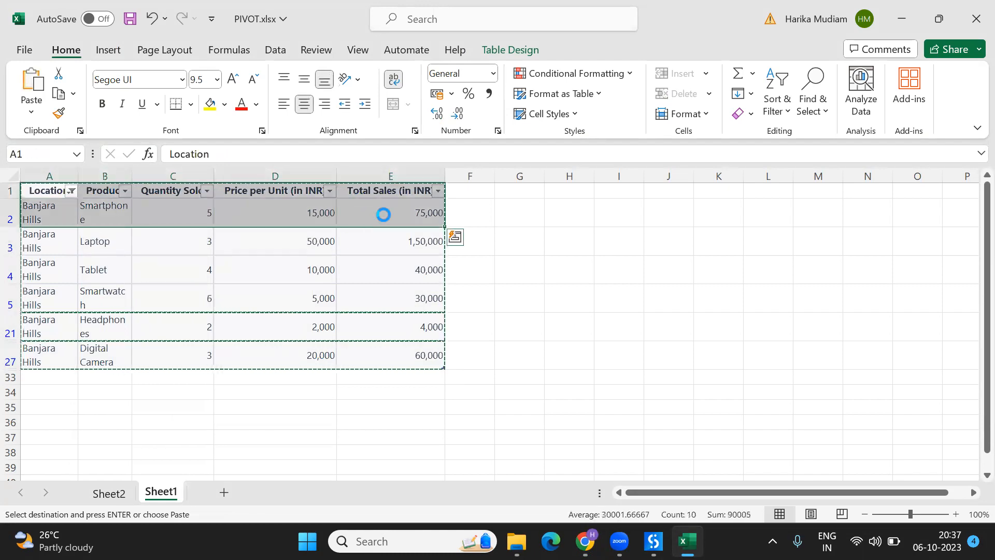
key(alt+tab)
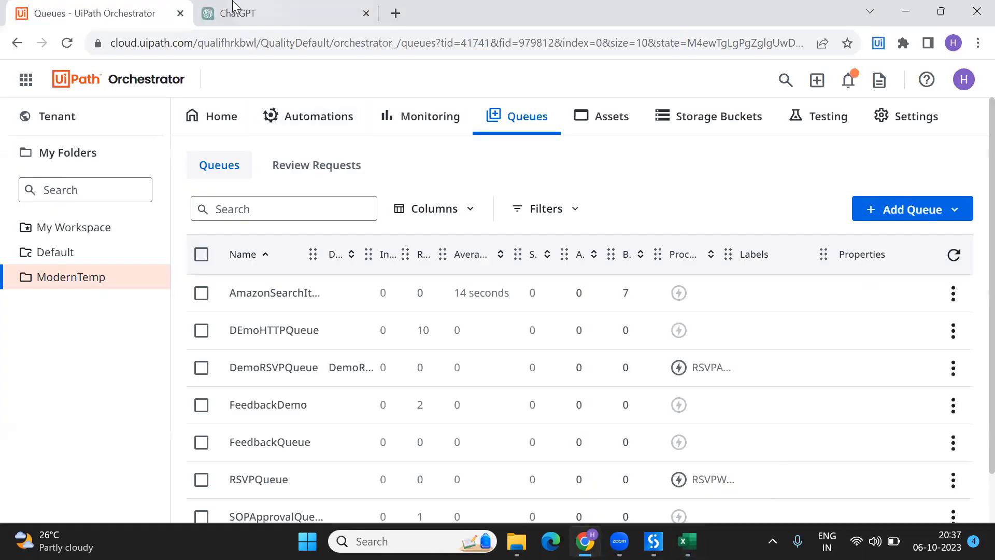
Ask ChatGPT to create JSON for the pasted Smartphone row and copy the generated object
click(235, 12)
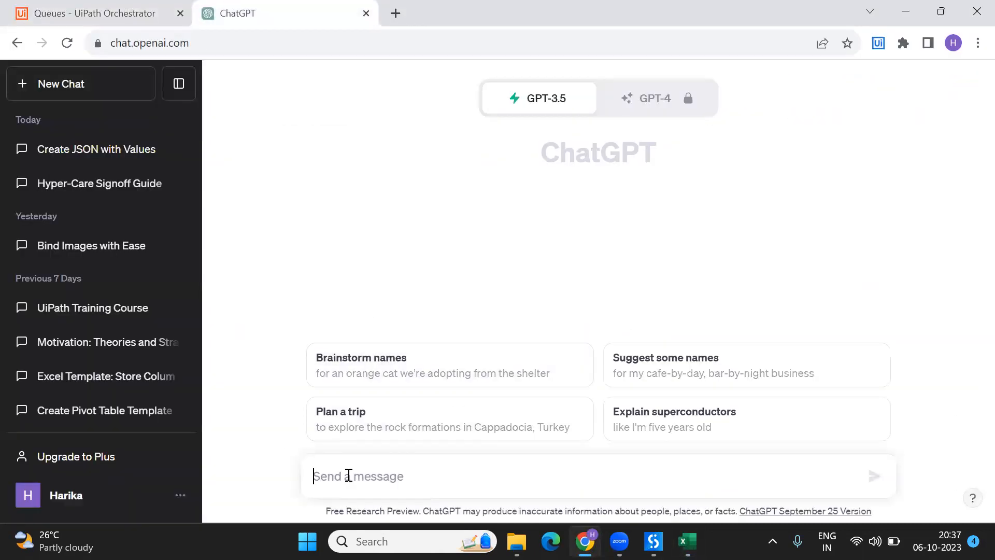
text(create)
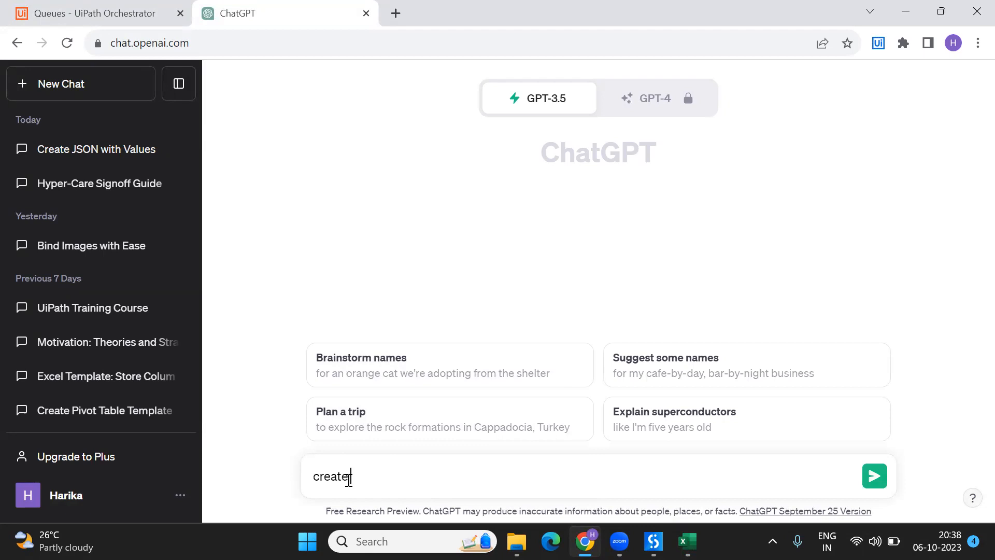
text(json for the values)
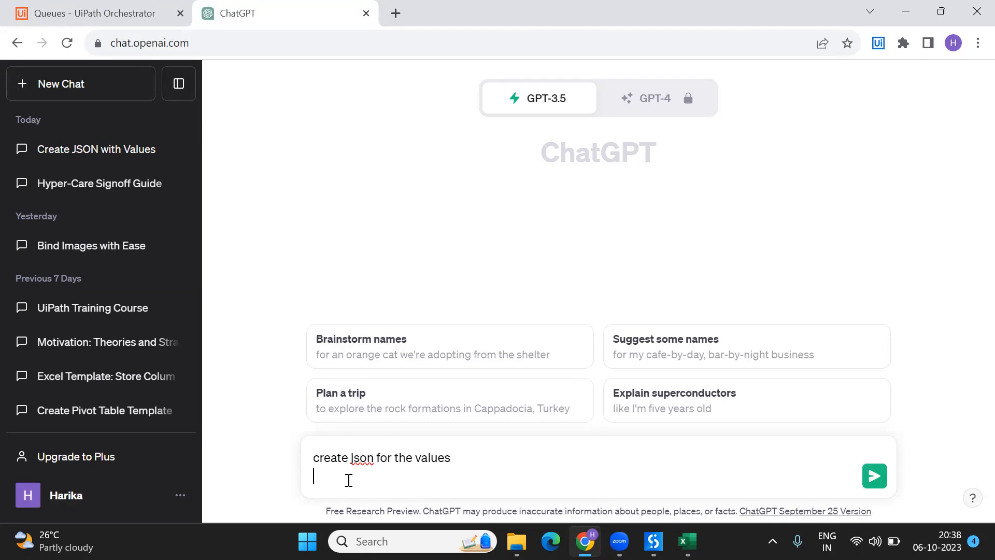
click(874, 476)
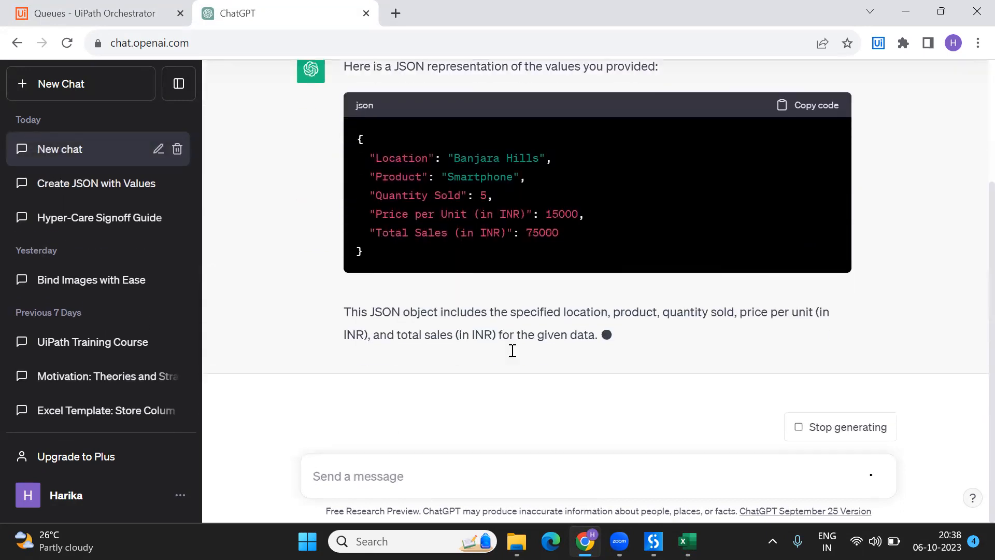
click(818, 105)
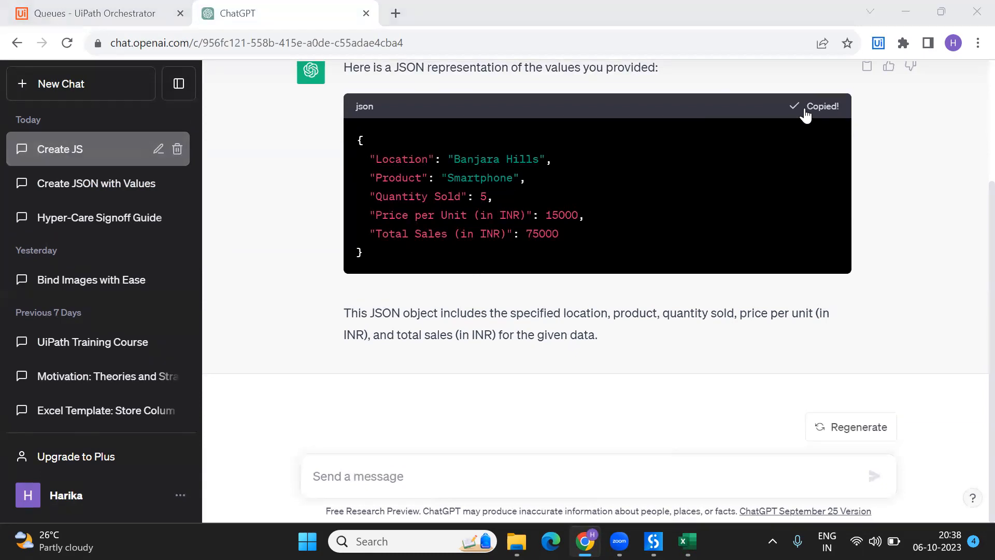
key(alt+tab)
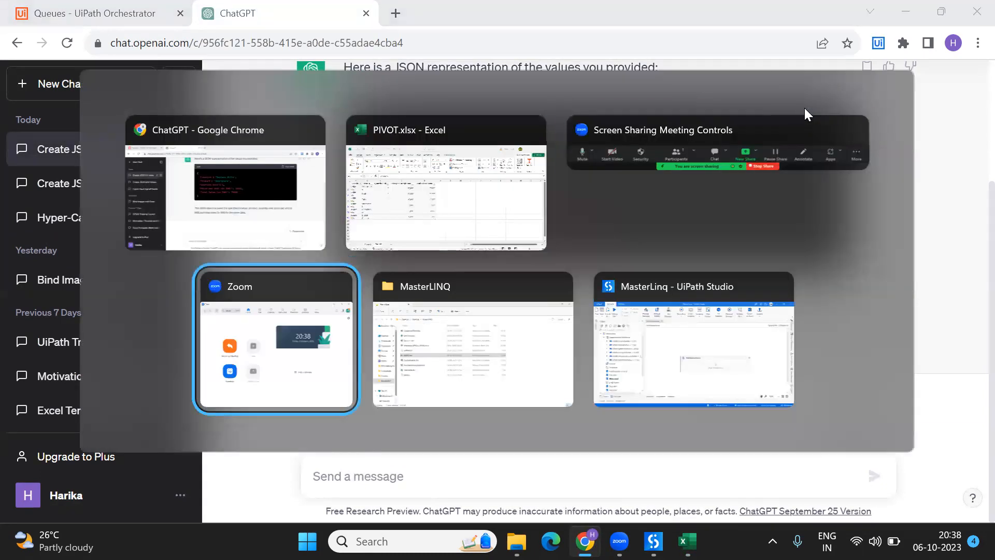
Create a new text document JsonArray.txt in the MasterLinq folder and open it
click(693, 340)
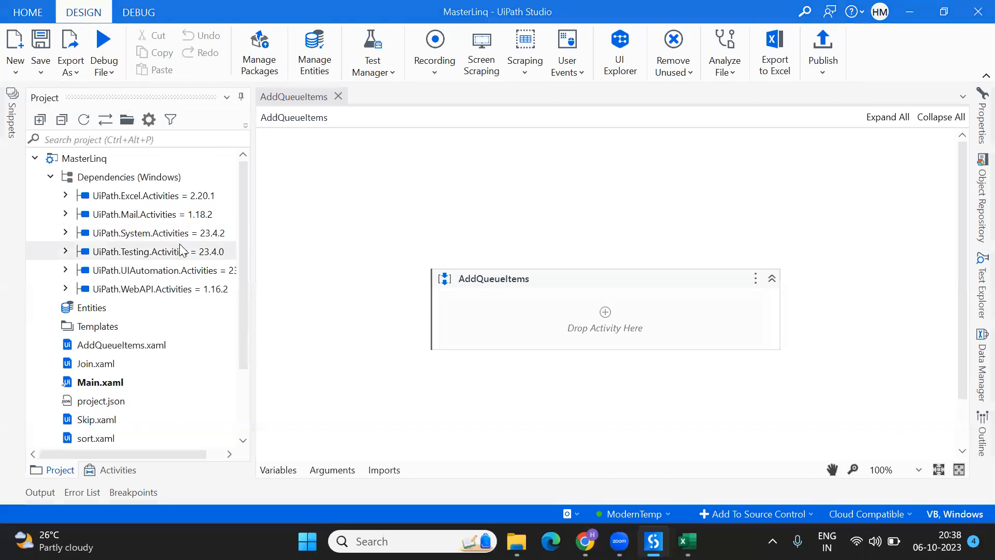
click(516, 541)
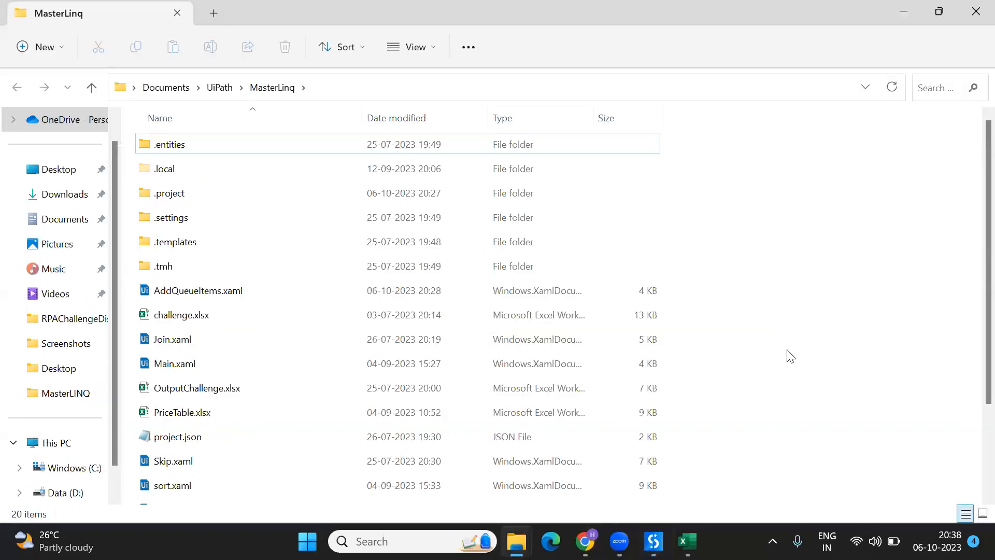
right_click(790, 355)
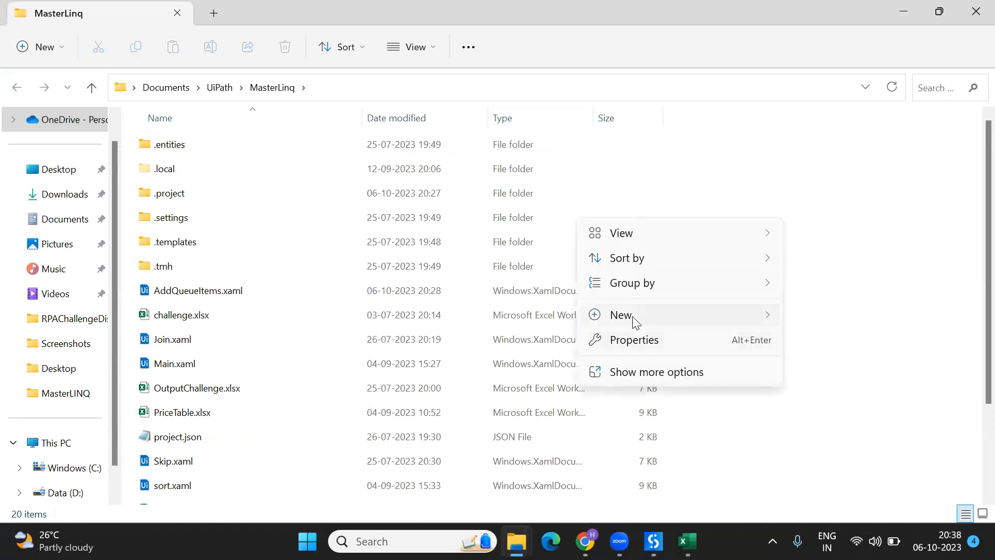
click(621, 314)
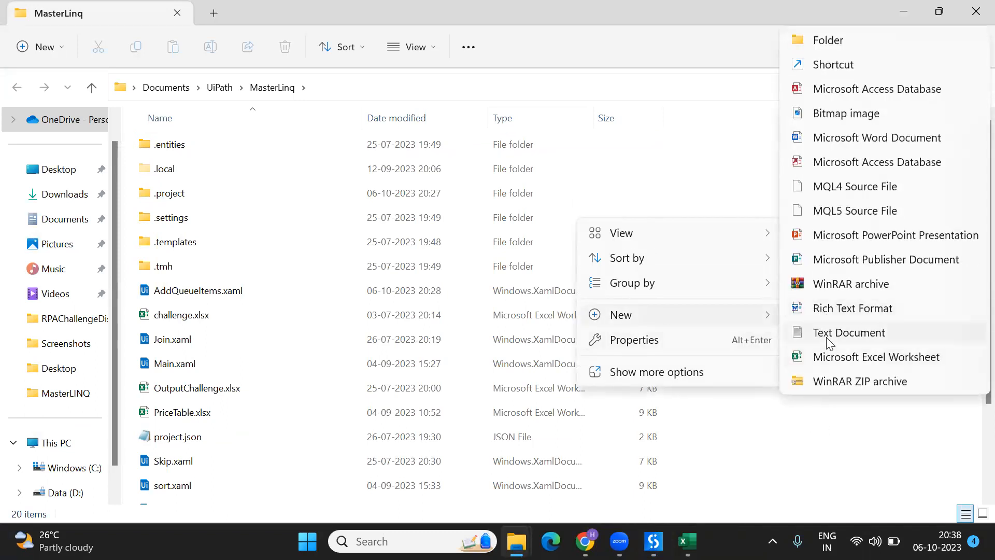
click(848, 332)
text(JsonArray.txt)
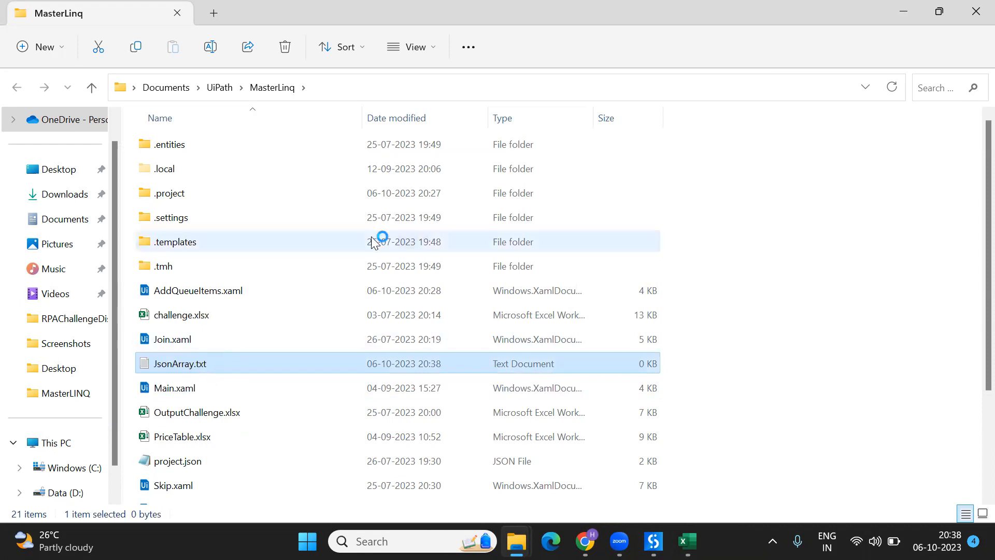
double_click(179, 363)
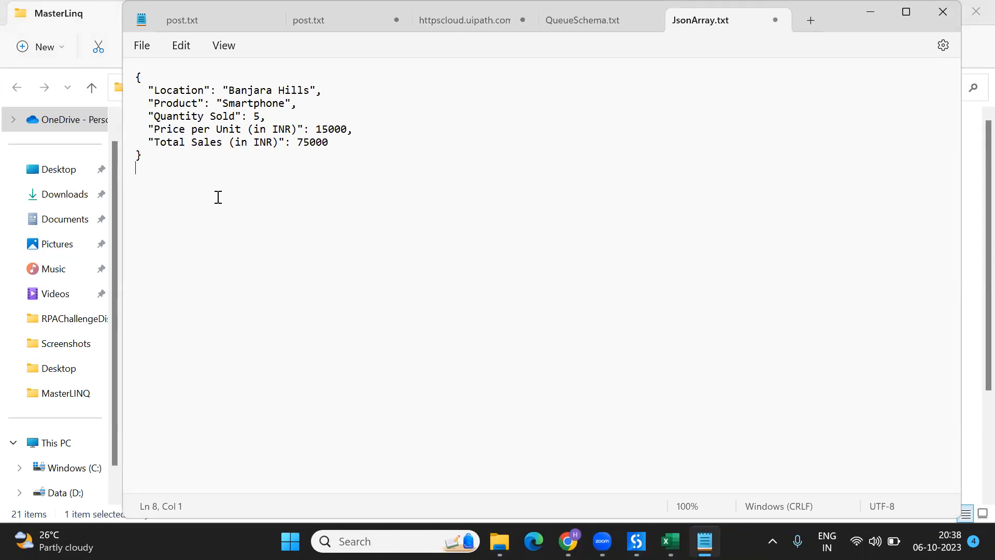
Leave JsonArray.txt holding the pasted JSON object and return to ChatGPT
key(alt+tab)
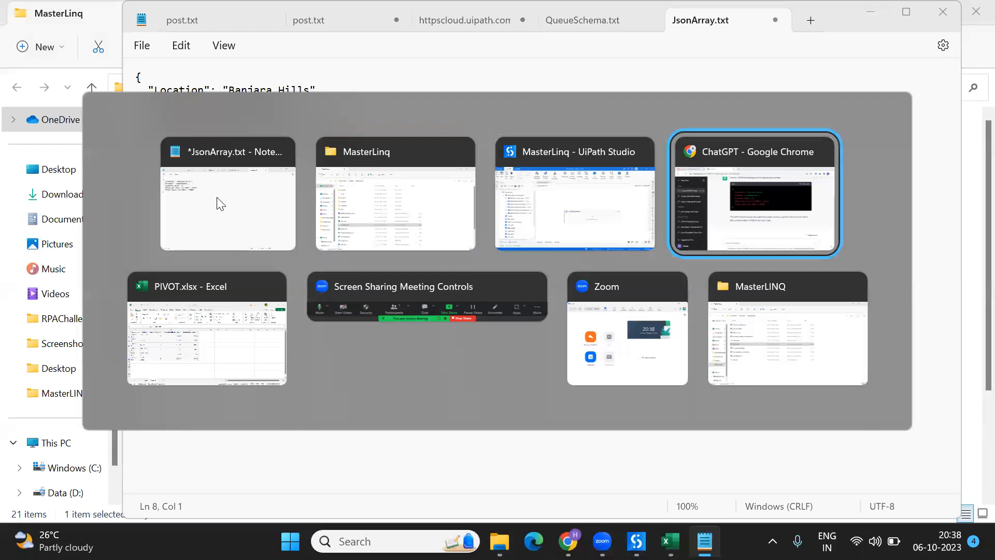
Ask ChatGPT to 'create a json for below values' with all six copied Banjara Hills rows
click(753, 193)
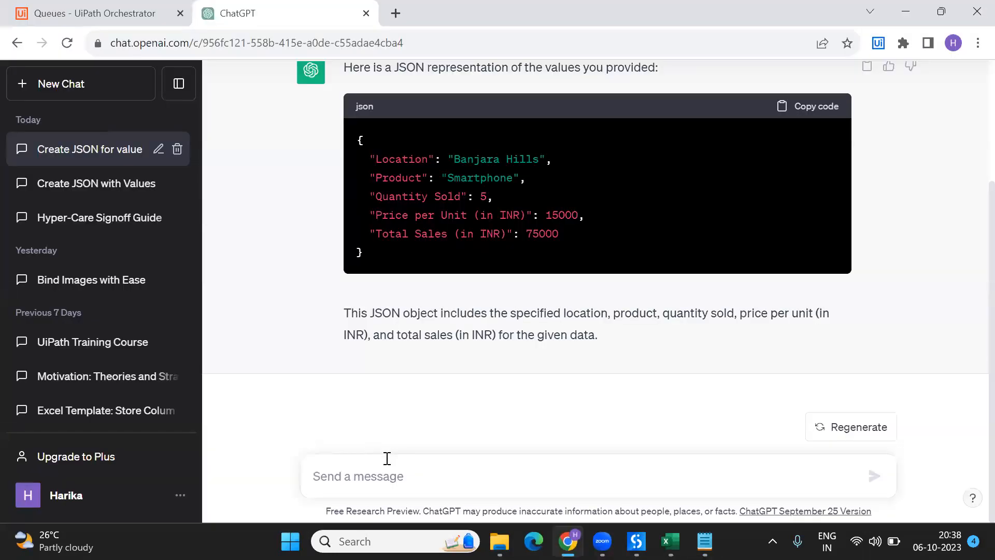
text(create a)
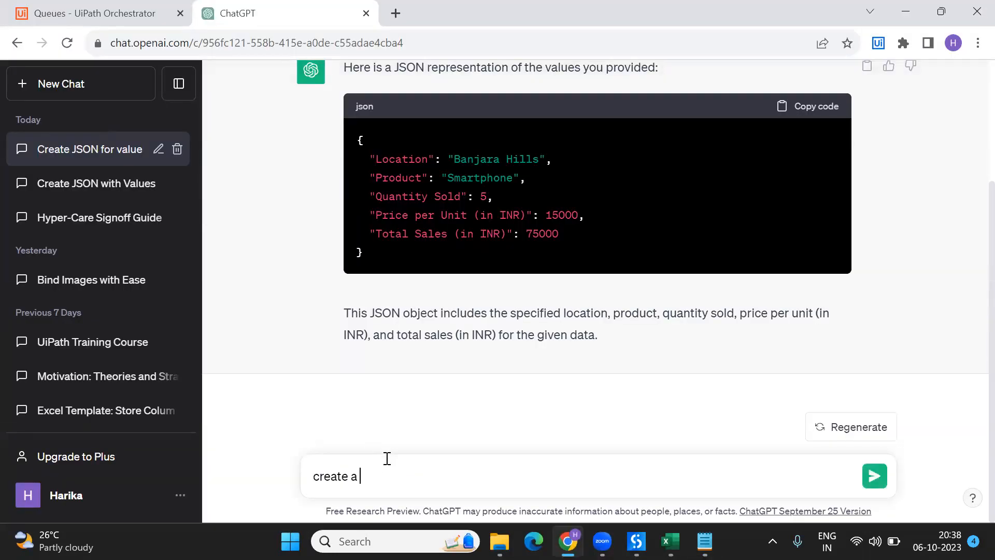
text(json for be)
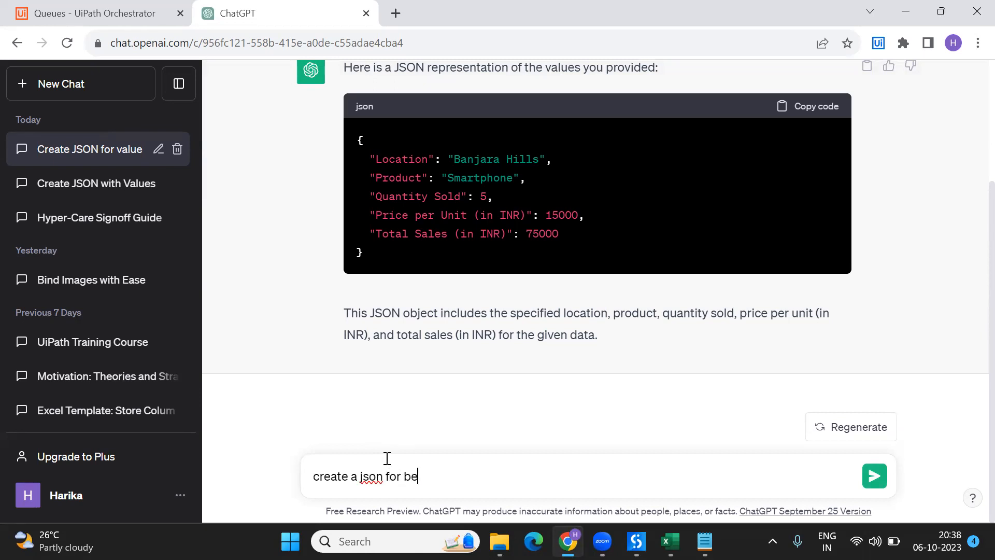
text(low values)
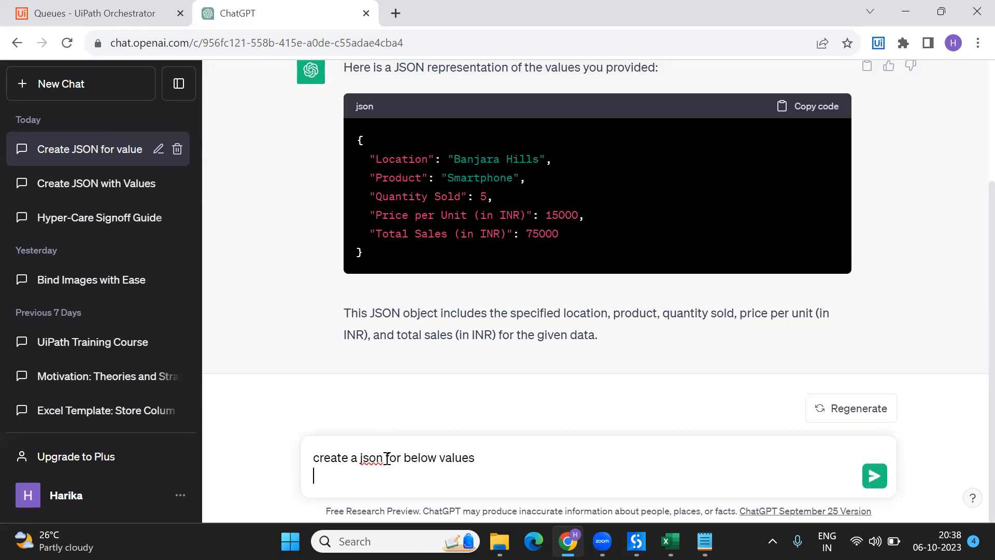
click(670, 541)
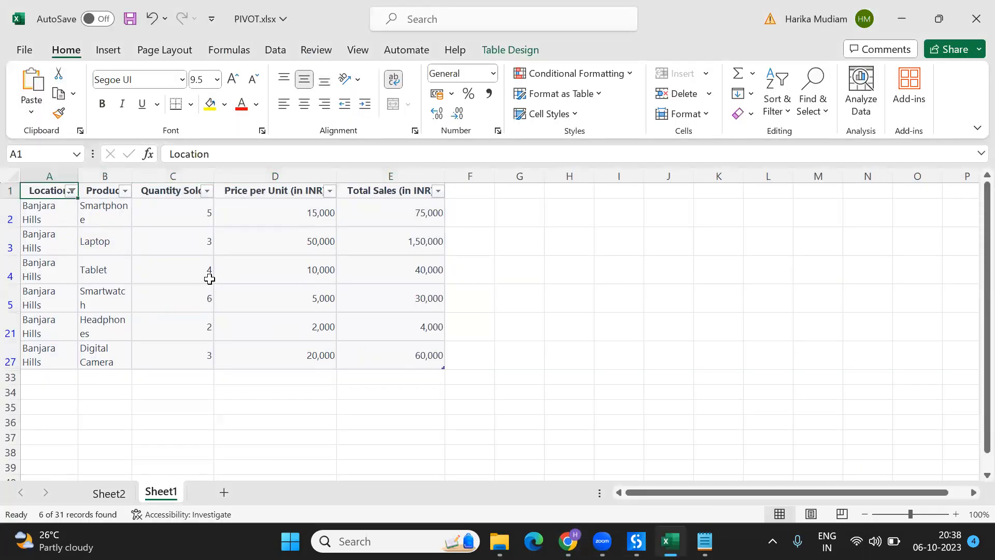
key(ctrl+c)
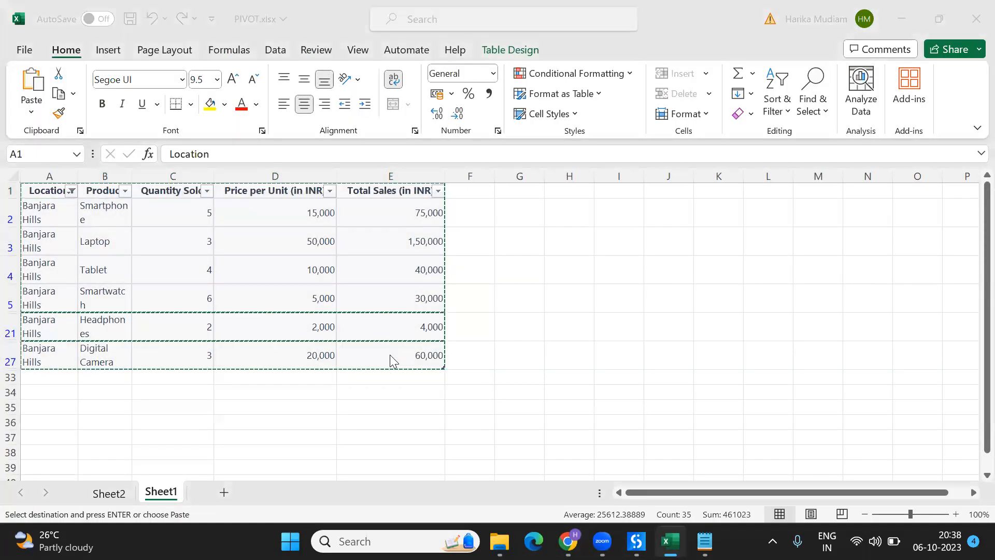
click(570, 541)
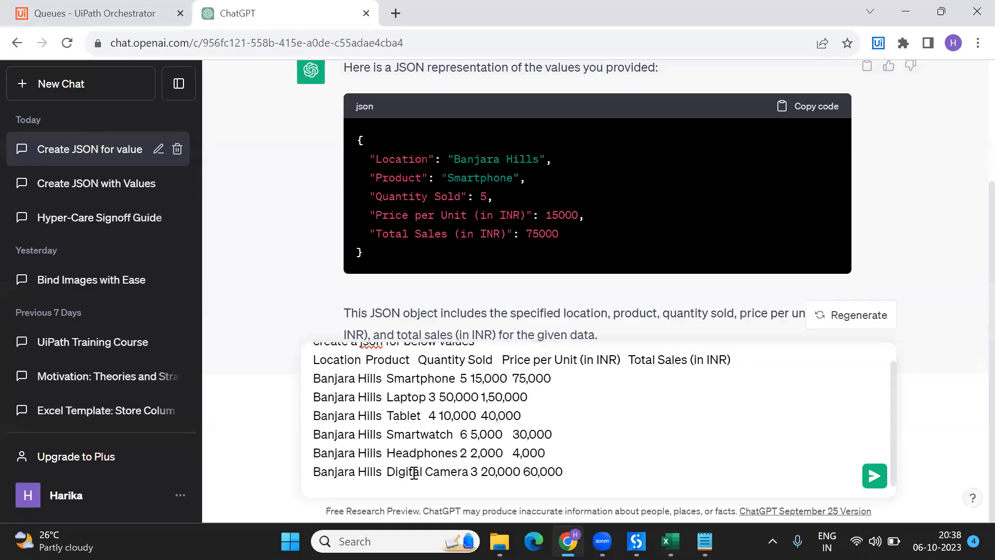
click(873, 476)
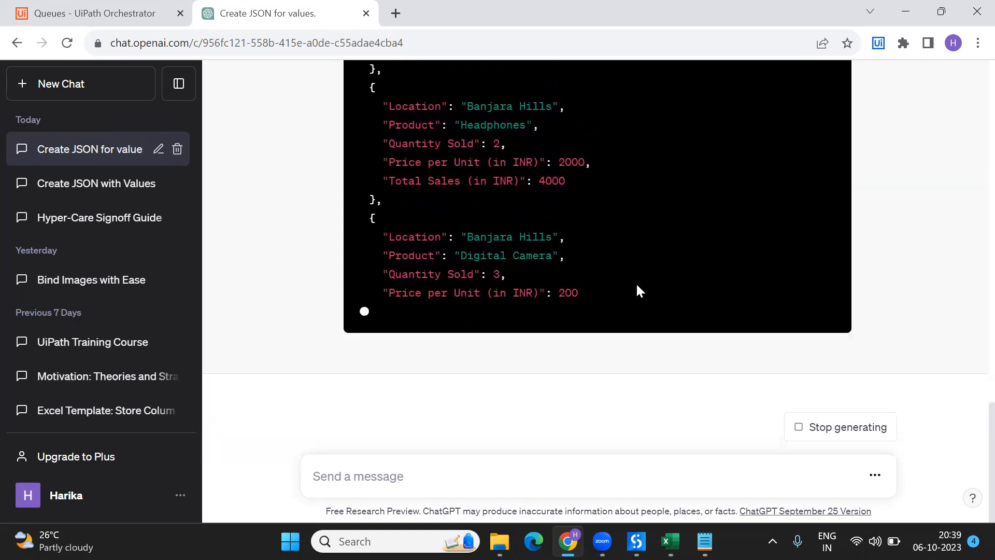
Copy the generated JSON array into JsonArray.txt and close the extra post.txt window
scroll(up, 3)
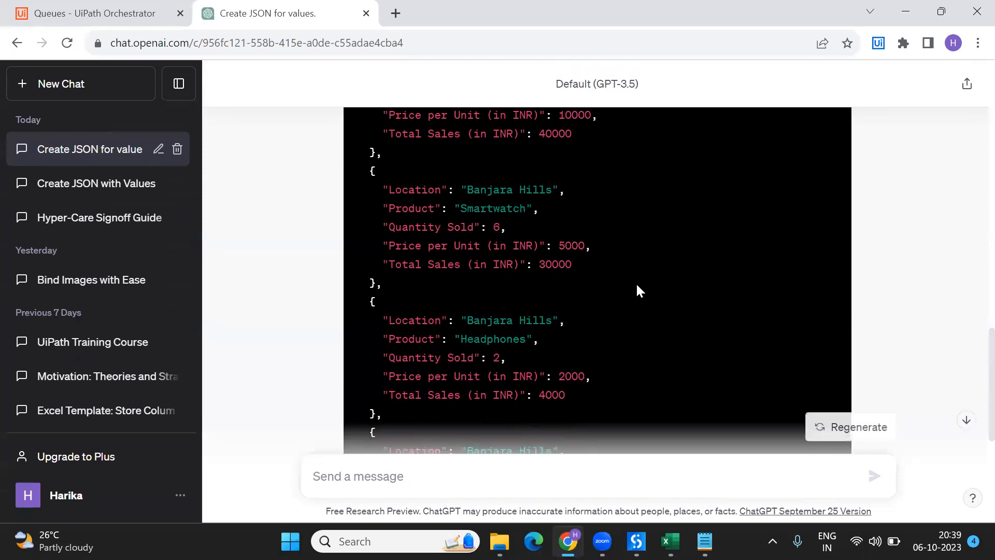
scroll(up, 3)
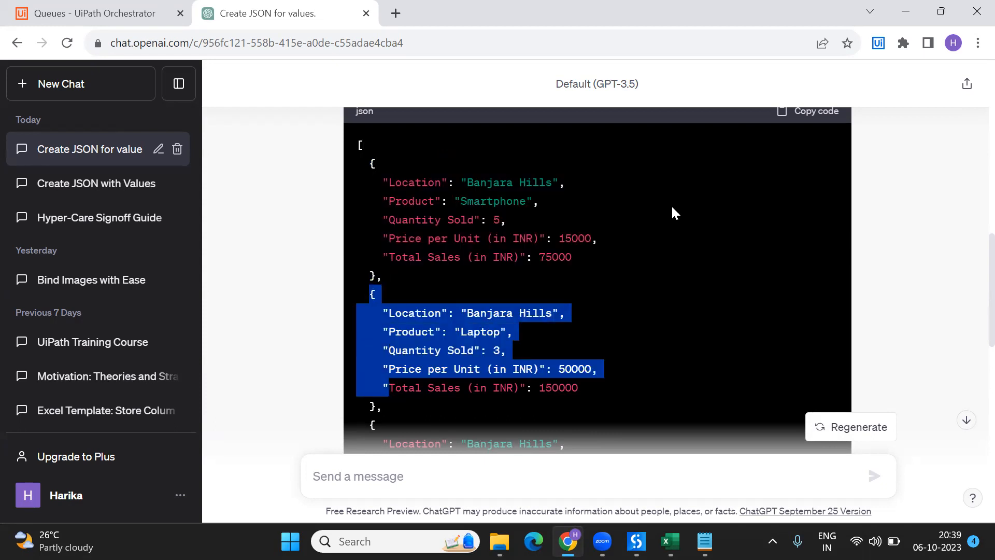
click(816, 111)
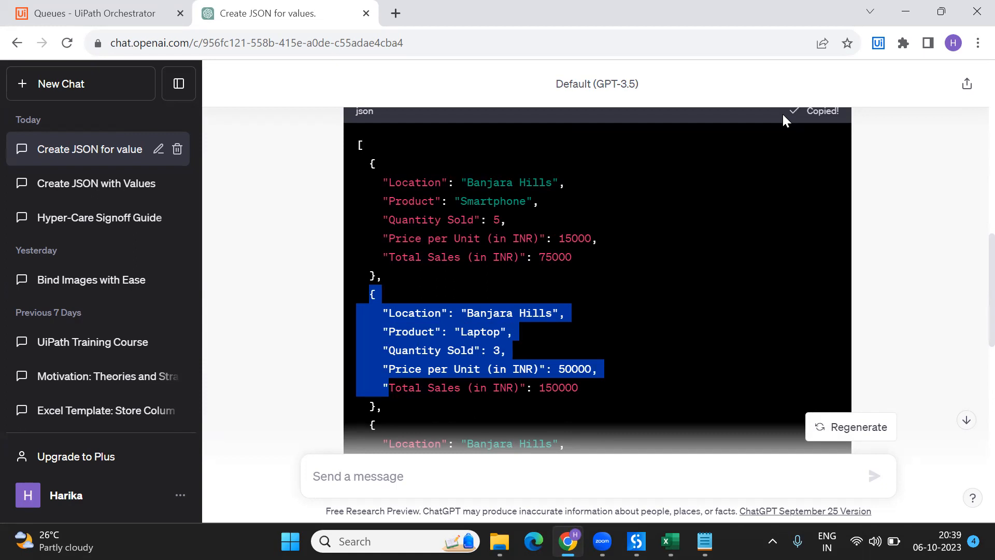
click(705, 541)
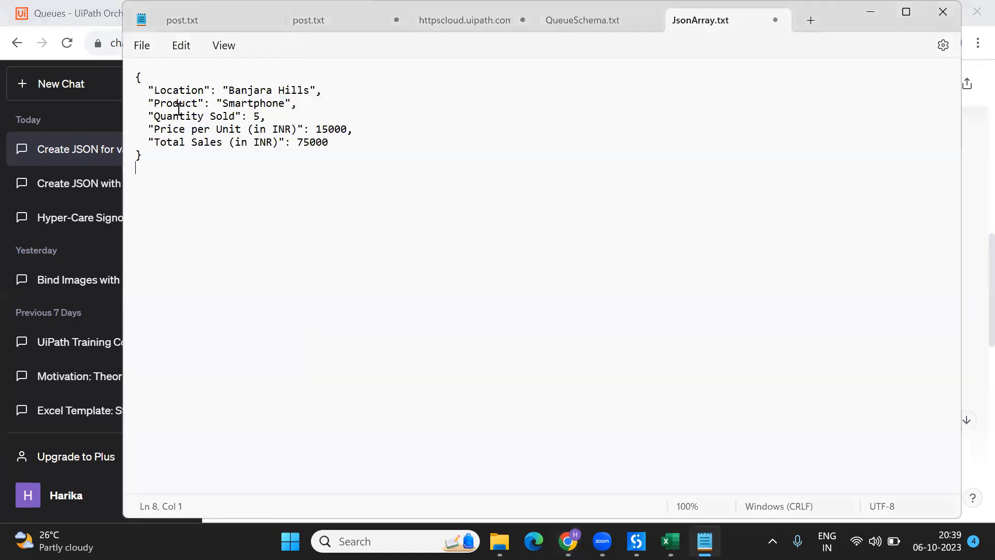
scroll(down, 3)
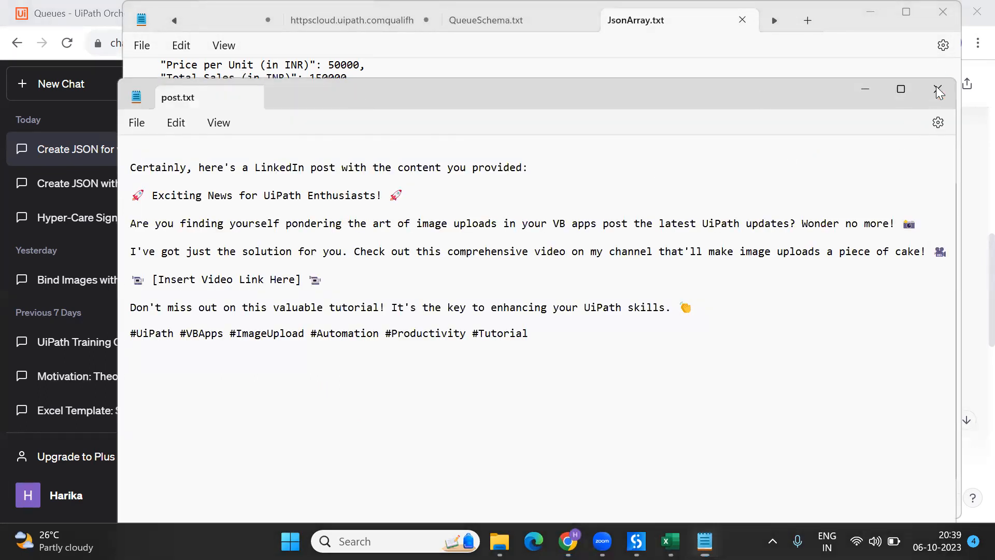
click(938, 89)
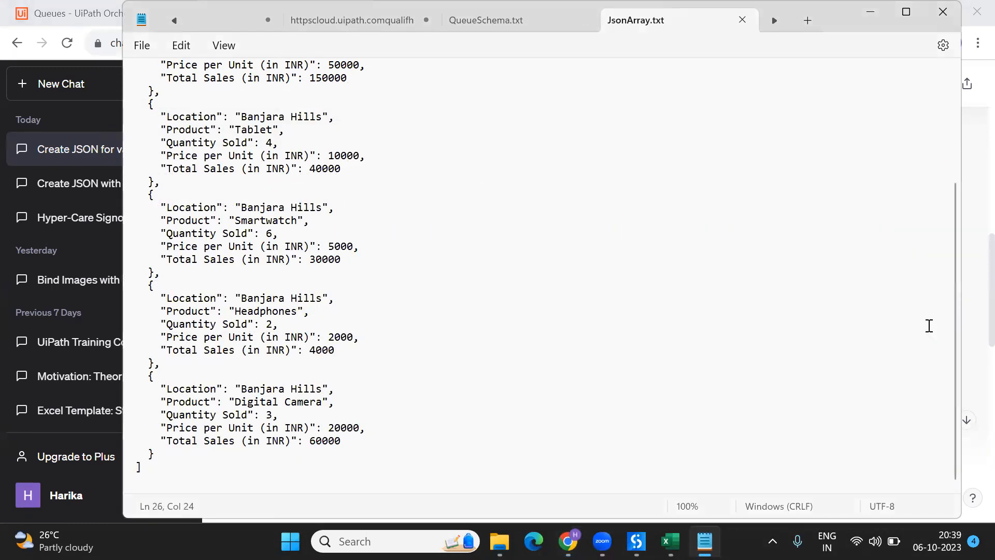
click(839, 280)
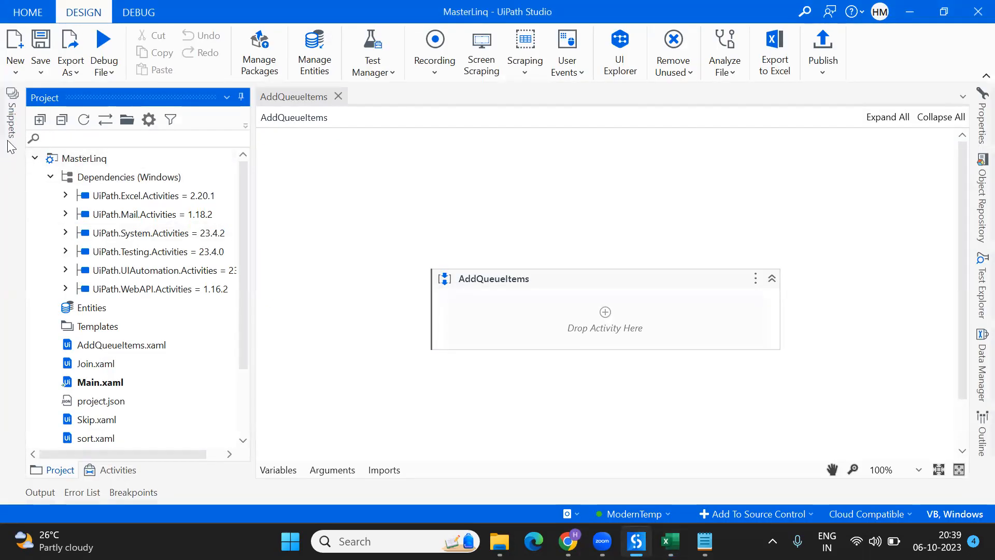
Add a Read Text File activity pointed at JsonArray.txt
click(117, 470)
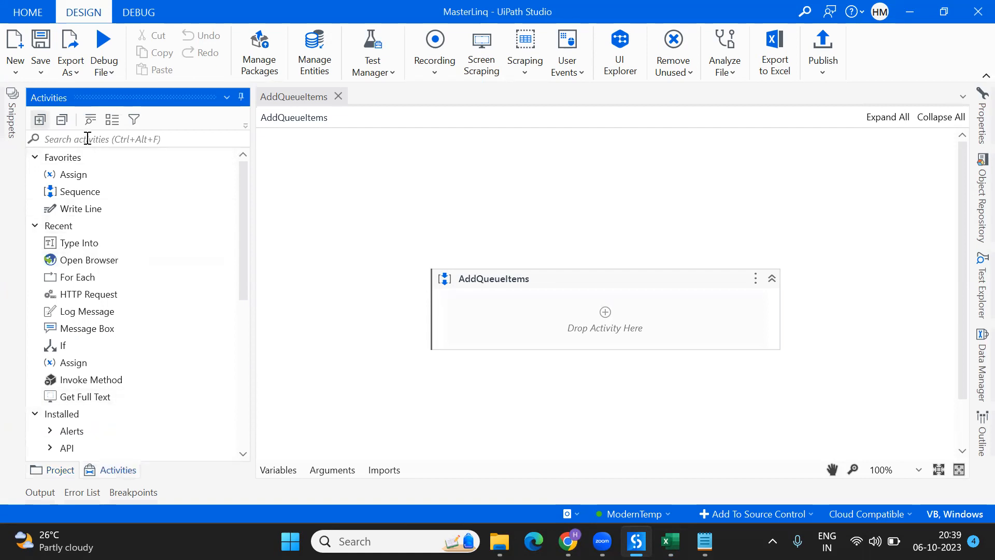
text(read te)
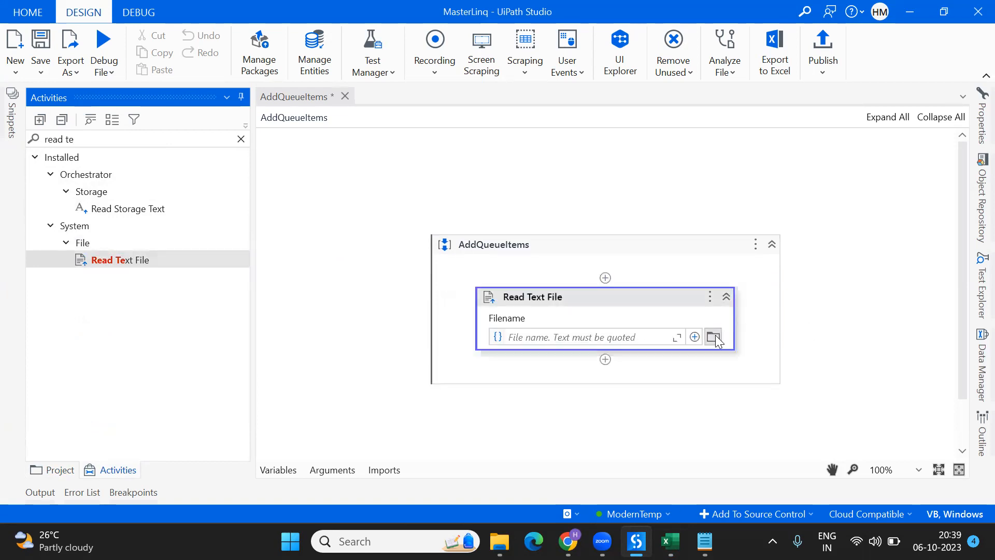
click(713, 336)
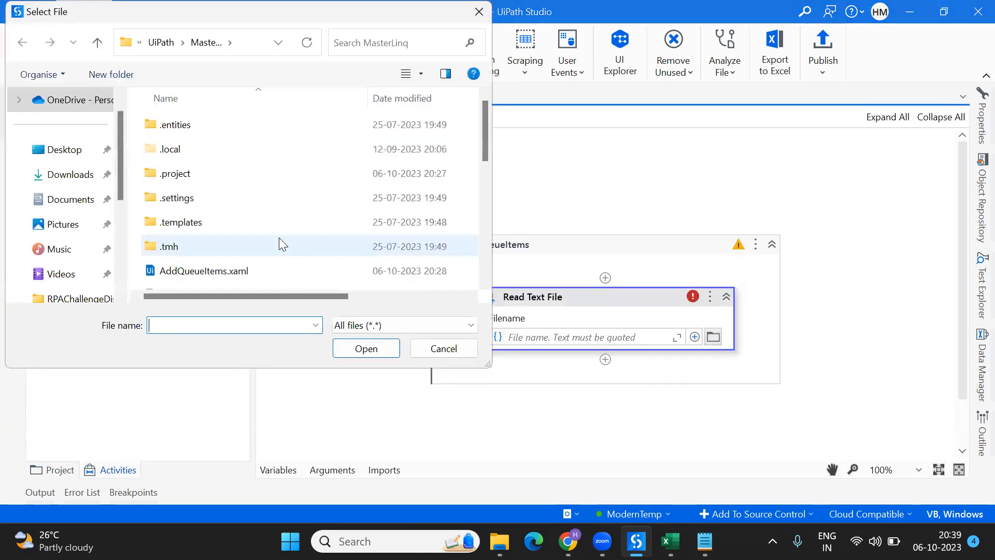
click(186, 132)
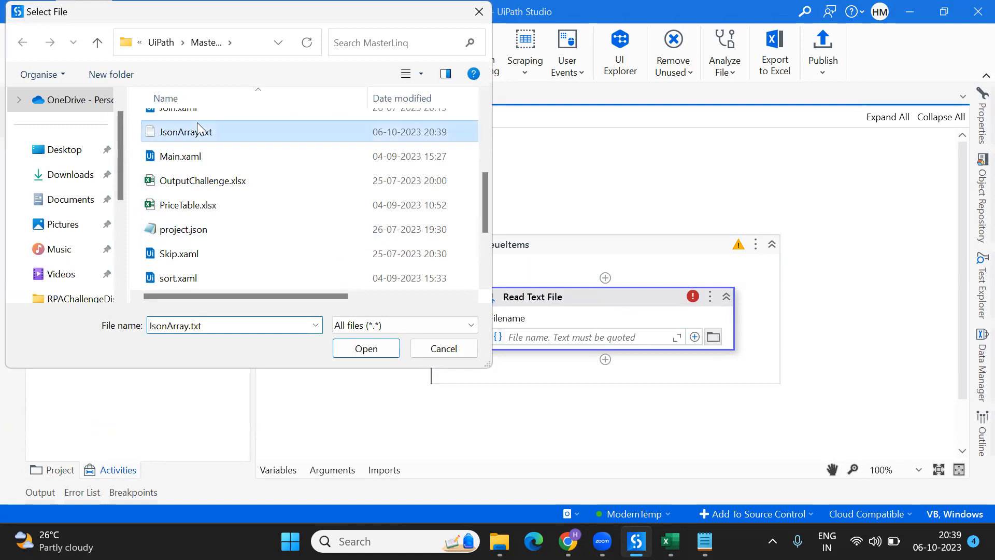
click(366, 349)
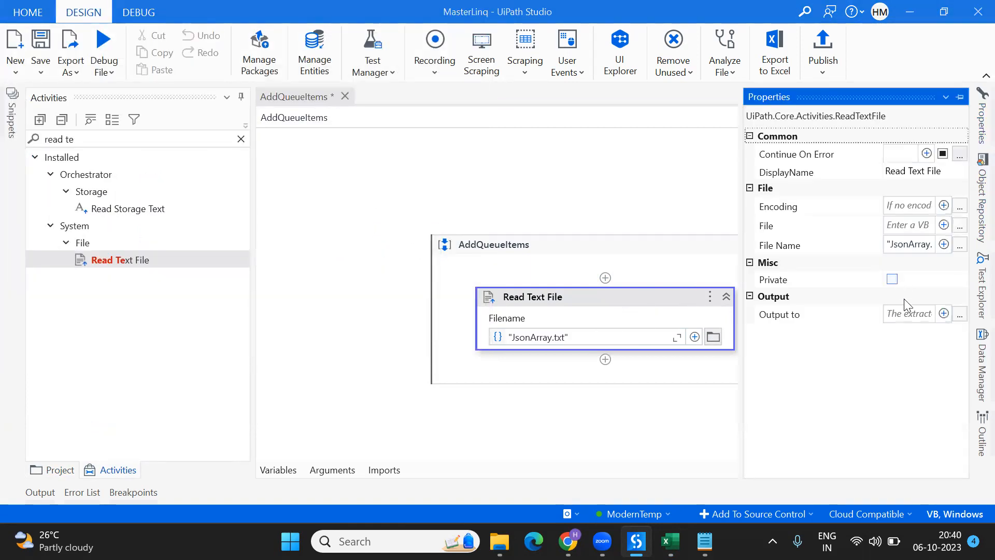
Store the file contents in a new output variable strArray
click(908, 313)
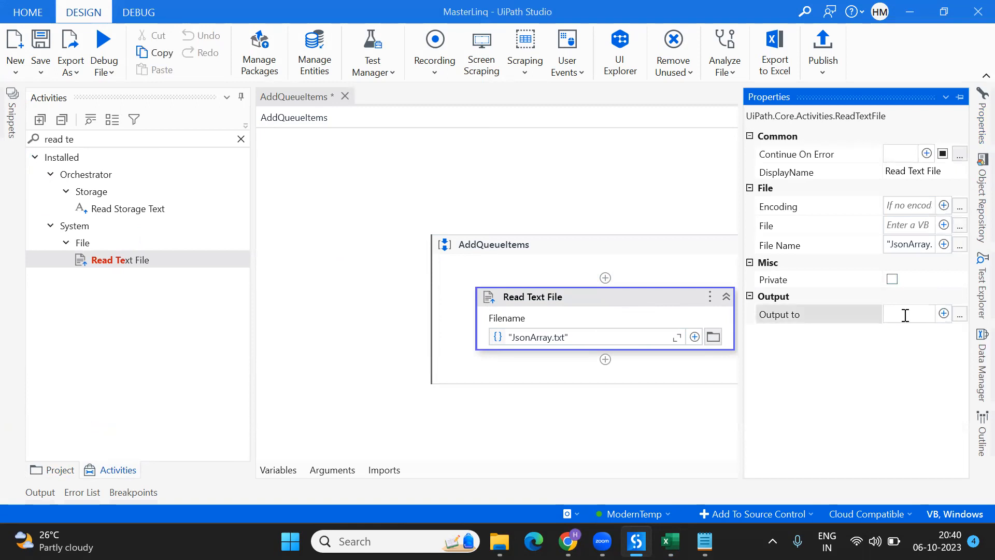
text(str)
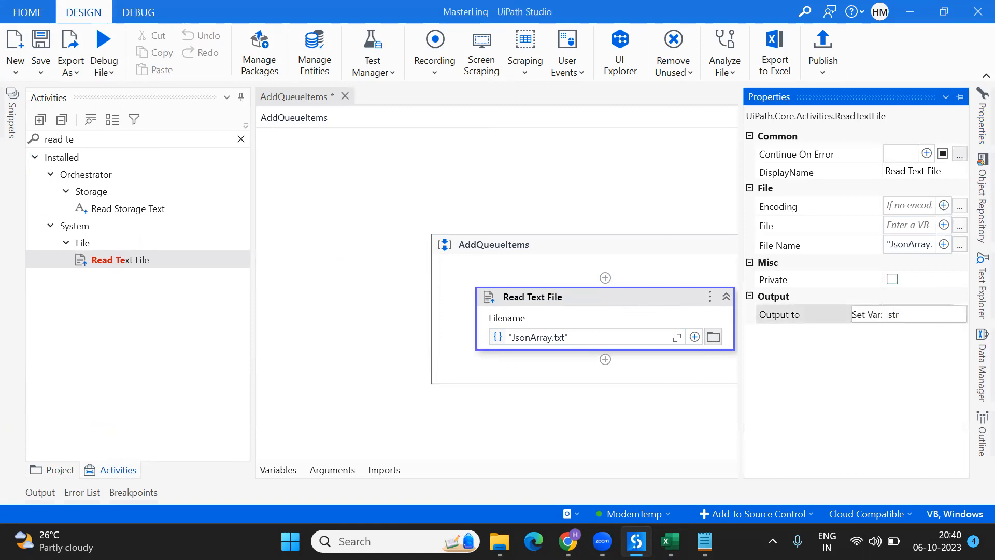
text(Array)
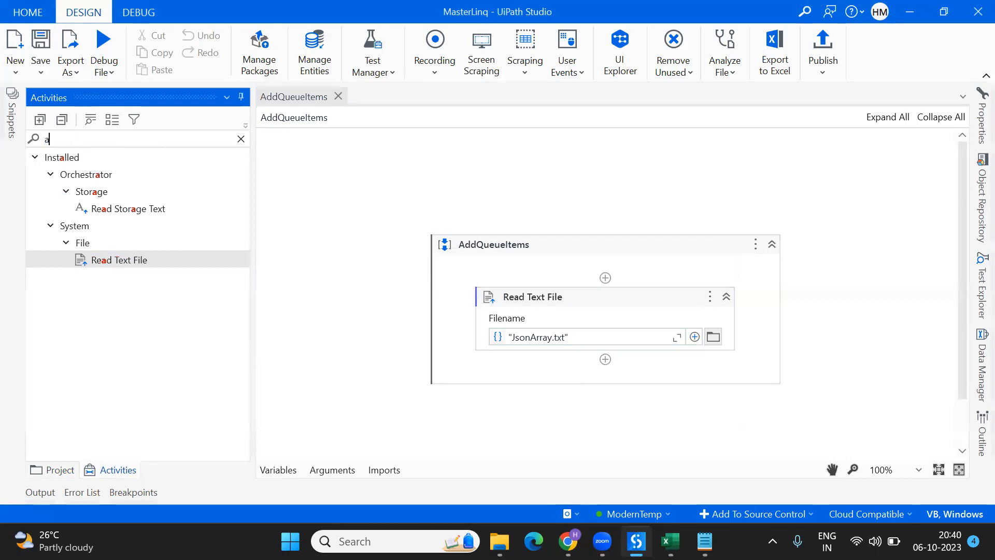
Add an Add Queue Item activity targeting the AmazonSearchItems queue
text(dd que)
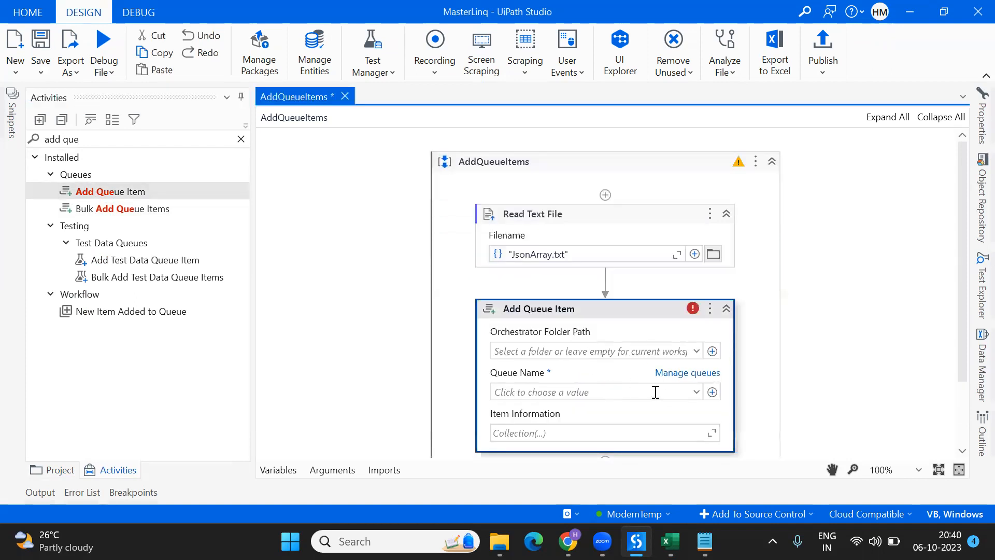
click(696, 392)
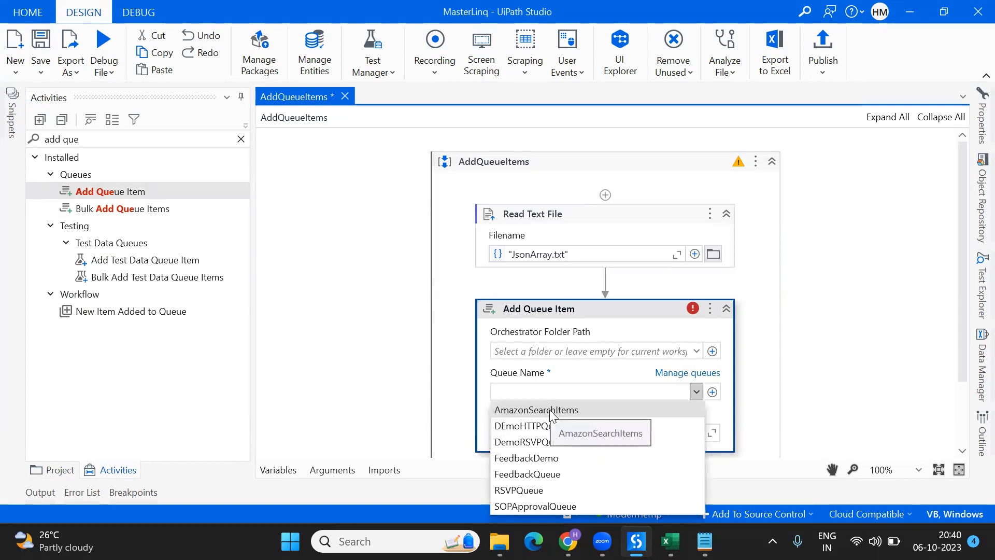
click(535, 411)
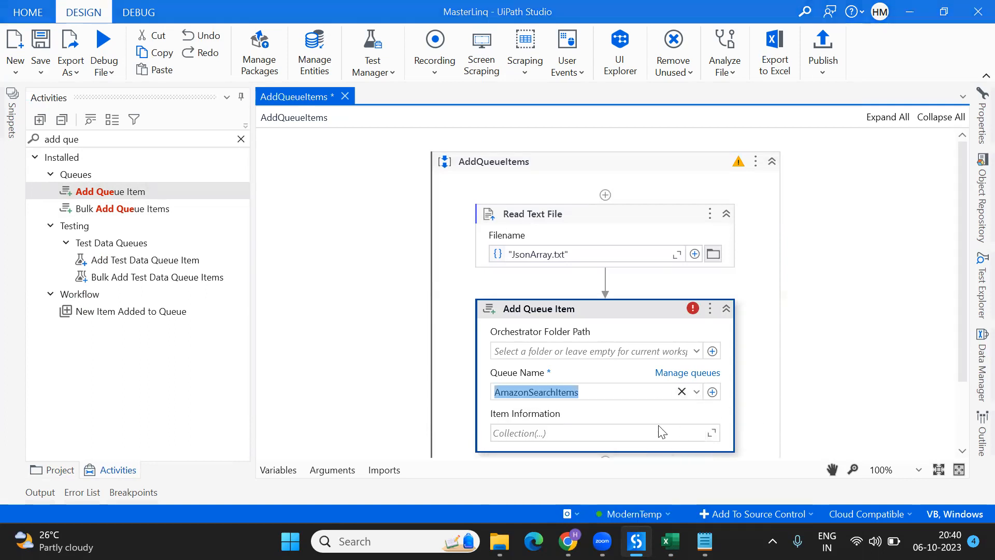
Give it one Item Information entry with key QueueData and value strArray
click(712, 432)
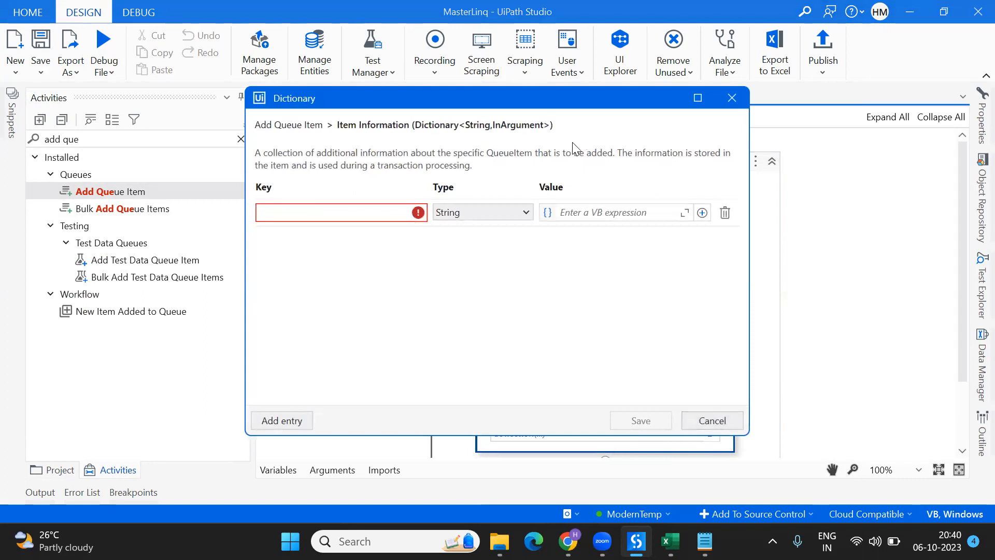
click(612, 212)
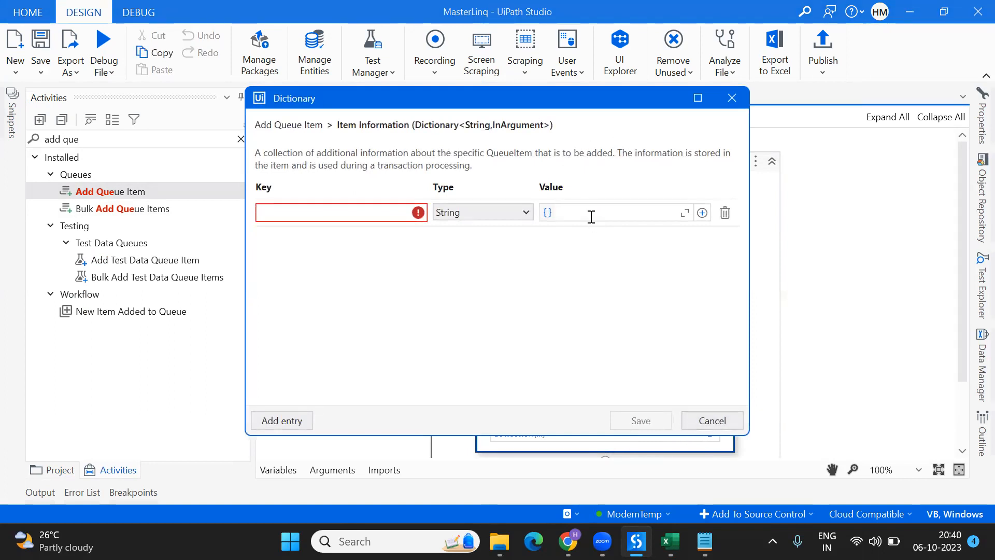
click(340, 212)
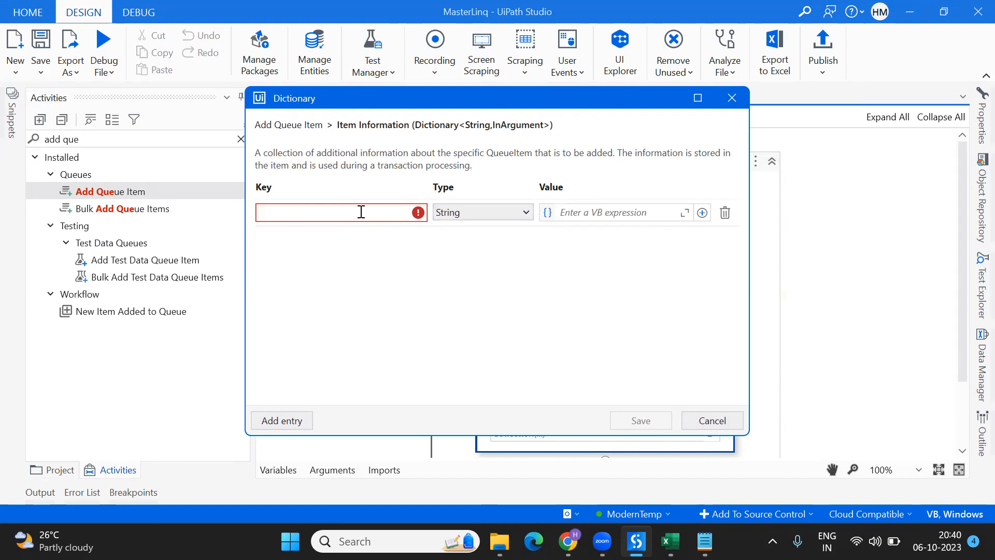
text(QueueDat)
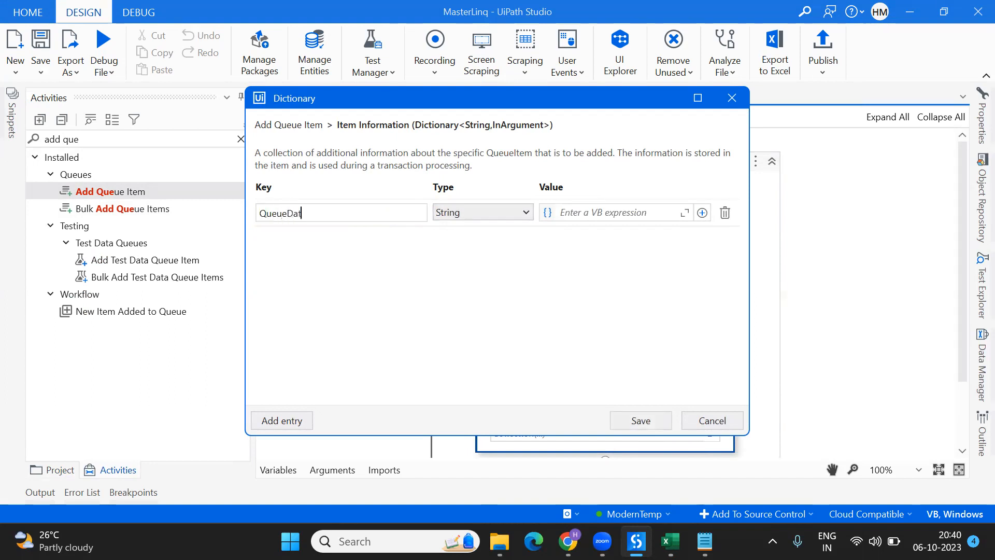
click(613, 212)
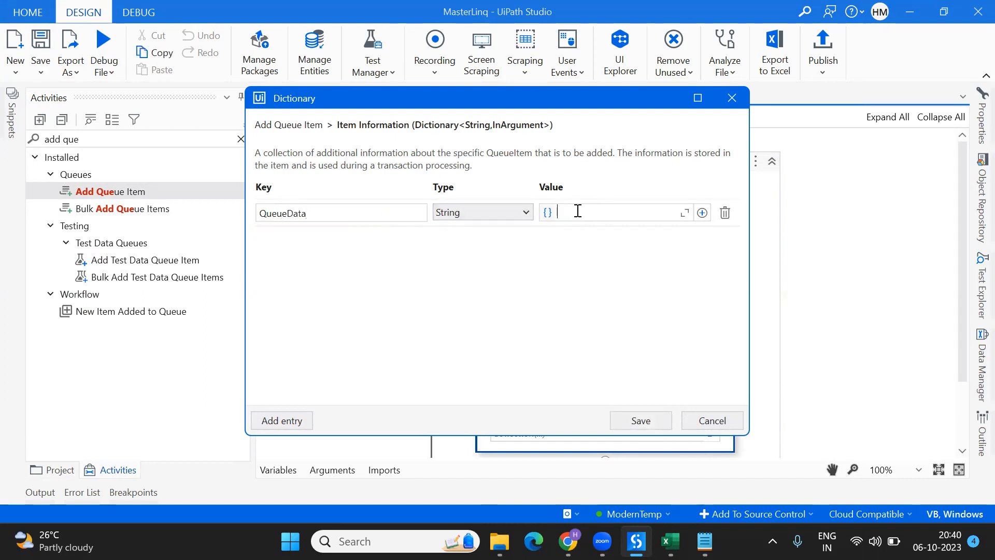
text(strArray)
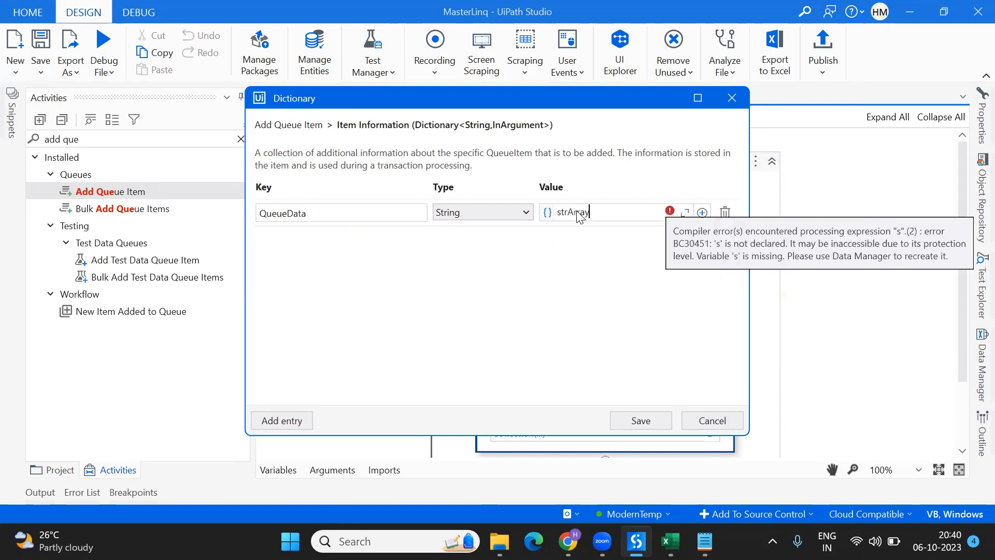
mouse_move(832, 358)
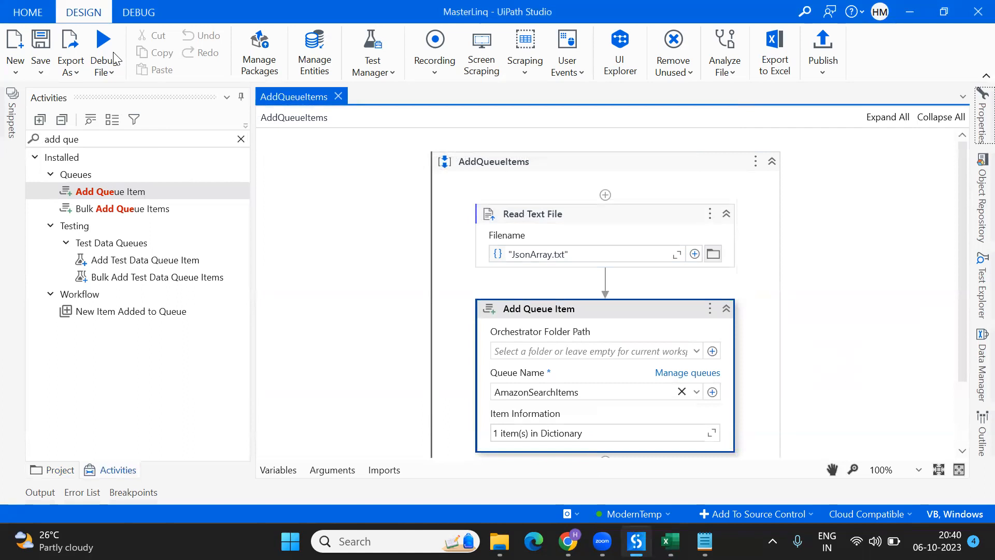
Run the workflow with Debug File and switch to Orchestrator's Queues page
click(101, 40)
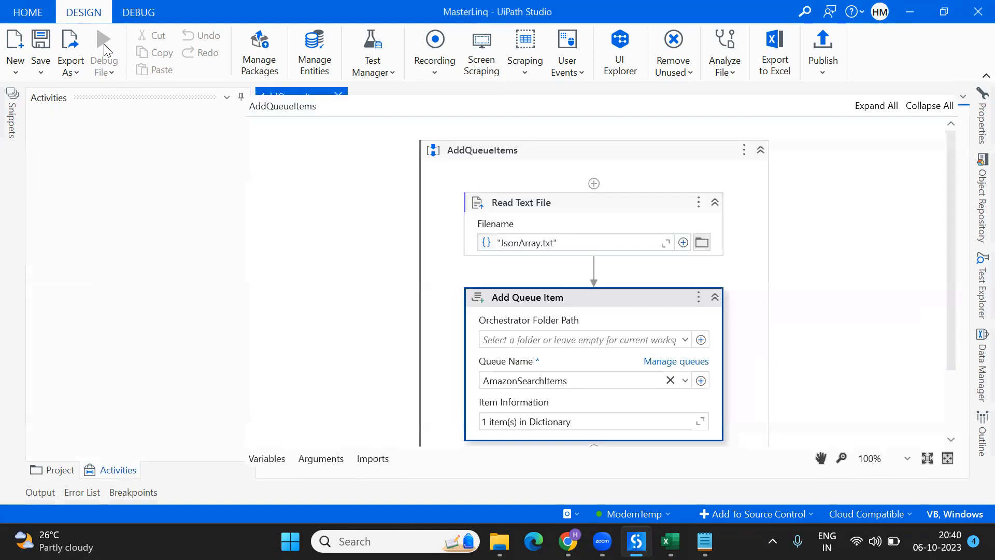
click(104, 47)
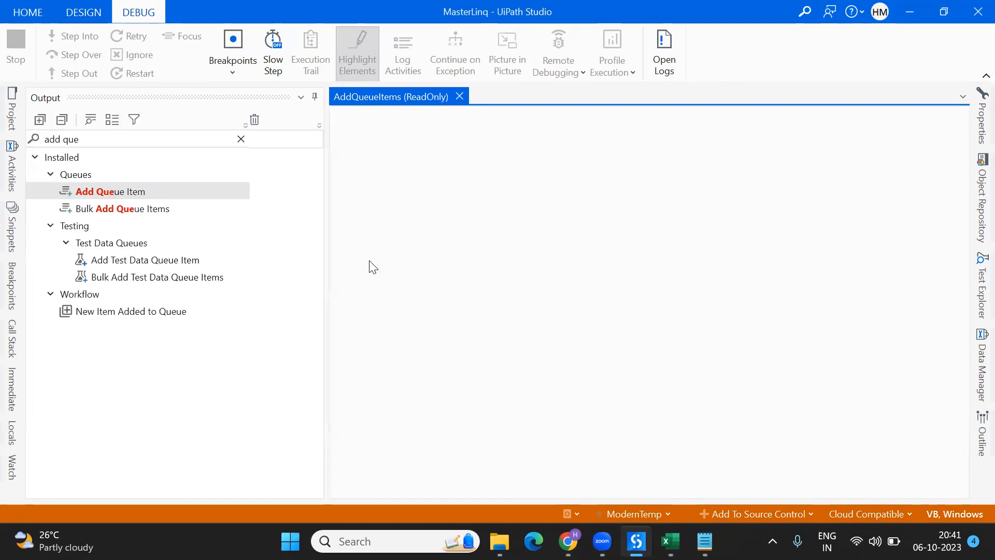
click(83, 12)
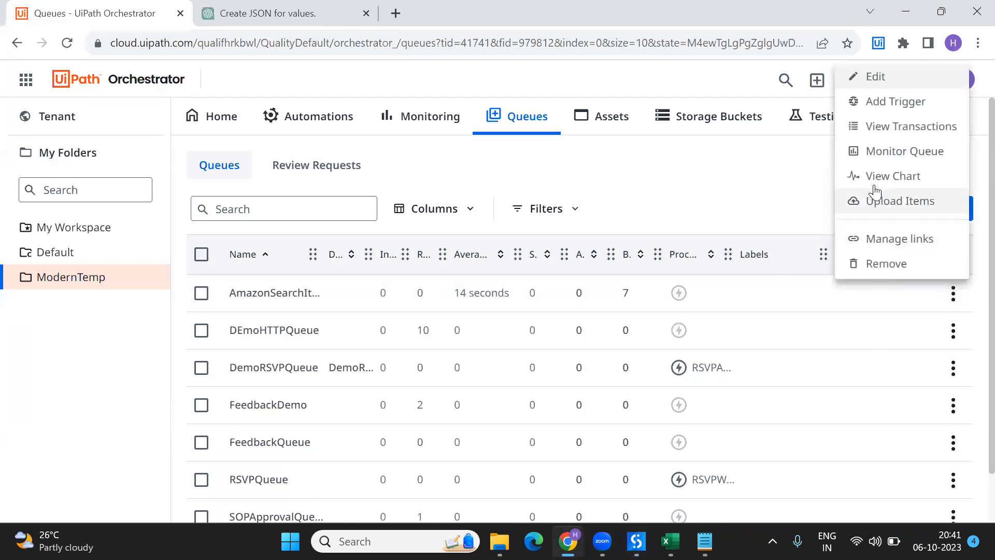
View the details of the New transaction in the AmazonSearchItems queue
click(911, 127)
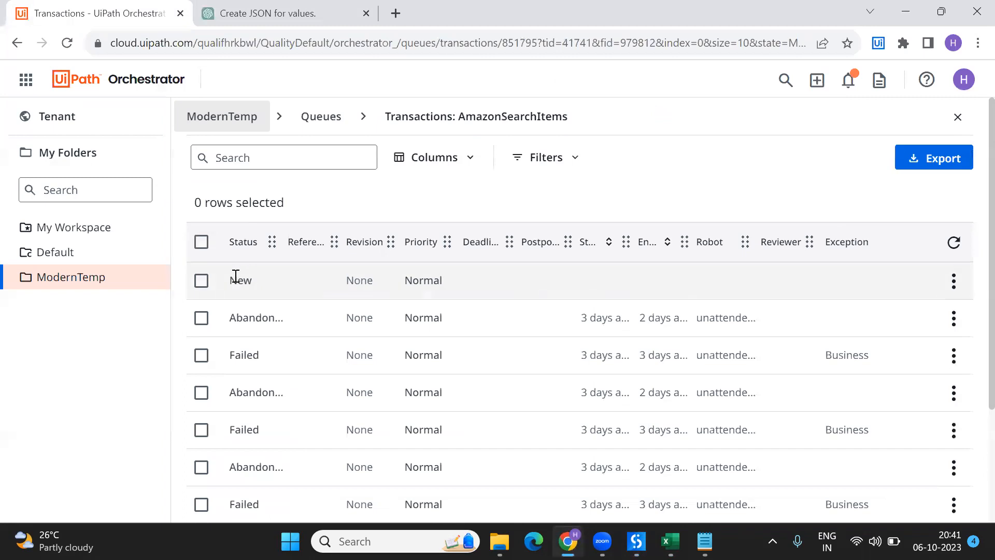
click(953, 281)
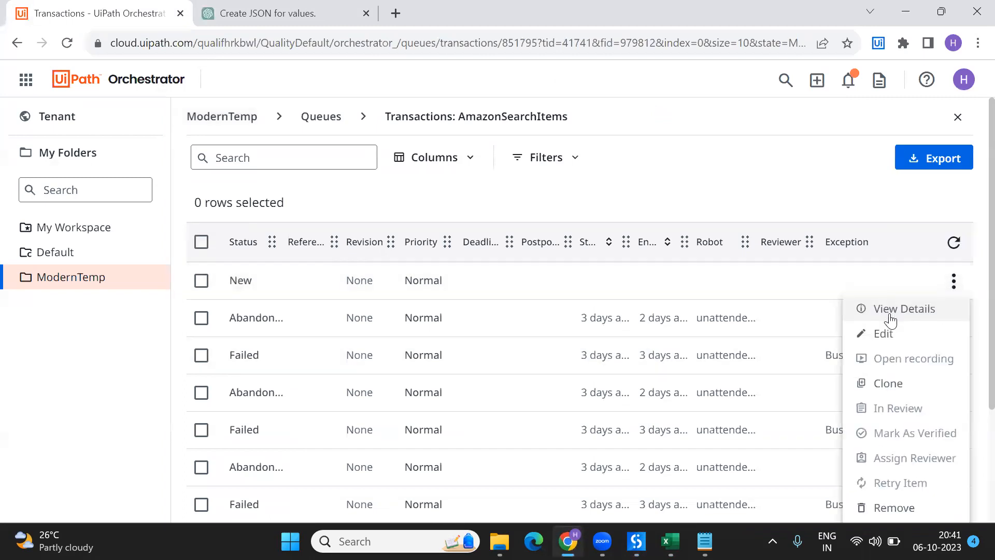
click(904, 309)
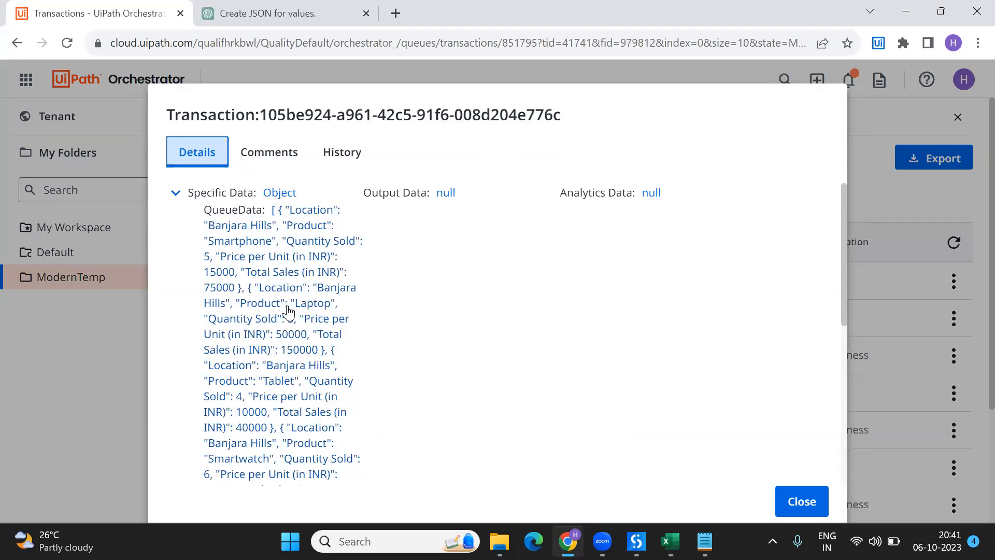
Scroll through QueueData to confirm the full Banjara Hills JSON array, then close the details
scroll(down, 3)
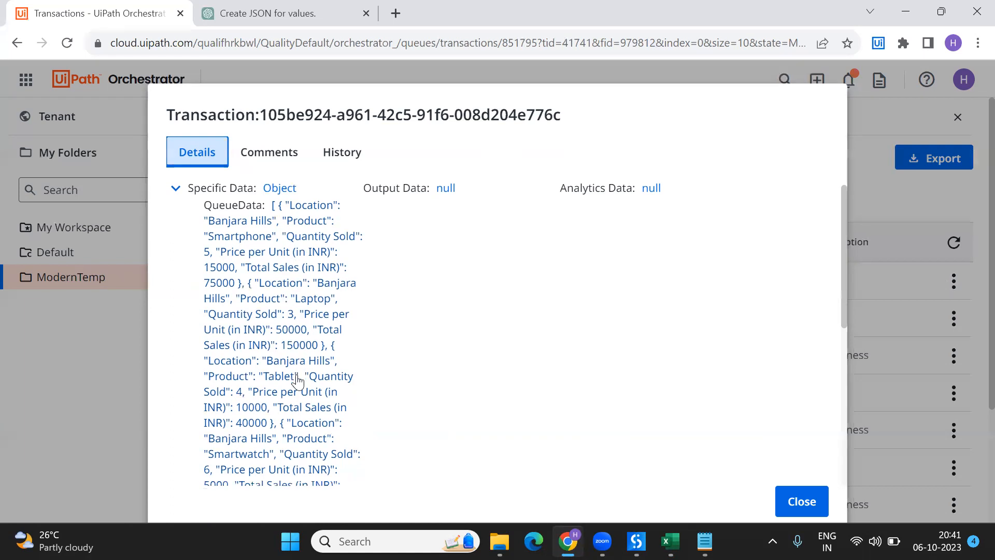
scroll(down, 3)
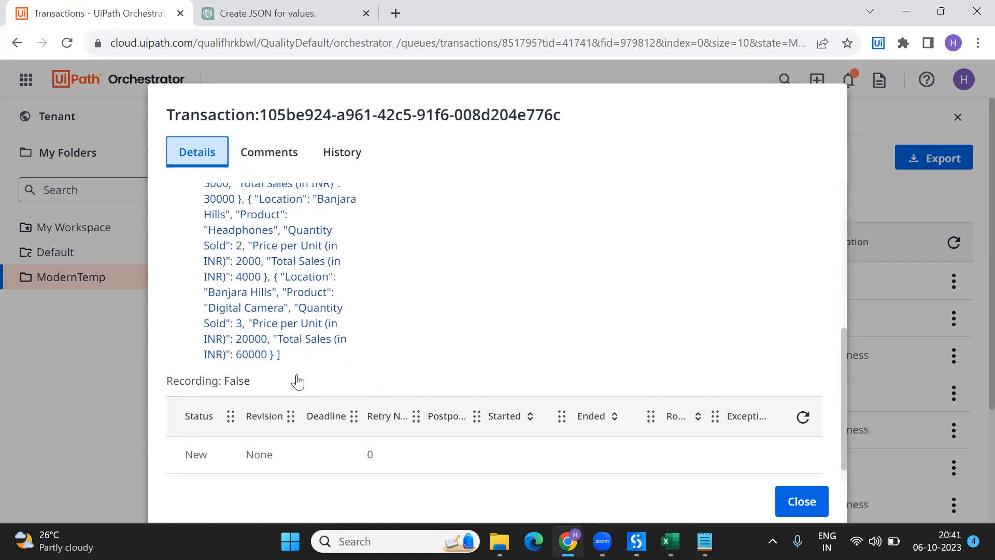
scroll(up, 3)
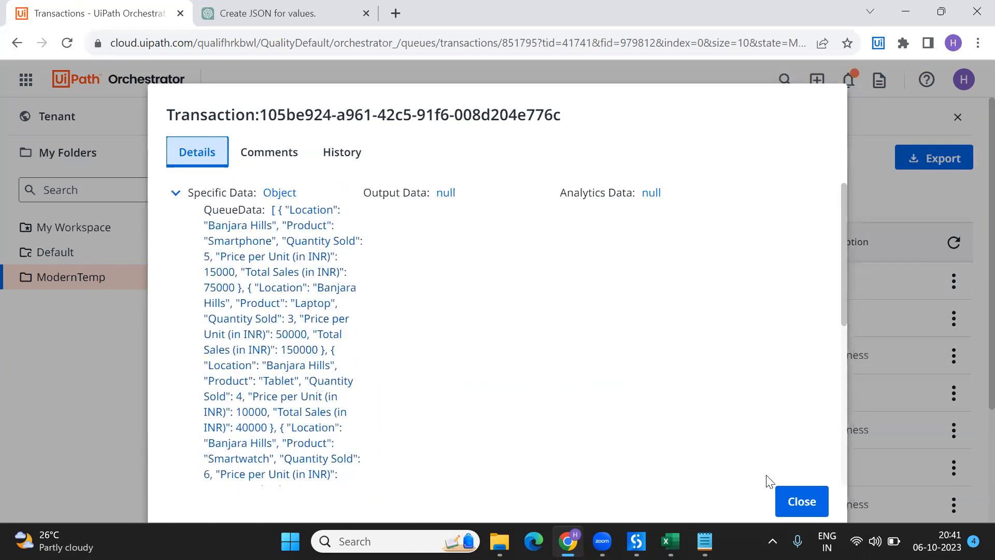
click(801, 500)
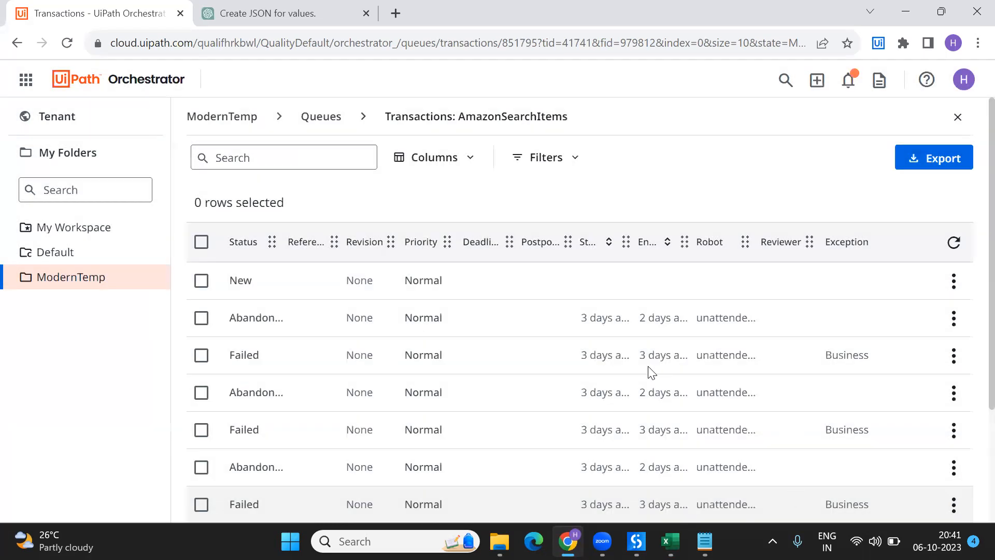
scroll(down, 3)
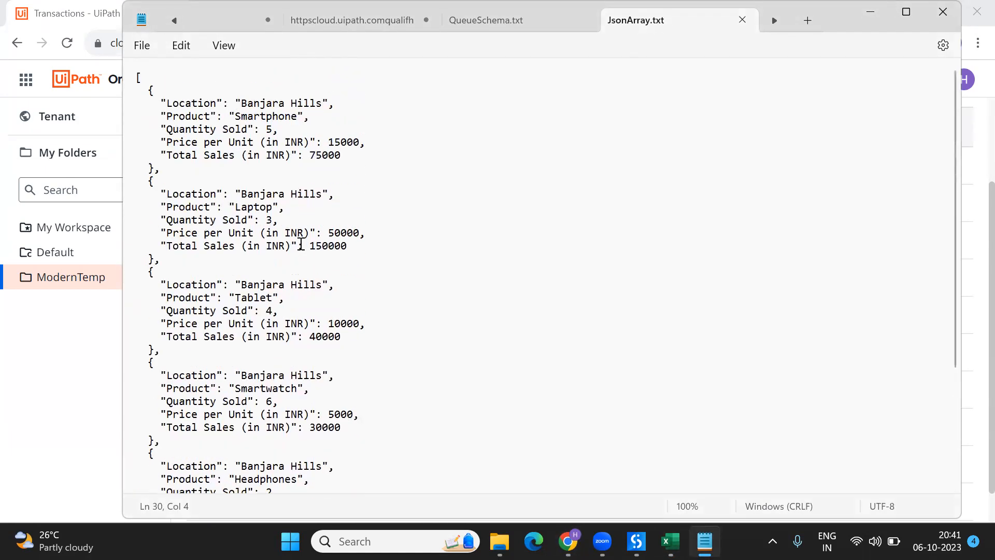
mouse_move(163, 83)
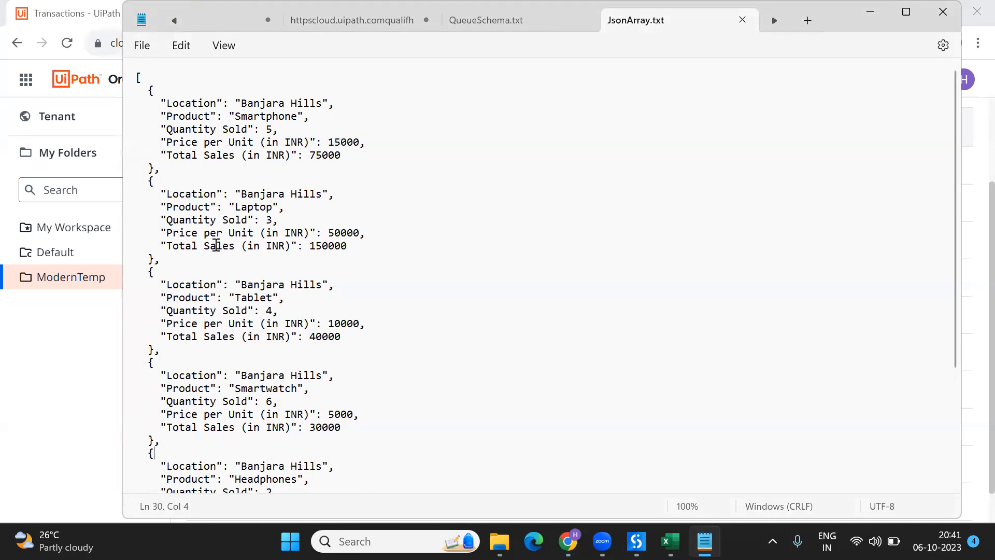
mouse_move(734, 314)
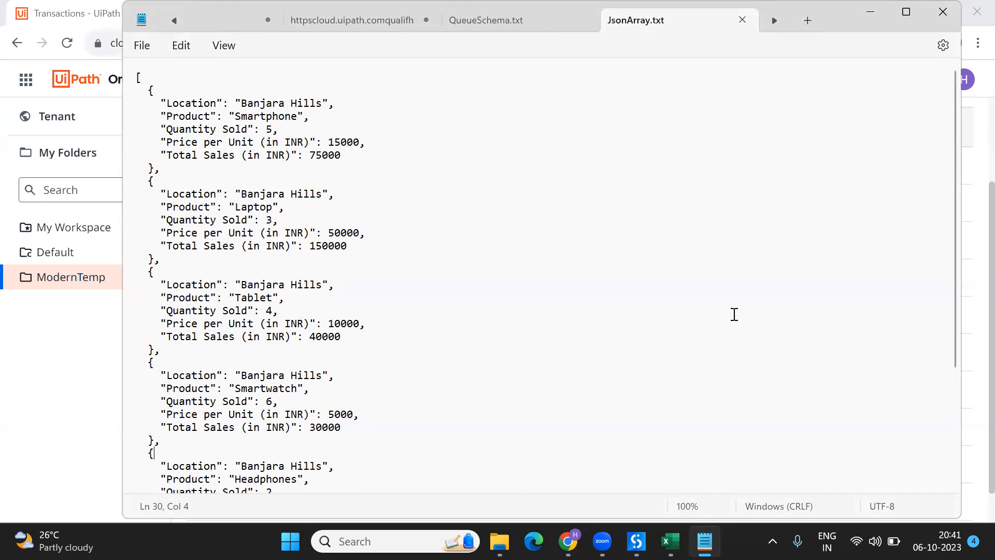
mouse_move(731, 320)
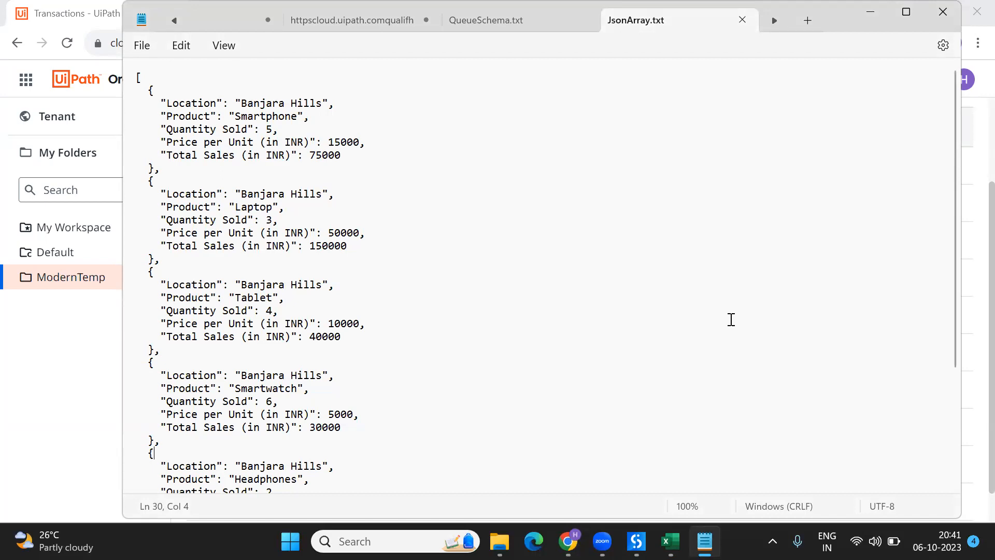
mouse_move(824, 240)
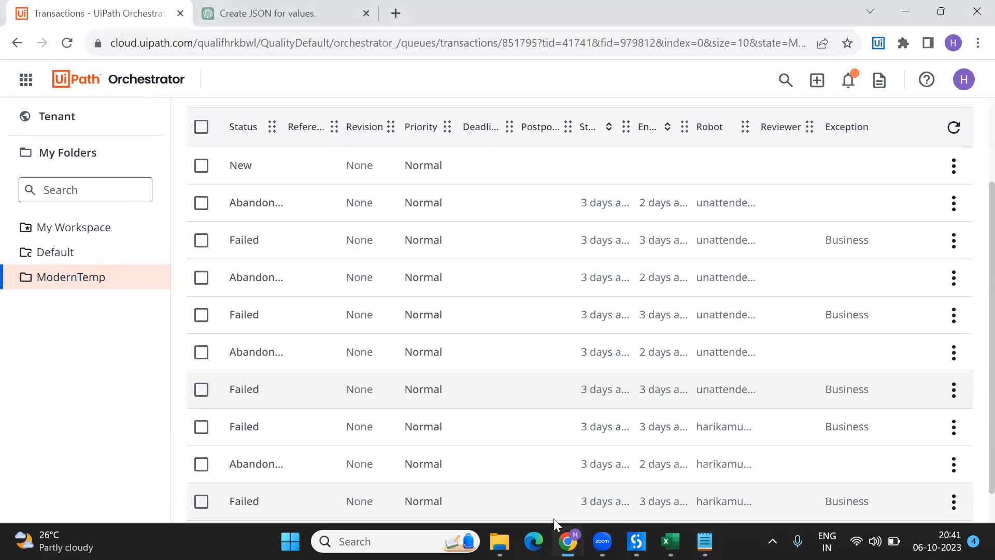
Return from Notepad's JsonArray.txt review to the AddQueueItems workflow in UiPath Studio
click(635, 541)
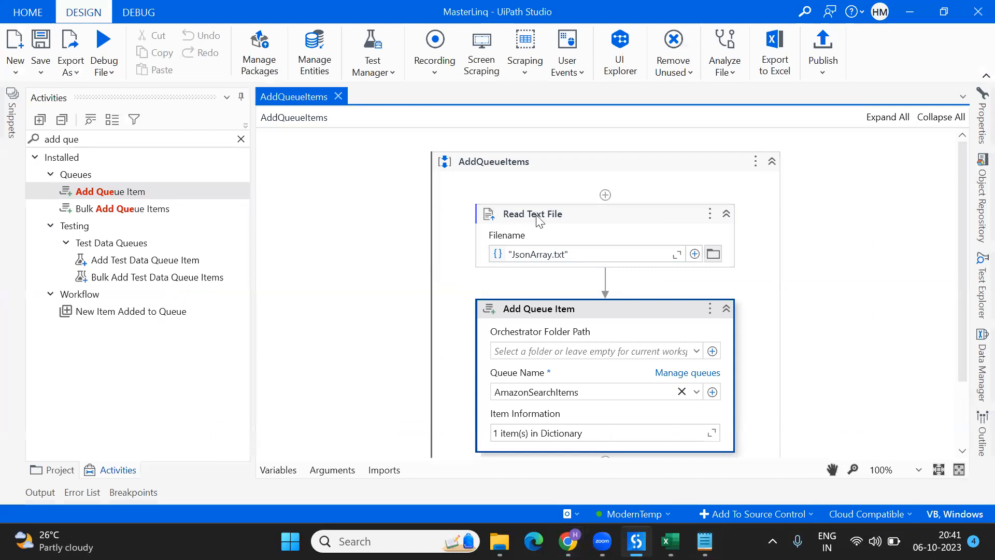
Select the Read Text File step, then bring the PIVOT.xlsx workbook forward in Excel
click(532, 213)
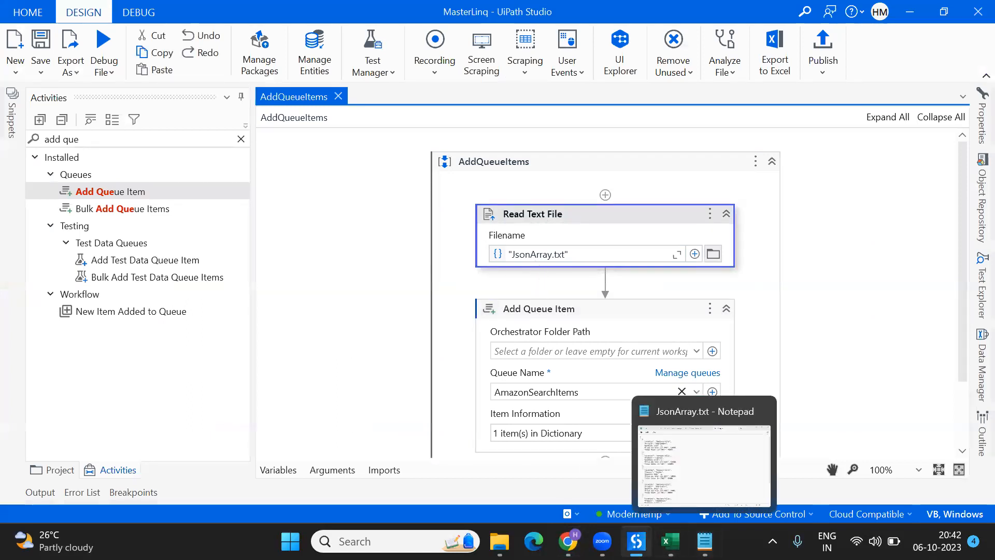
click(669, 541)
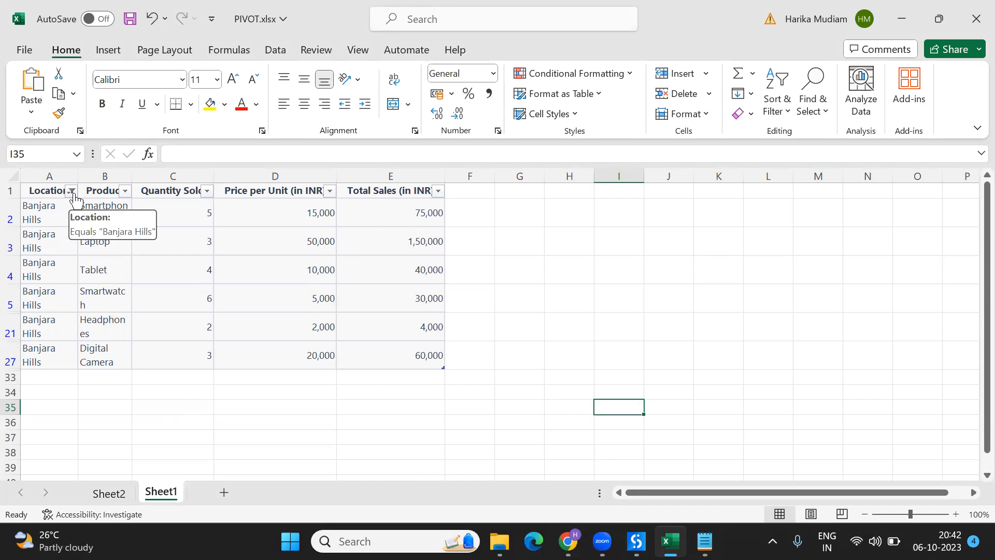
Confirm the Location filter is Banjara Hills, copy the filtered table, and add a blank Sheet3
click(71, 191)
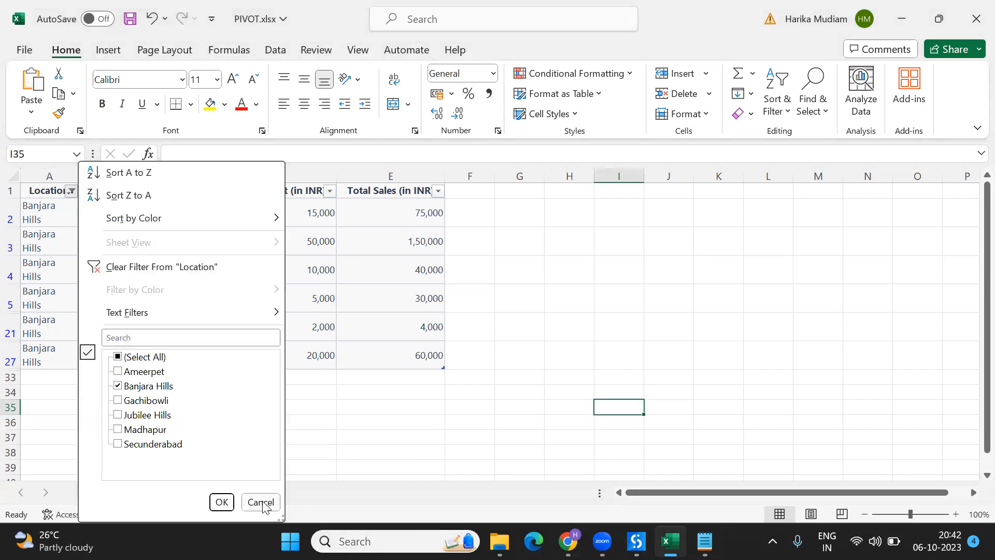
click(260, 501)
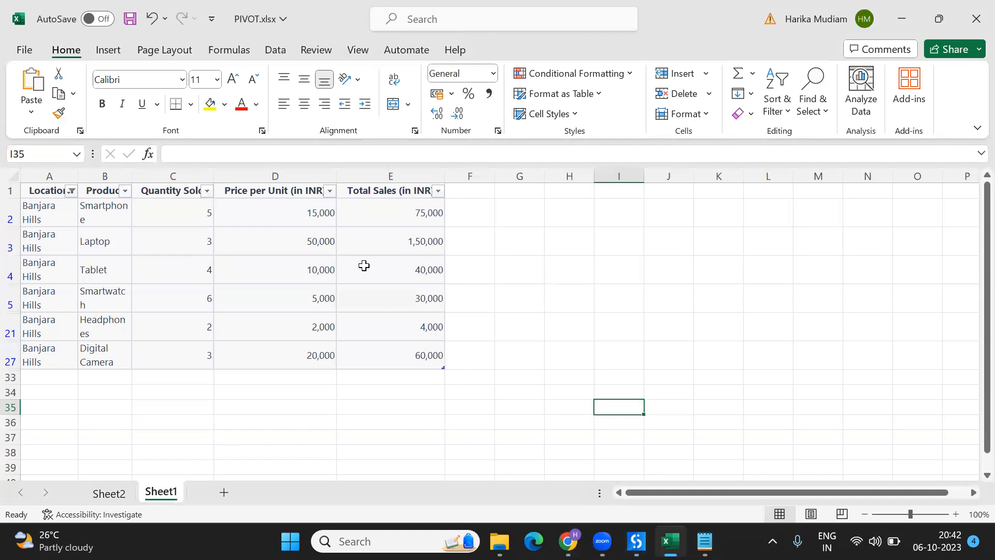
mouse_move(44, 190)
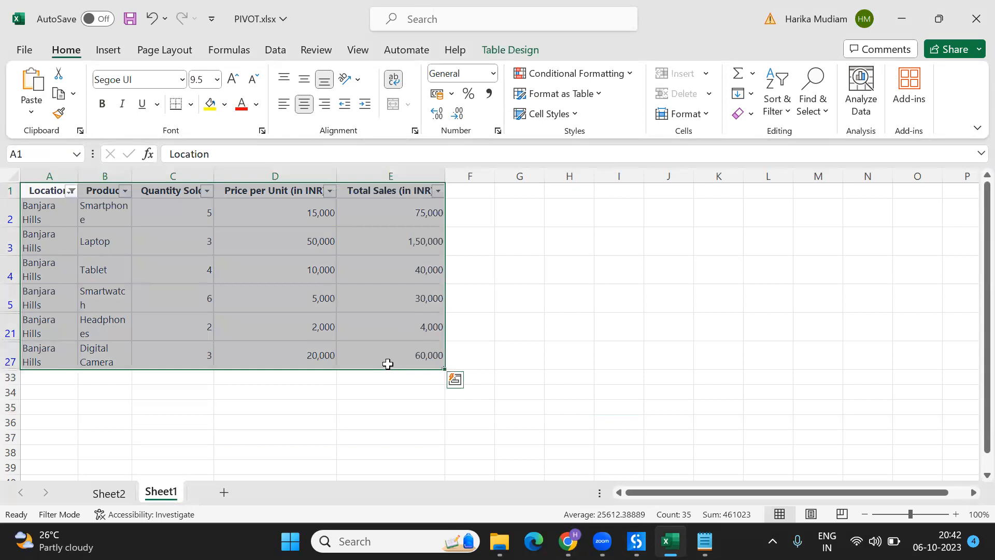
click(212, 491)
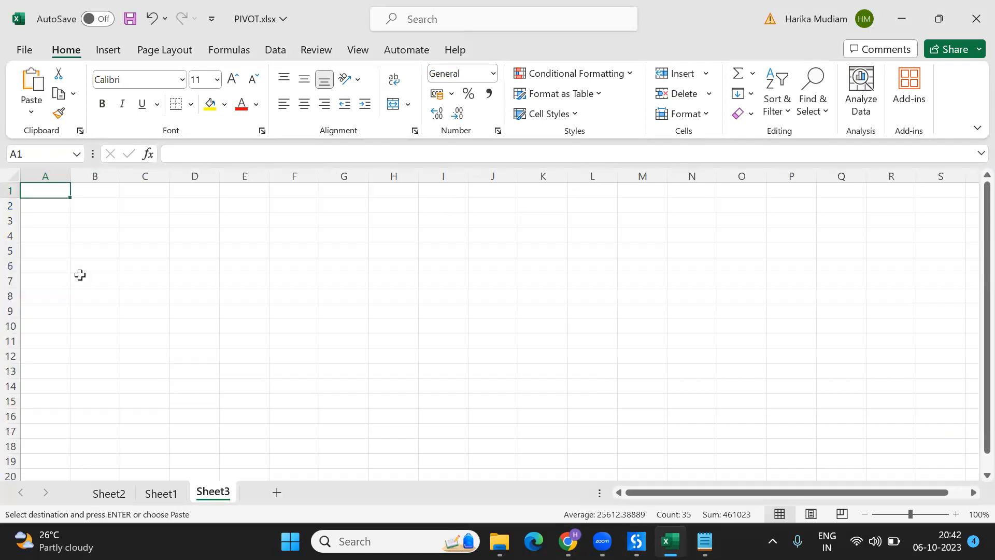
Paste the header and six Banjara Hills rows into Sheet3 and clear the selection
key(ctrl+v)
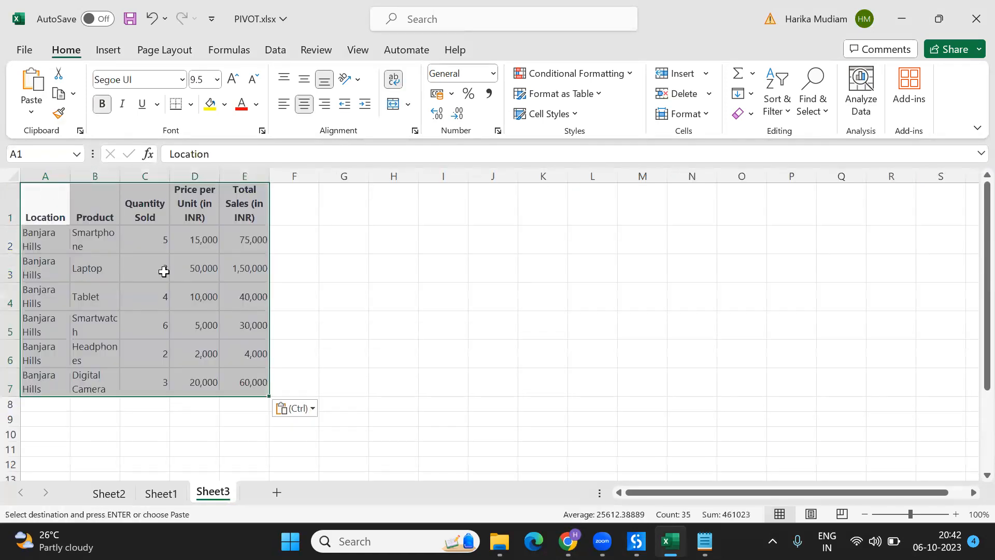
click(343, 296)
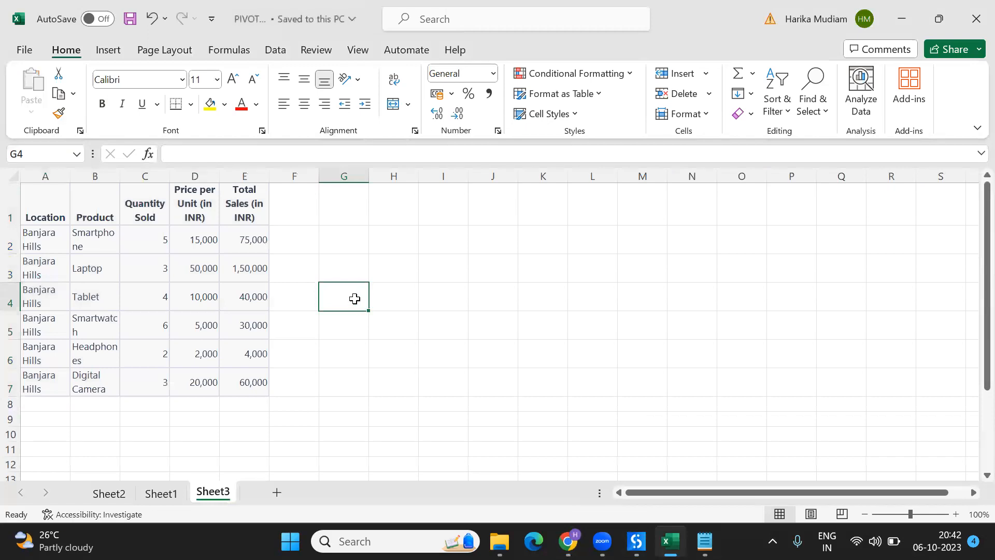
mouse_move(174, 326)
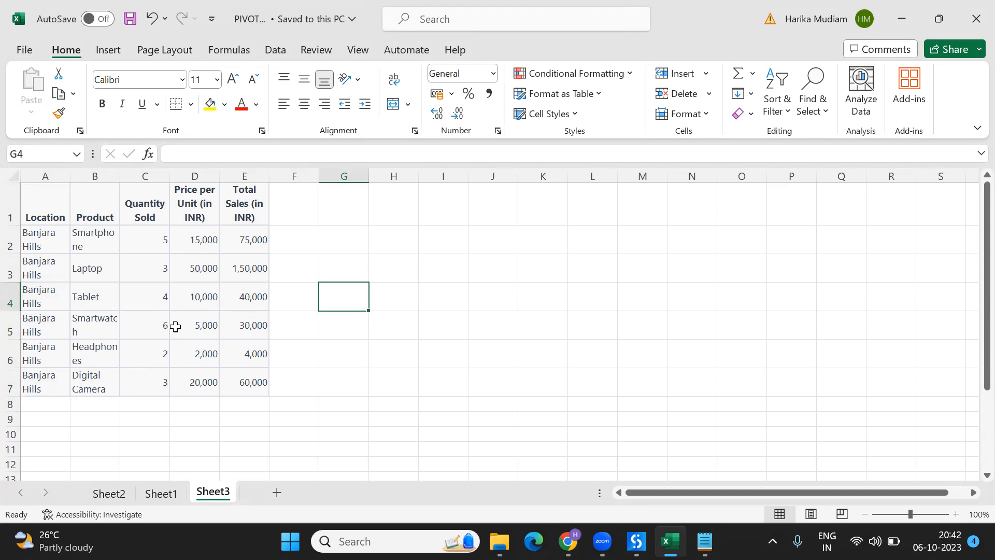
mouse_move(214, 509)
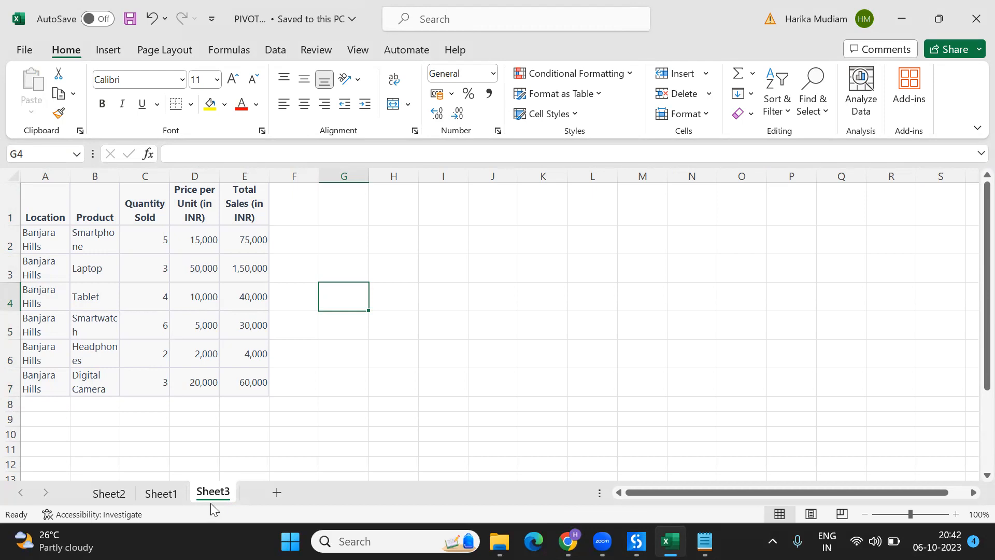
mouse_move(567, 541)
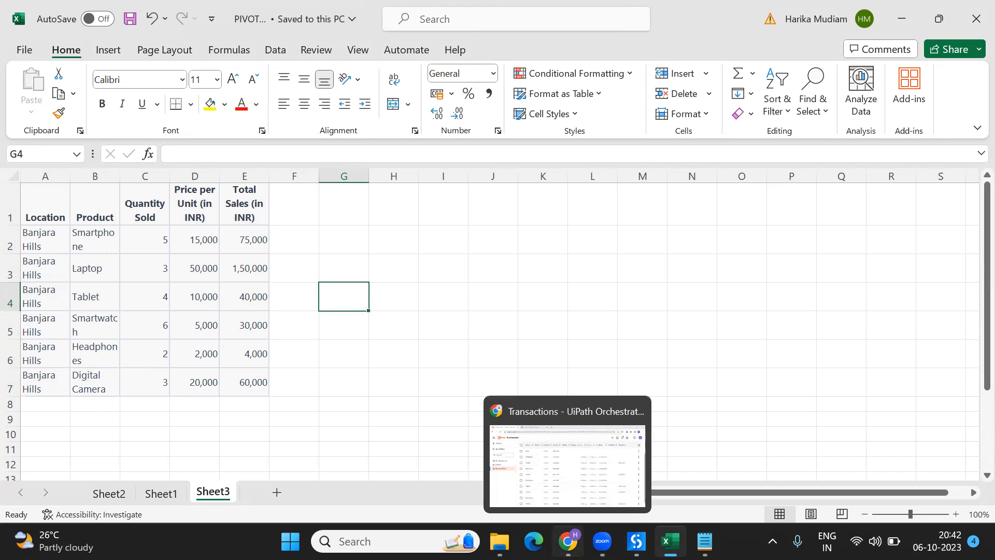
mouse_move(568, 411)
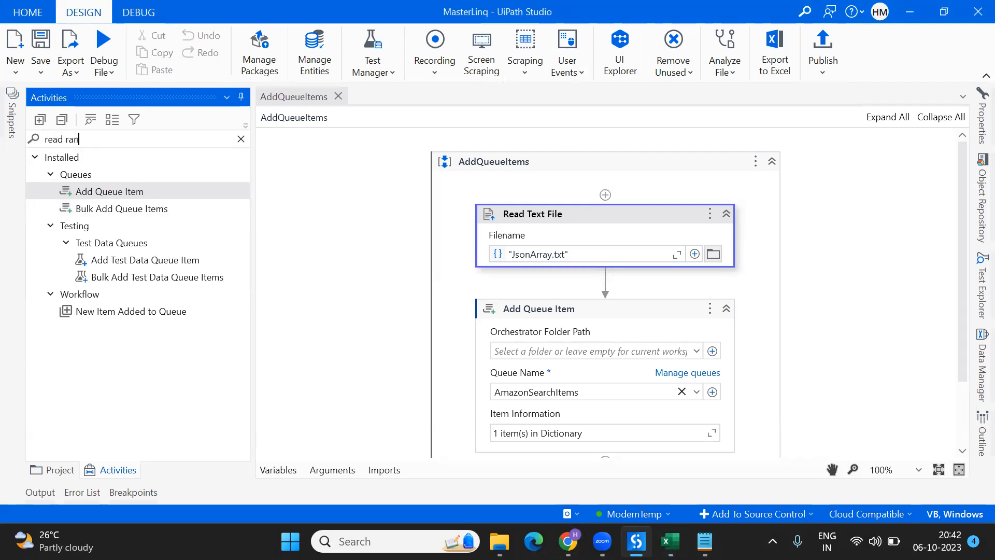
Point Read Range Workbook at PIVOT.xlsx in the desktop folder, reading Sheet3
text(ge)
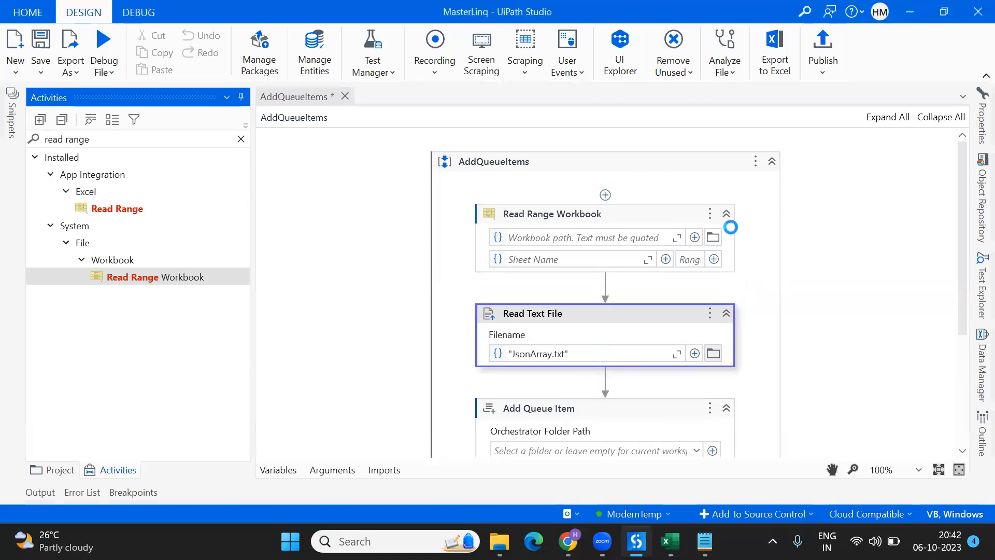
click(712, 237)
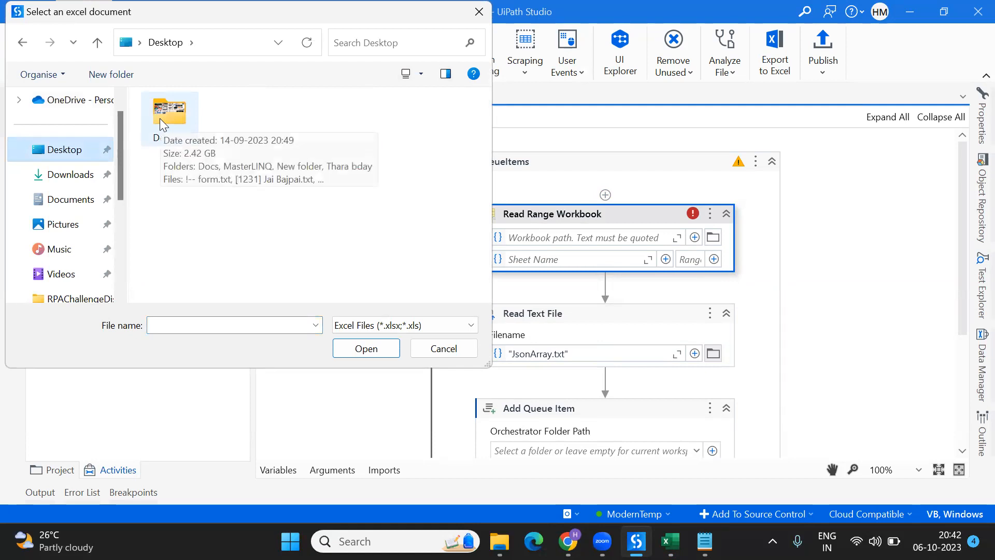
double_click(169, 114)
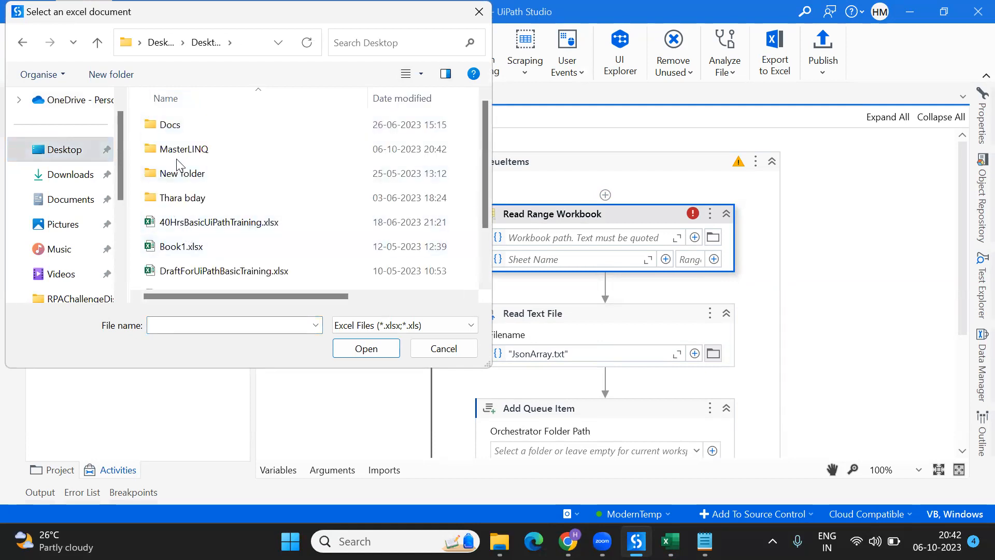
double_click(184, 148)
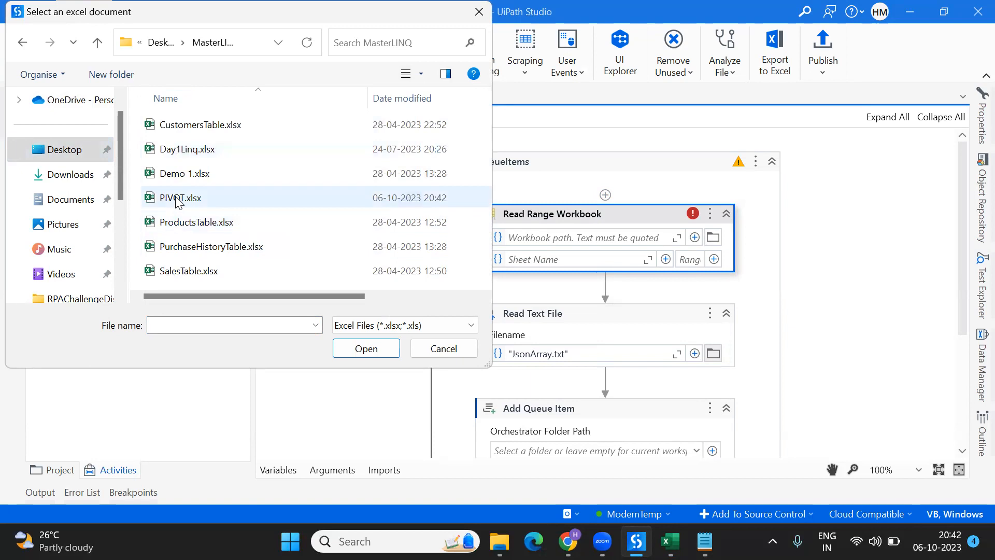
click(366, 349)
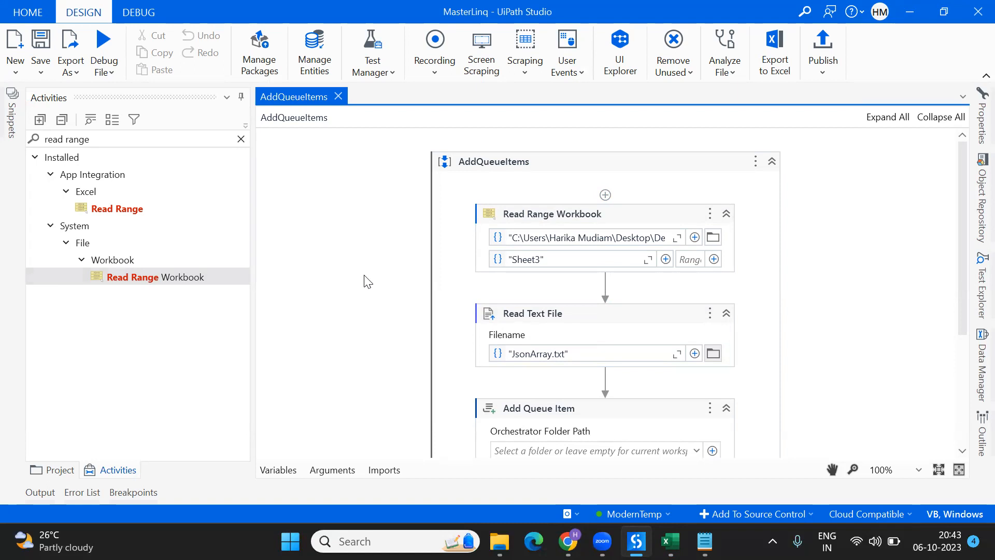
mouse_move(515, 405)
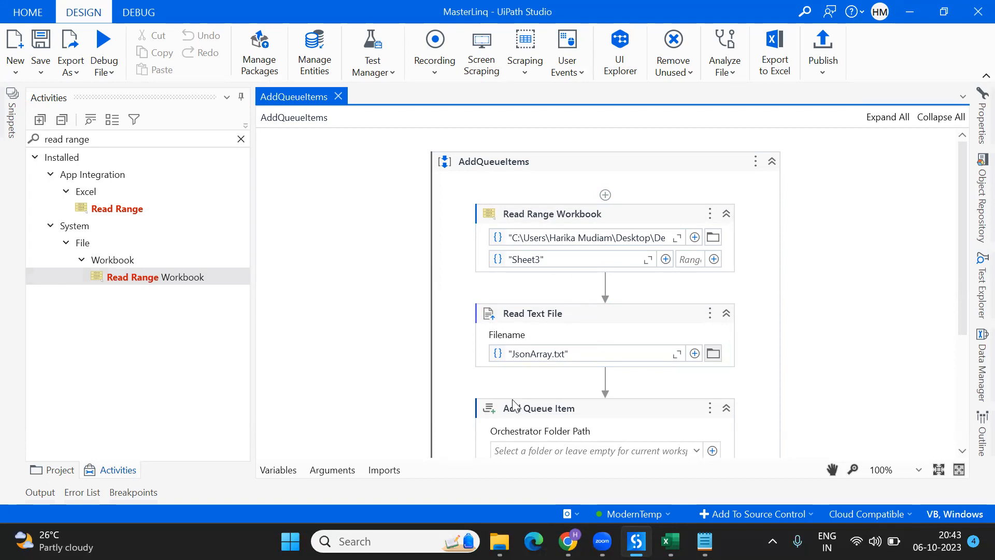
mouse_move(514, 409)
text(ass)
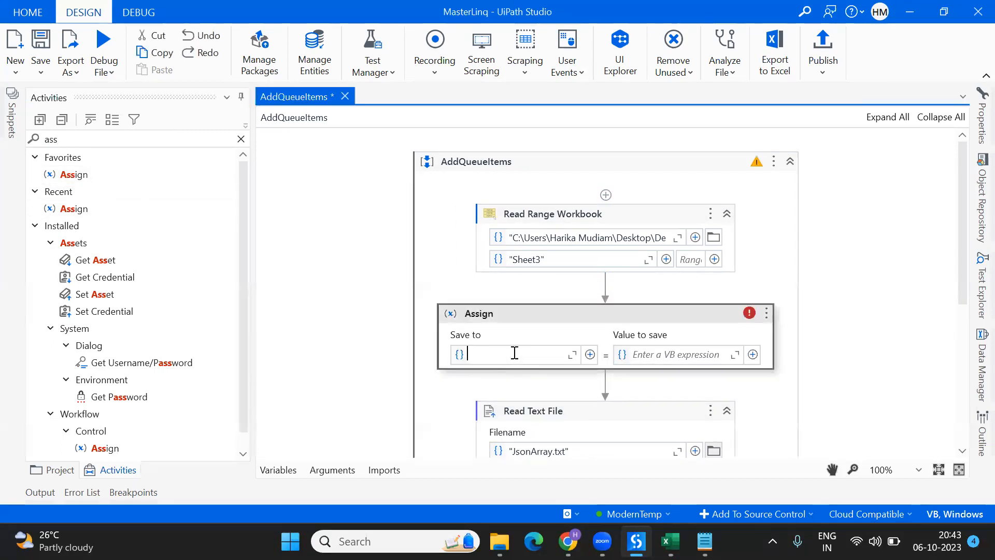
Set the Assign to save Newtonsoft.Json.JsonConvert.SerializeObject(dtLocation) into strArray
click(514, 355)
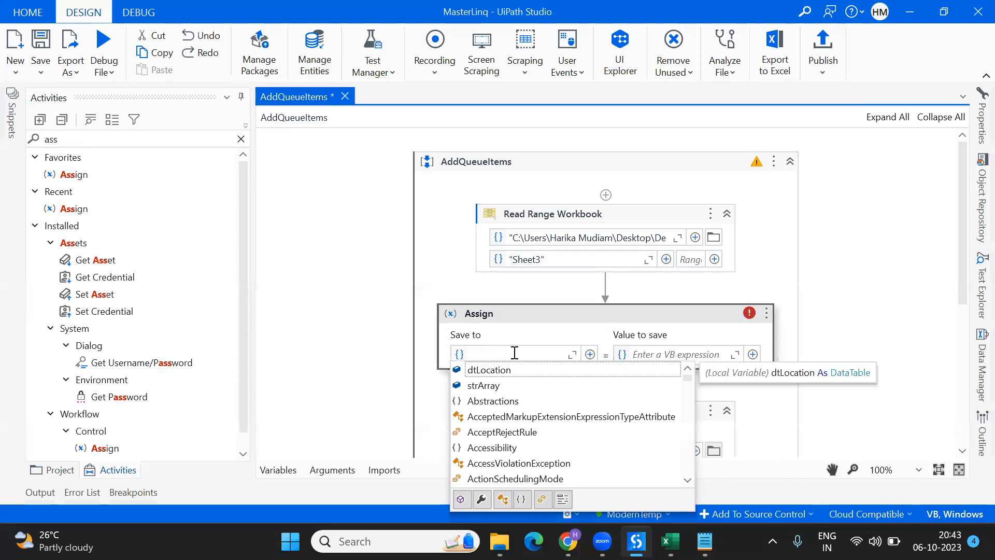
click(484, 385)
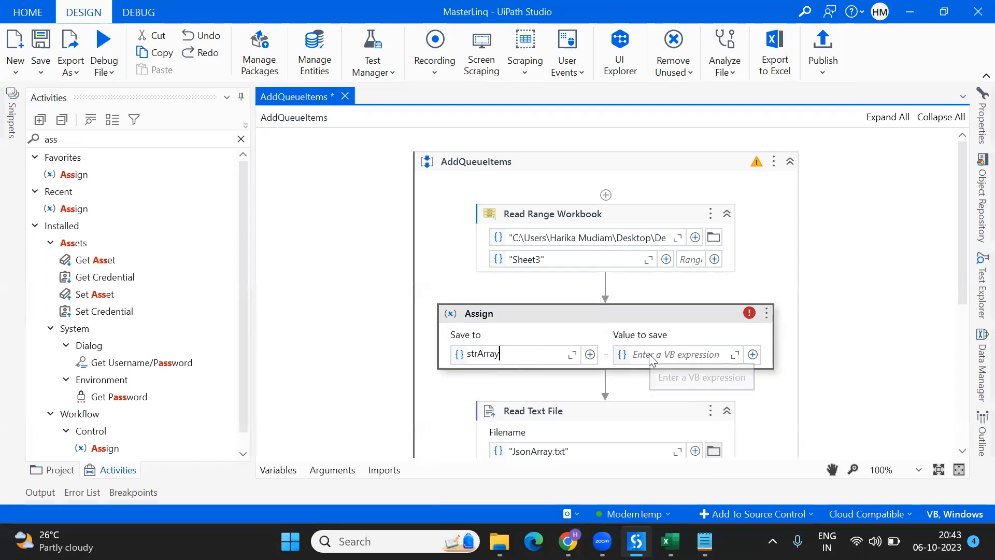
click(672, 354)
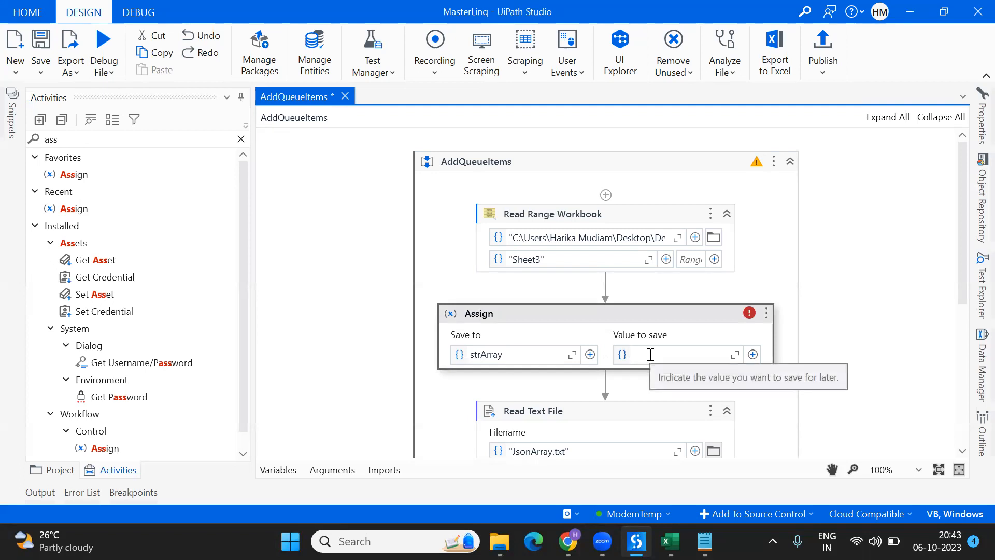
text(new)
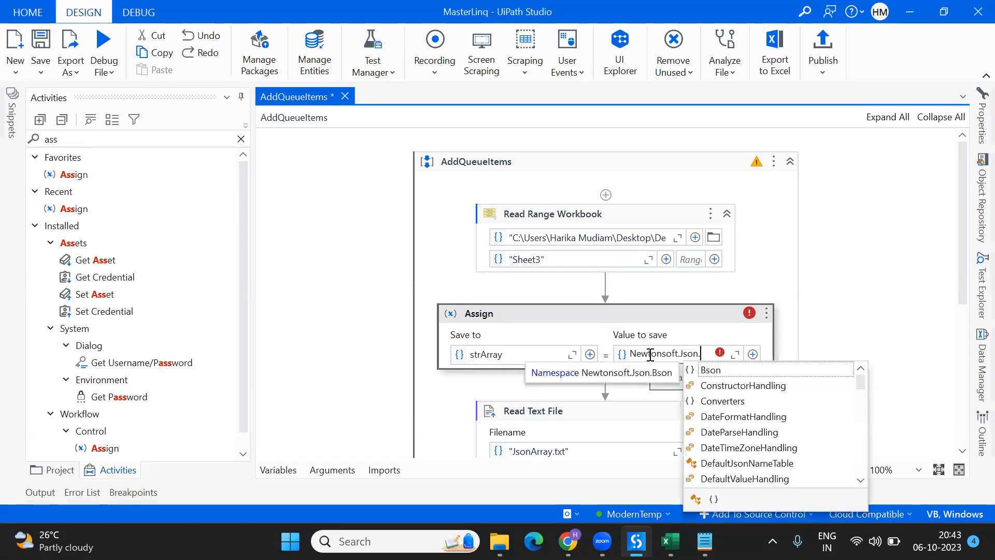
text(js)
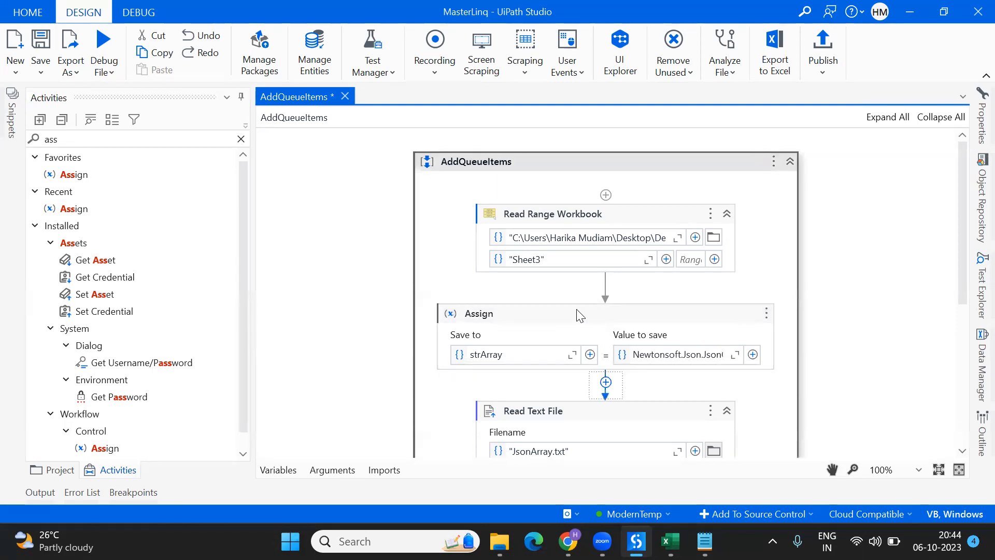
Review the workflow, then close the PIVOT.xlsx workbook so it can be read
scroll(down, 3)
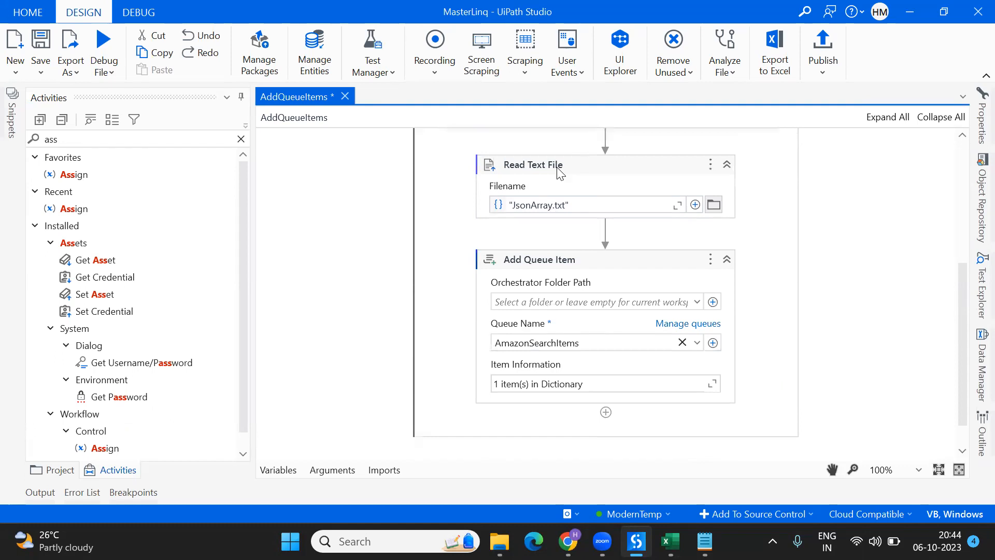
scroll(up, 3)
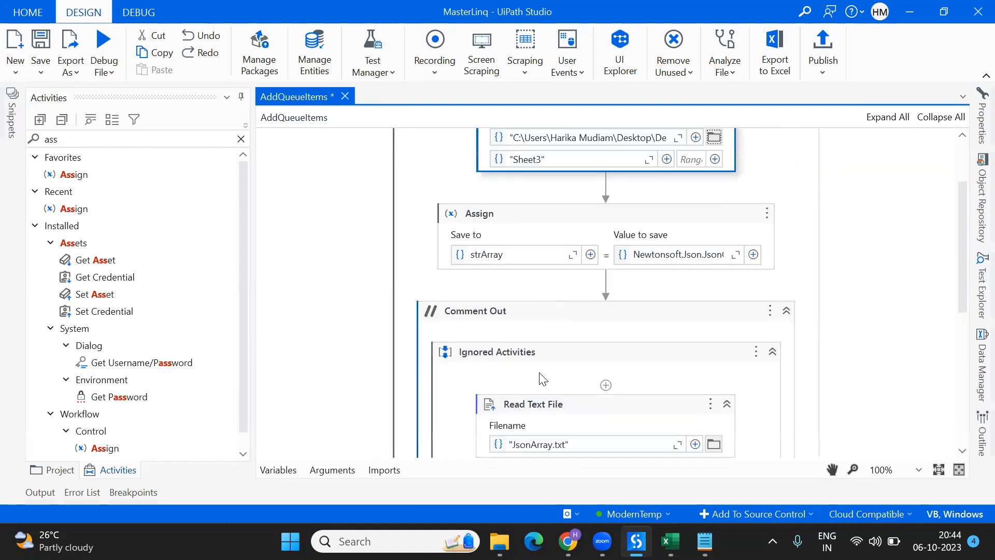
scroll(down, 3)
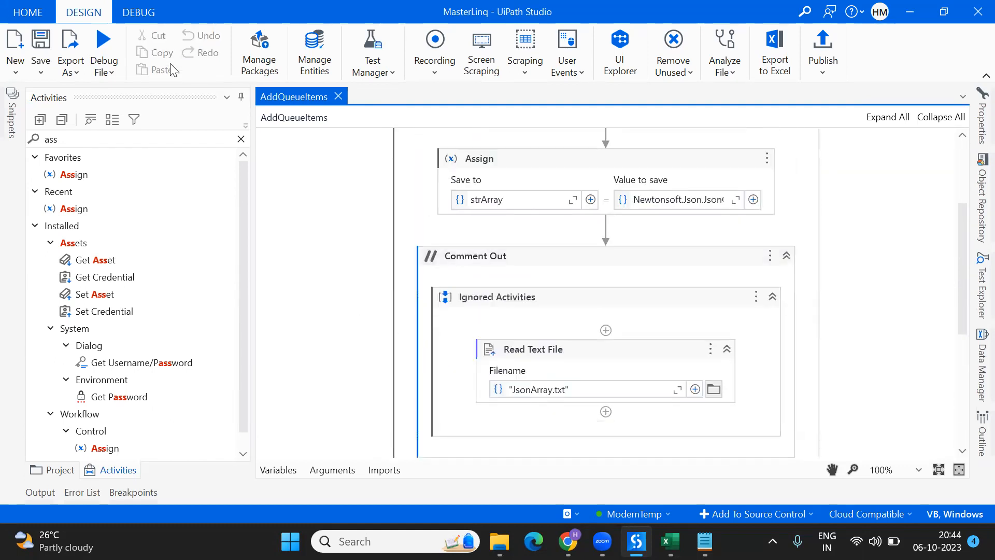
click(669, 541)
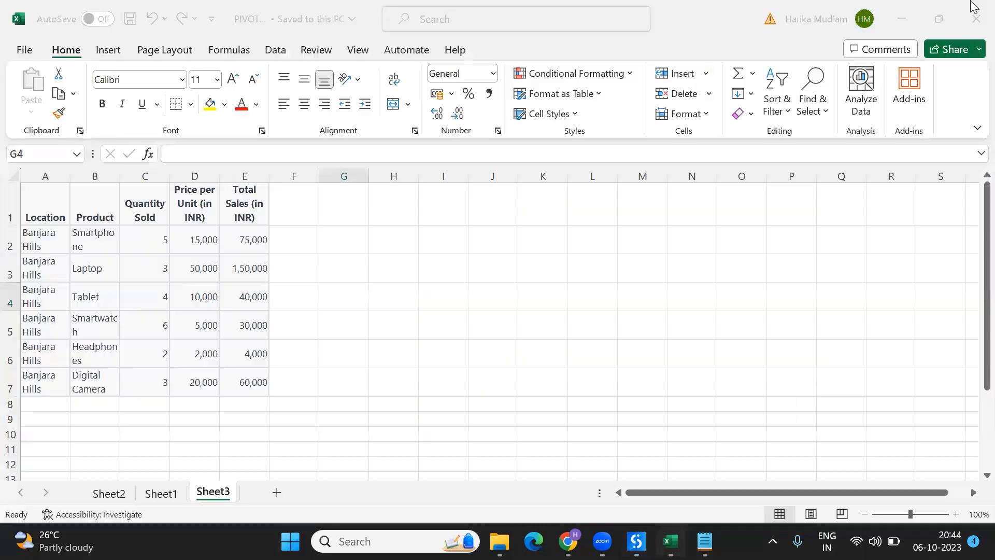
click(343, 296)
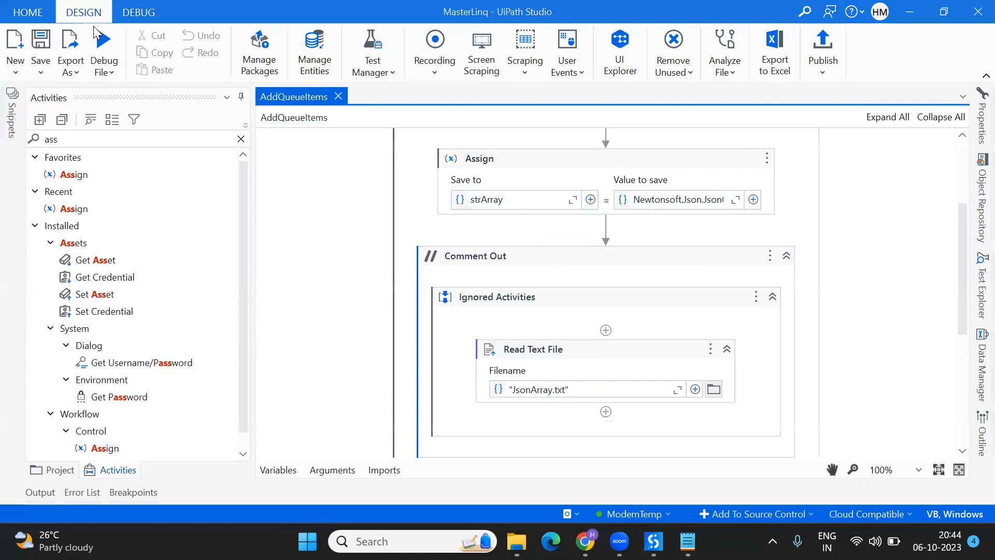
Run the workflow and switch to the Orchestrator queue transactions page
click(104, 52)
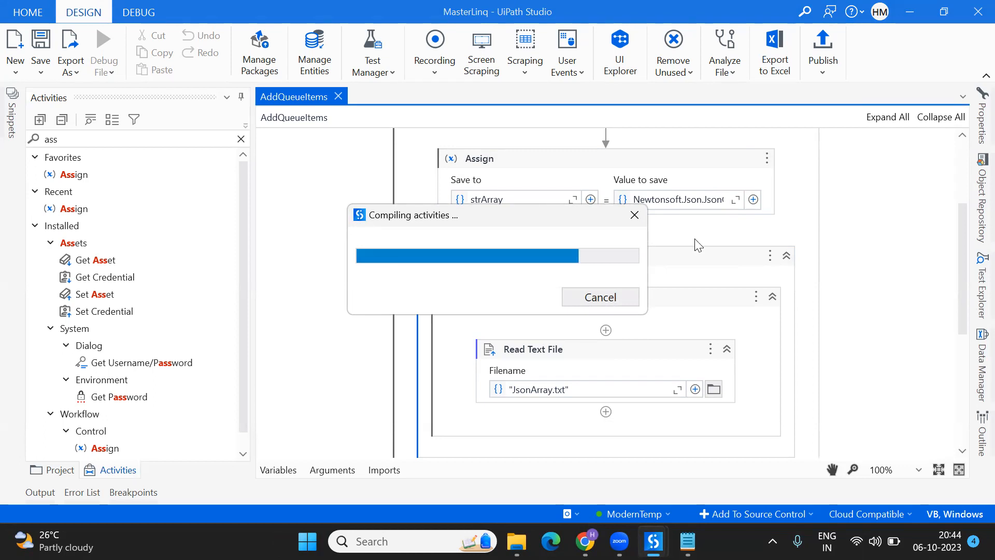
mouse_move(584, 541)
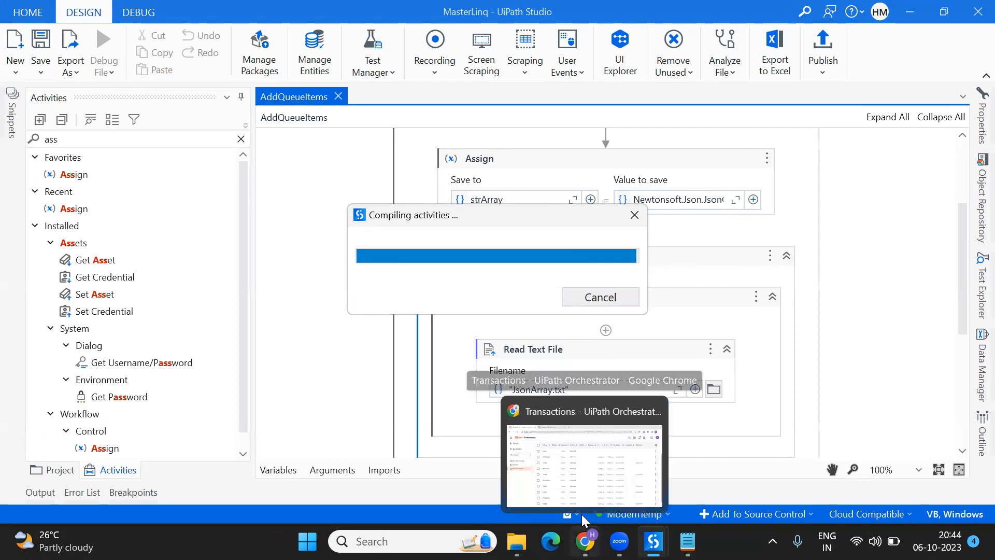
click(581, 454)
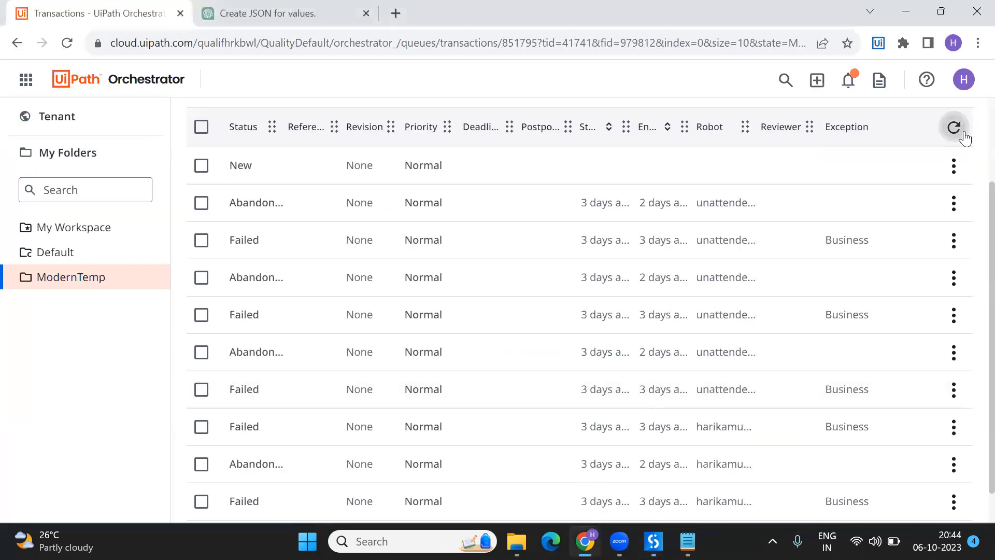
Refresh the transactions until the new item appears and view its details
click(954, 126)
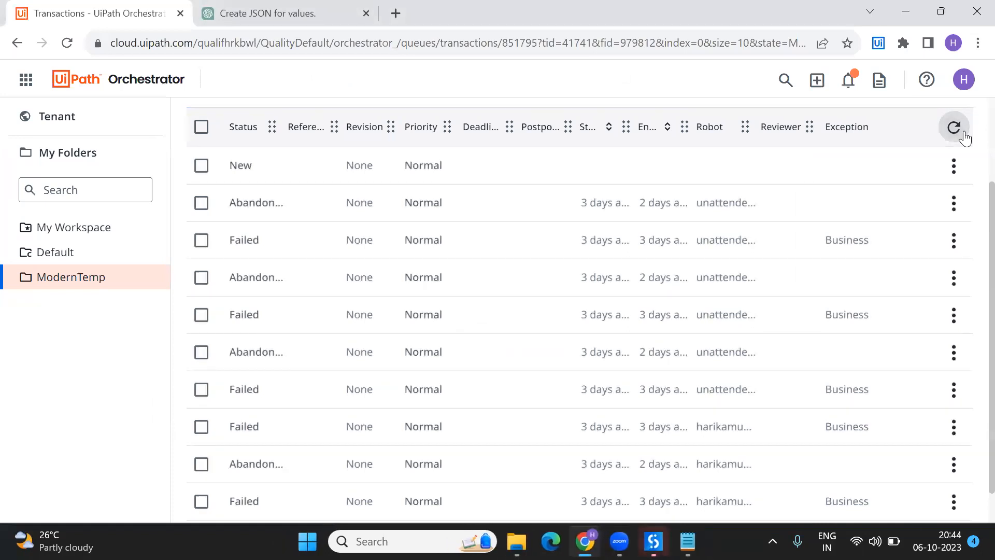
click(954, 127)
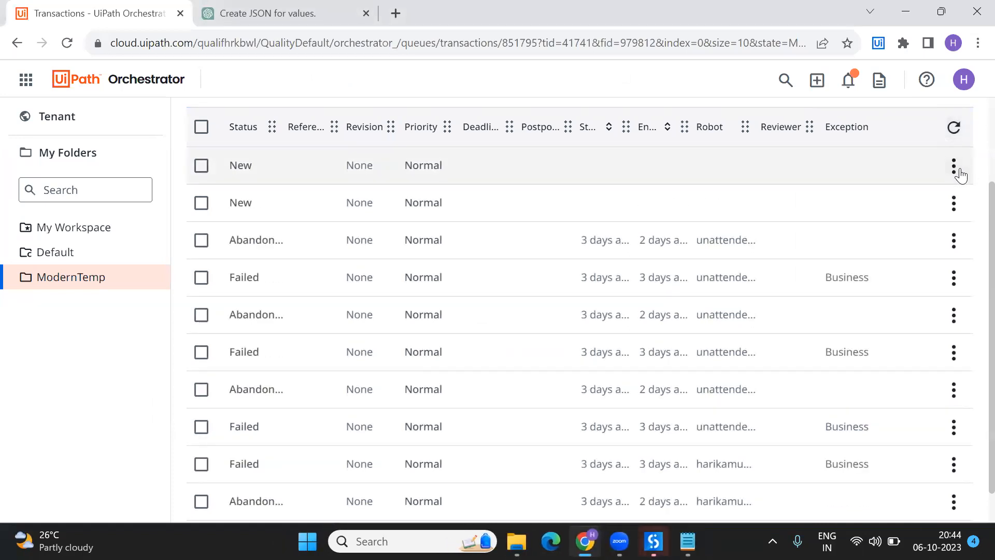
click(953, 166)
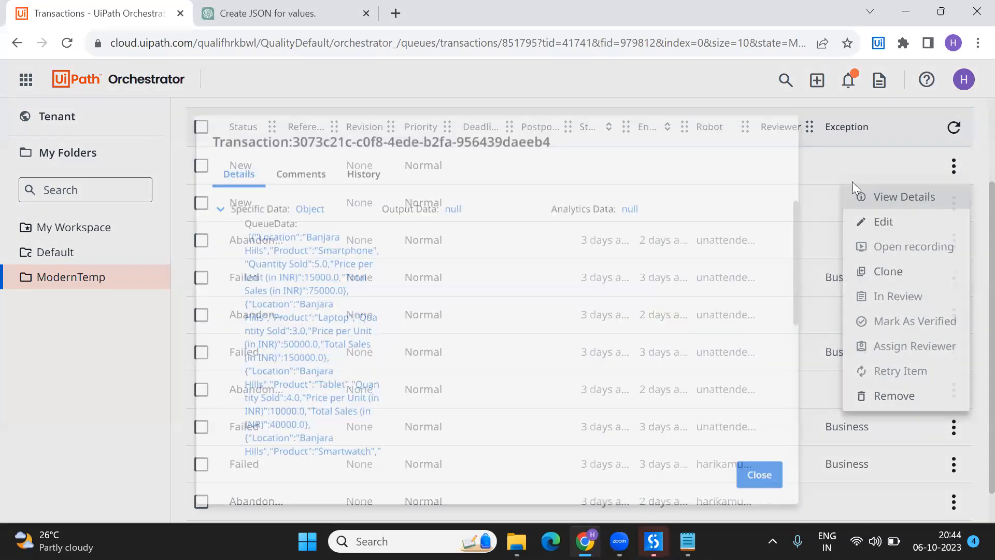
click(904, 197)
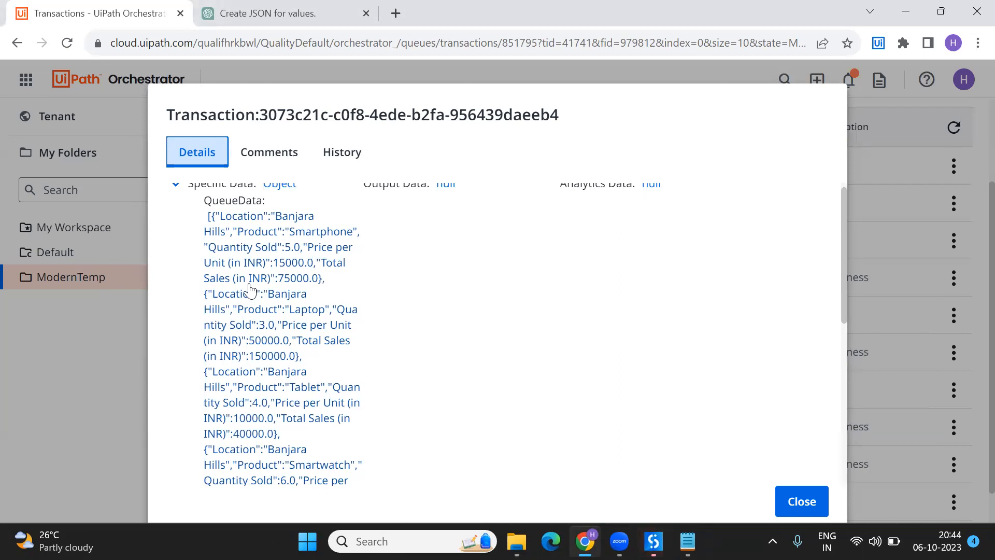
Scroll through the QueueData JSON of the Banjara Hills rows and close the details
scroll(down, 3)
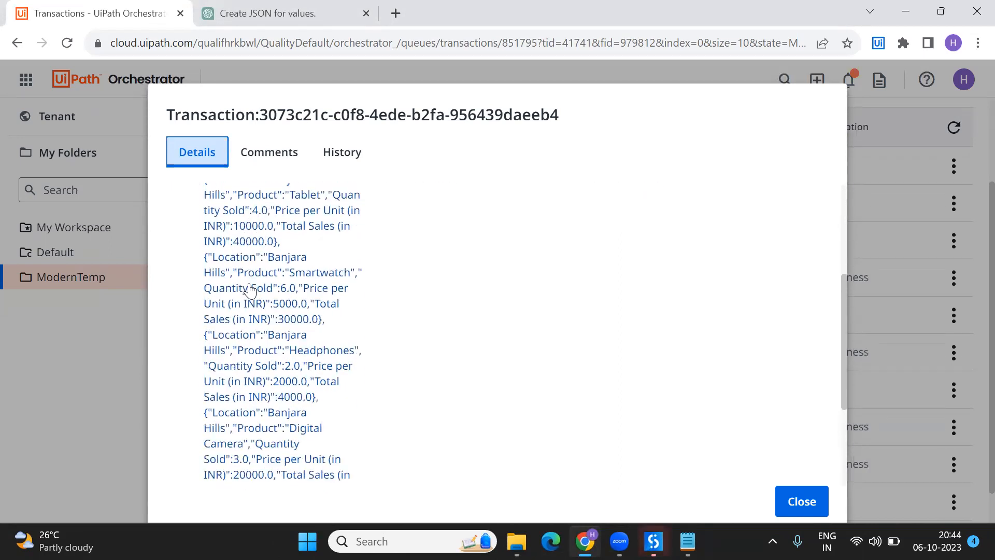
scroll(down, 3)
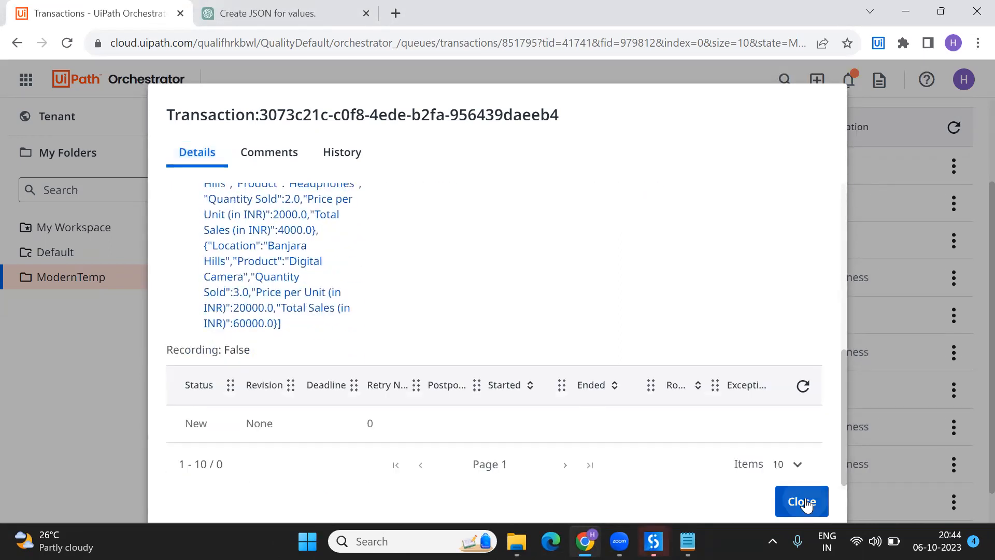
click(801, 502)
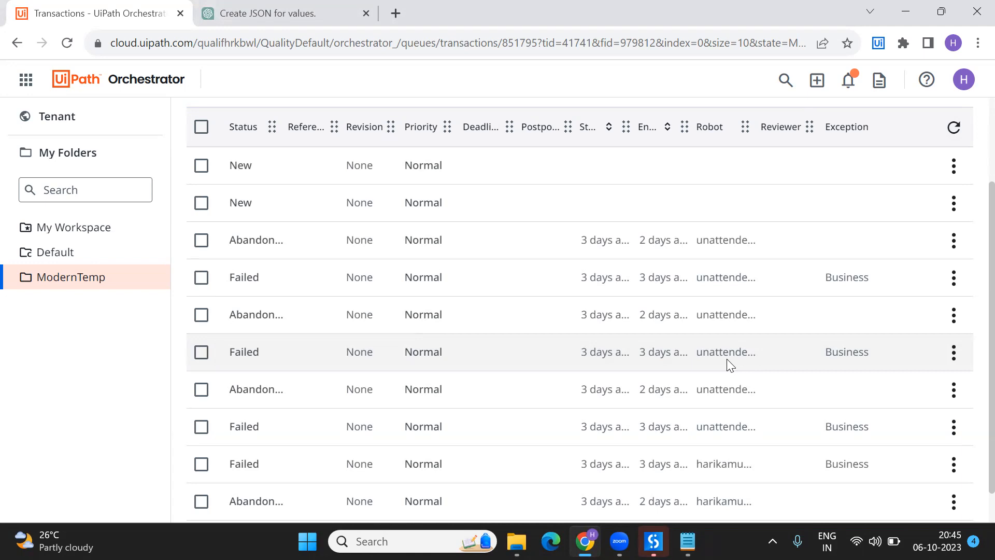
mouse_move(646, 430)
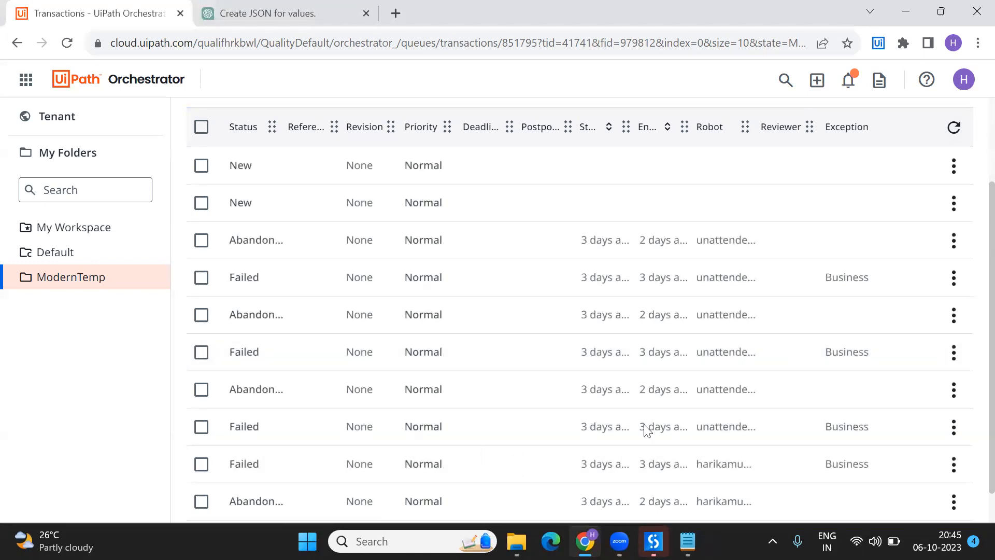
mouse_move(811, 202)
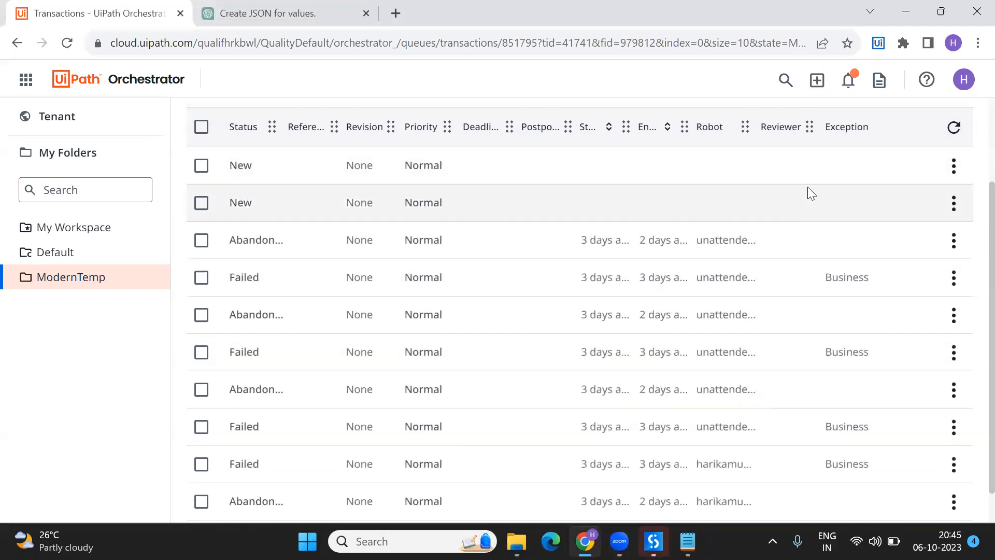
click(953, 203)
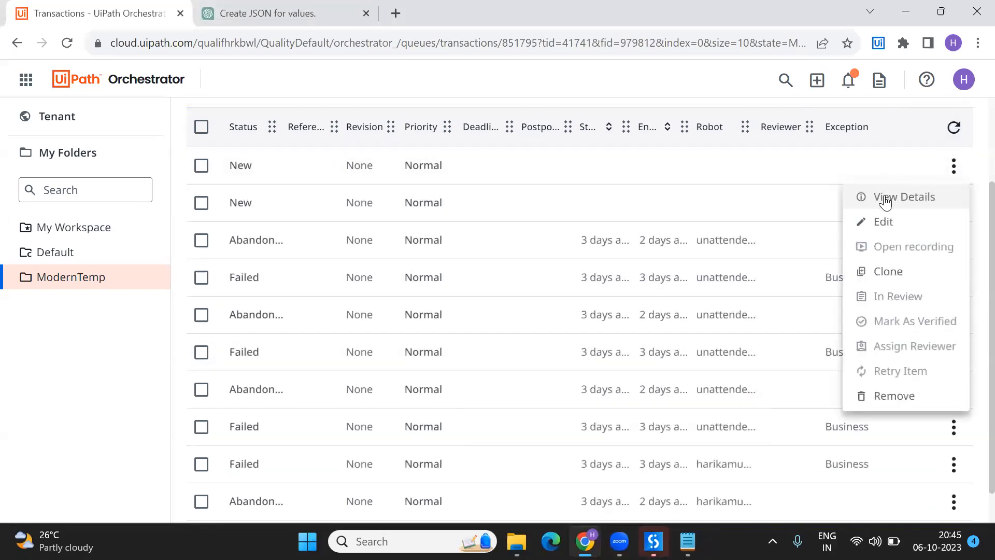
click(907, 197)
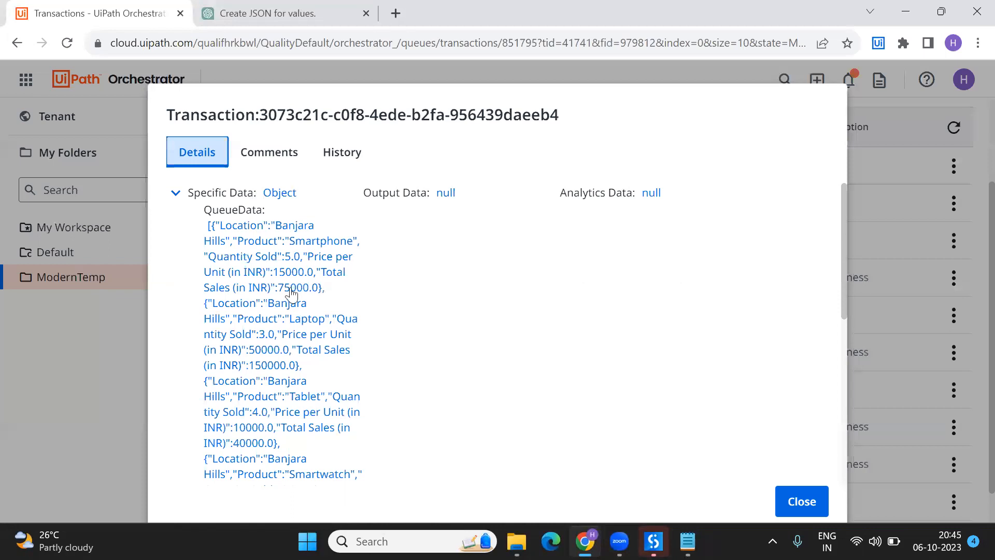
mouse_move(236, 253)
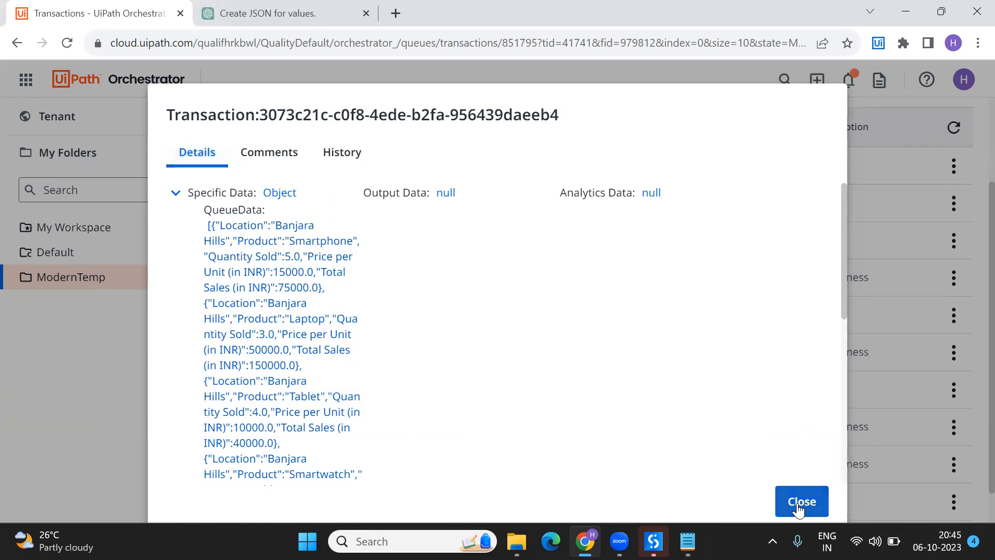
click(802, 502)
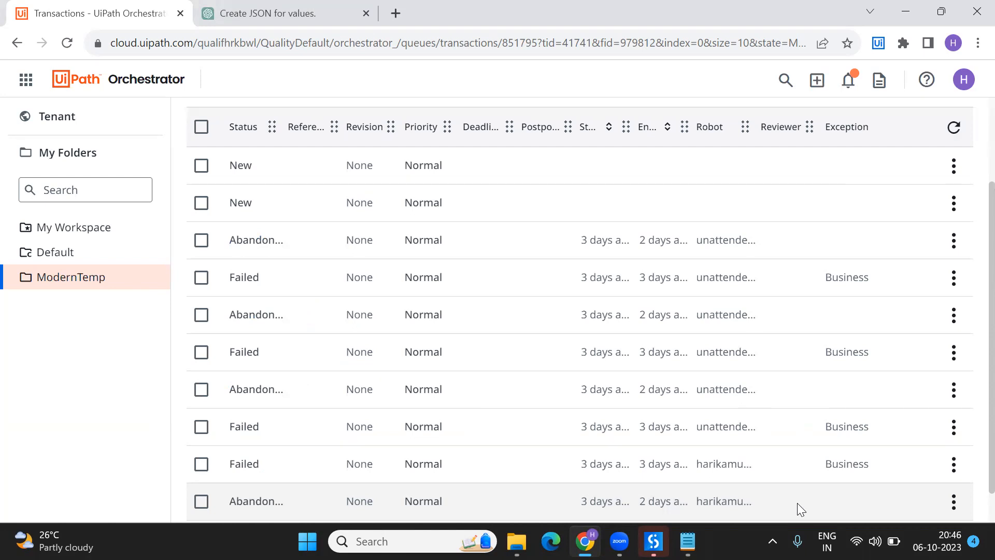
mouse_move(825, 265)
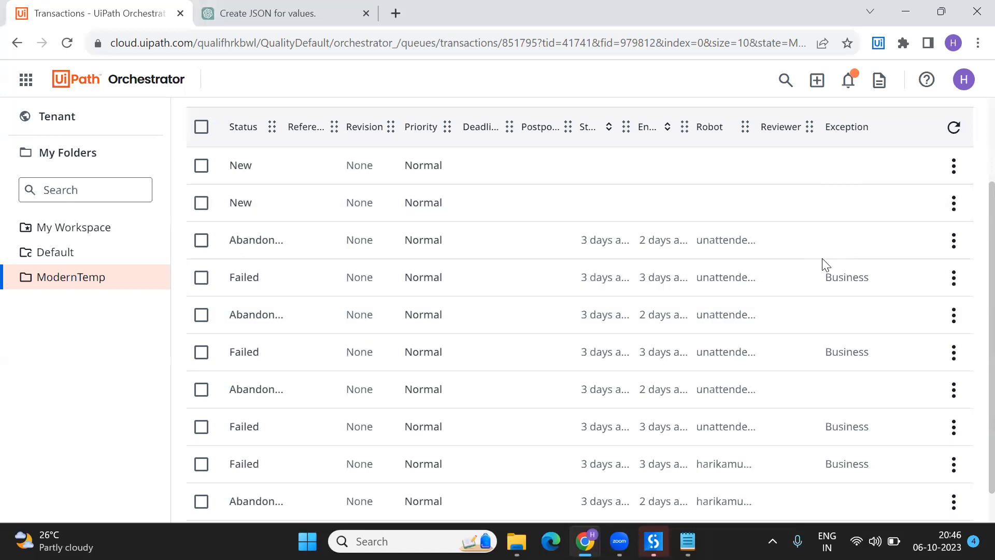